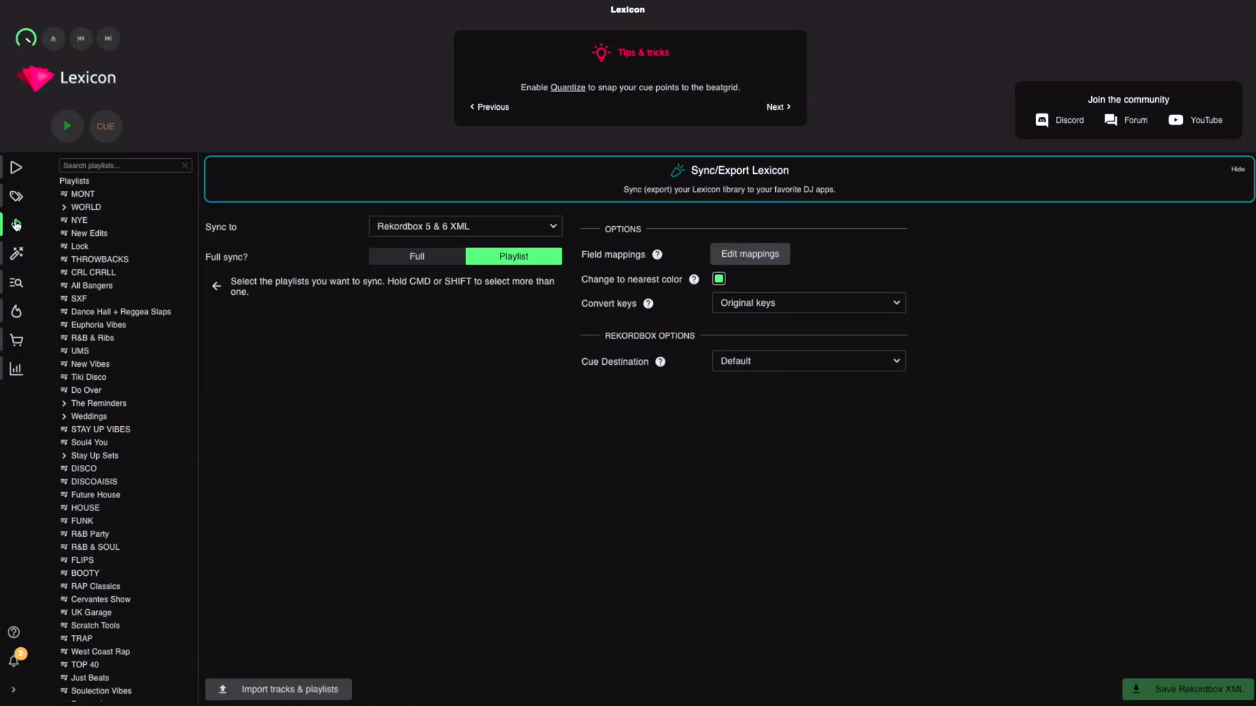
Step: Check the sync destination list and key notation options without changing them
left_click(464, 225)
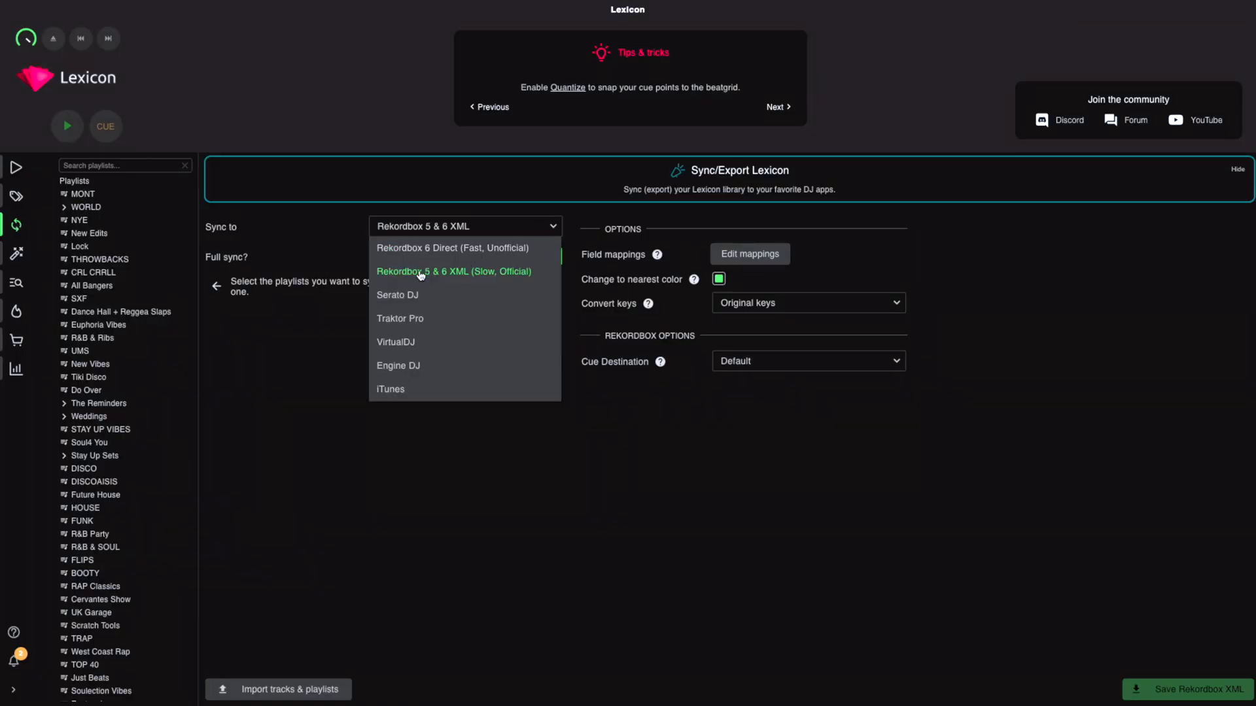
left_click(452, 271)
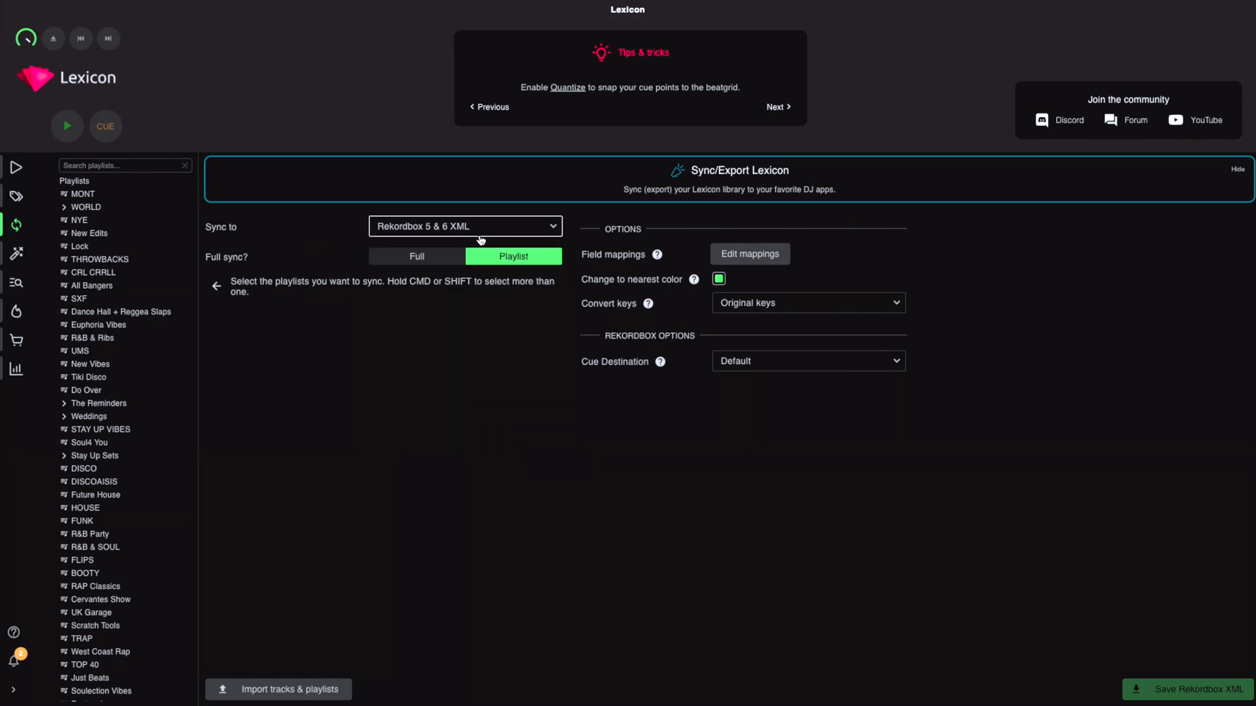
left_click(463, 226)
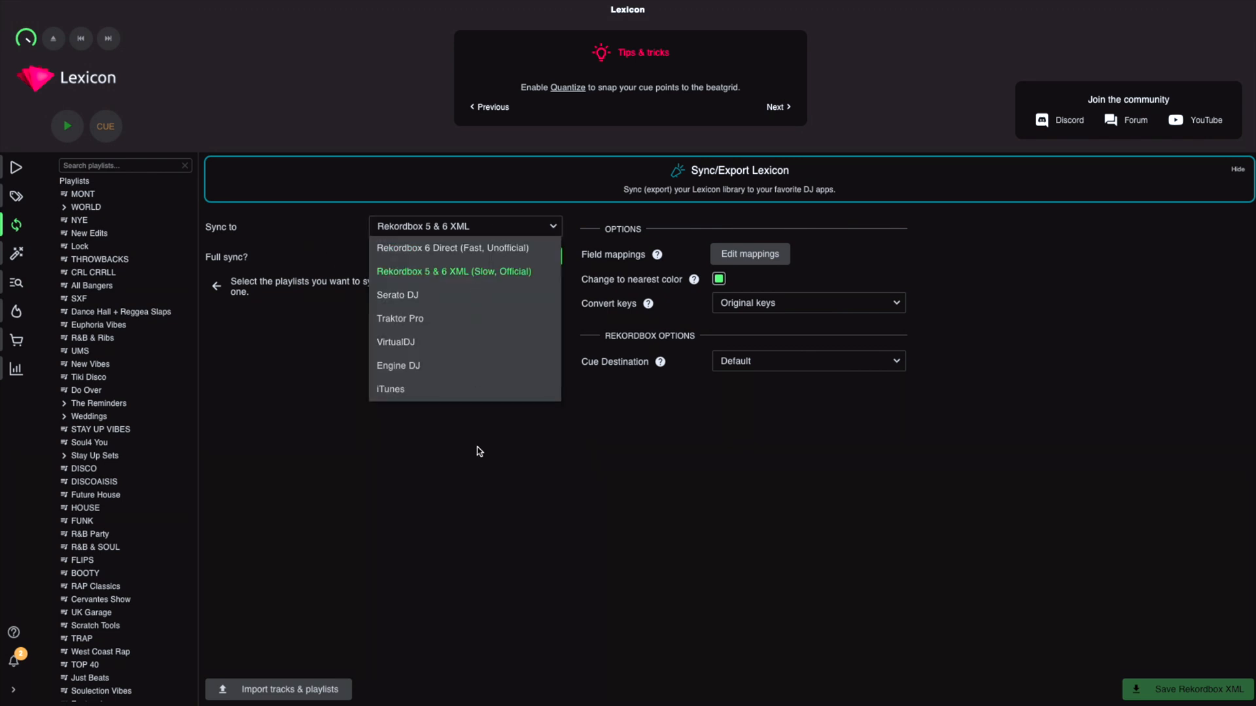
left_click(453, 271)
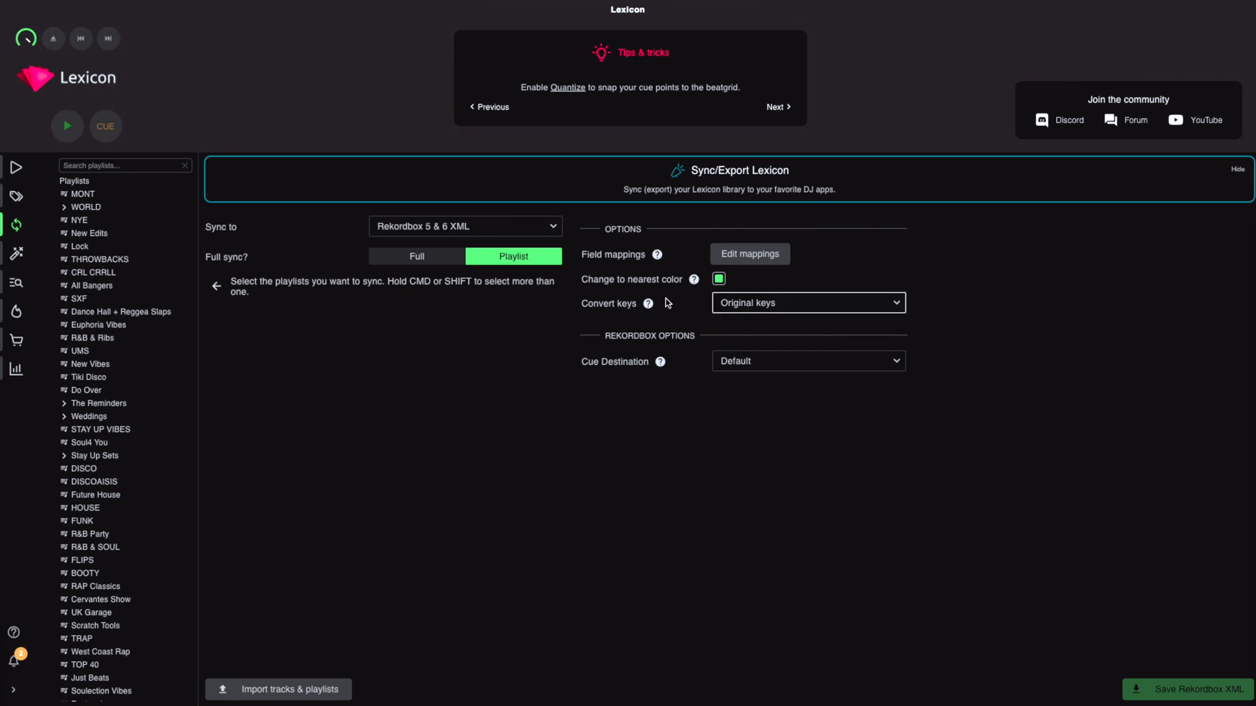
left_click(806, 302)
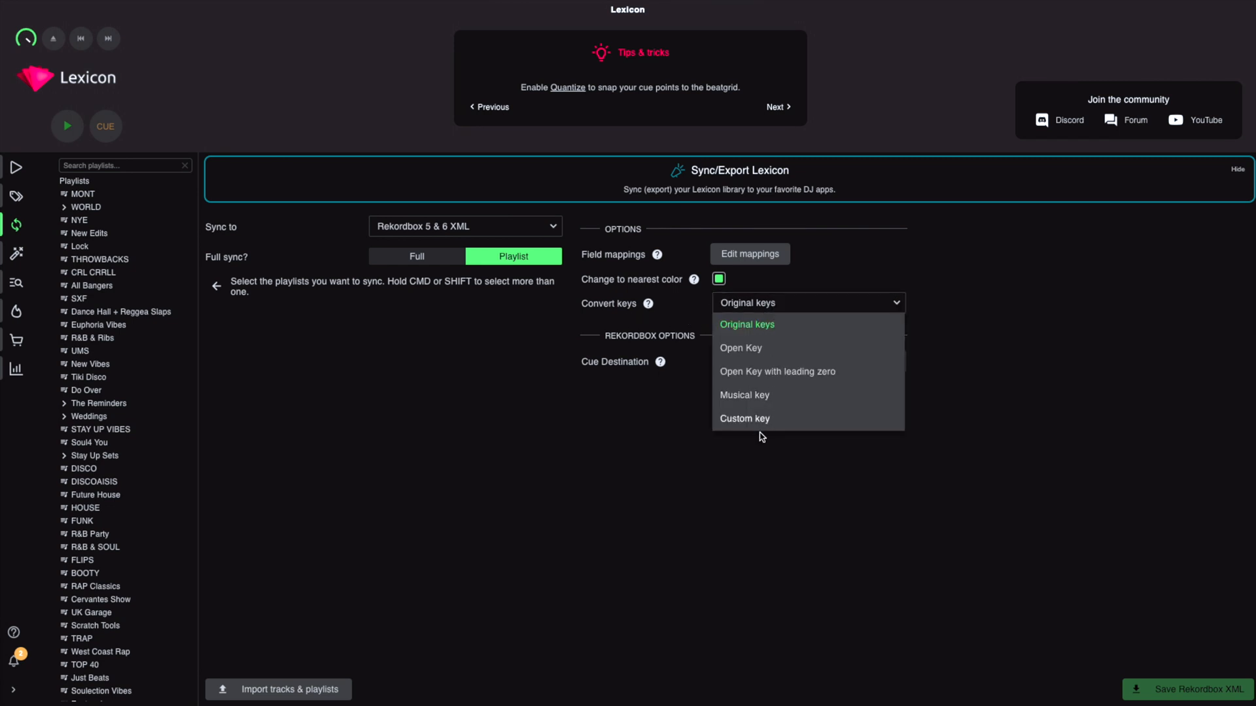
left_click(746, 324)
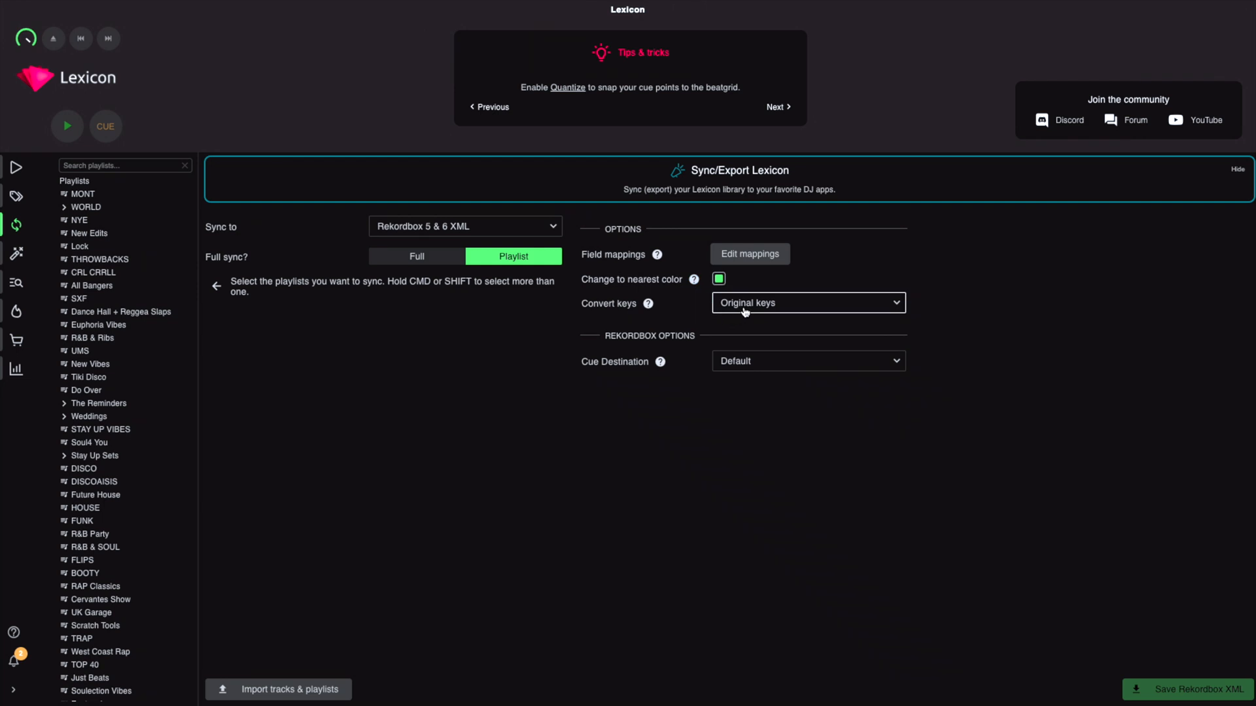
mouse_move(741, 312)
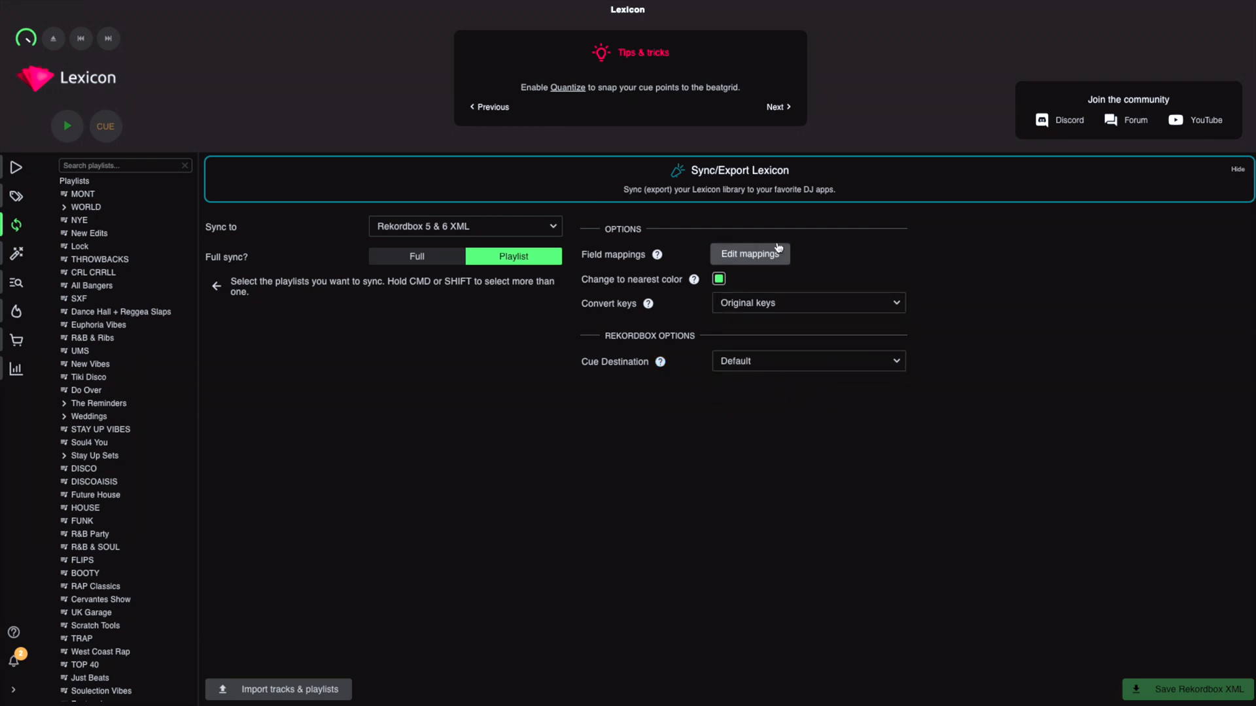
Step: Review the field mappings without saving, glance at the library, and return to Sync/Export
left_click(749, 254)
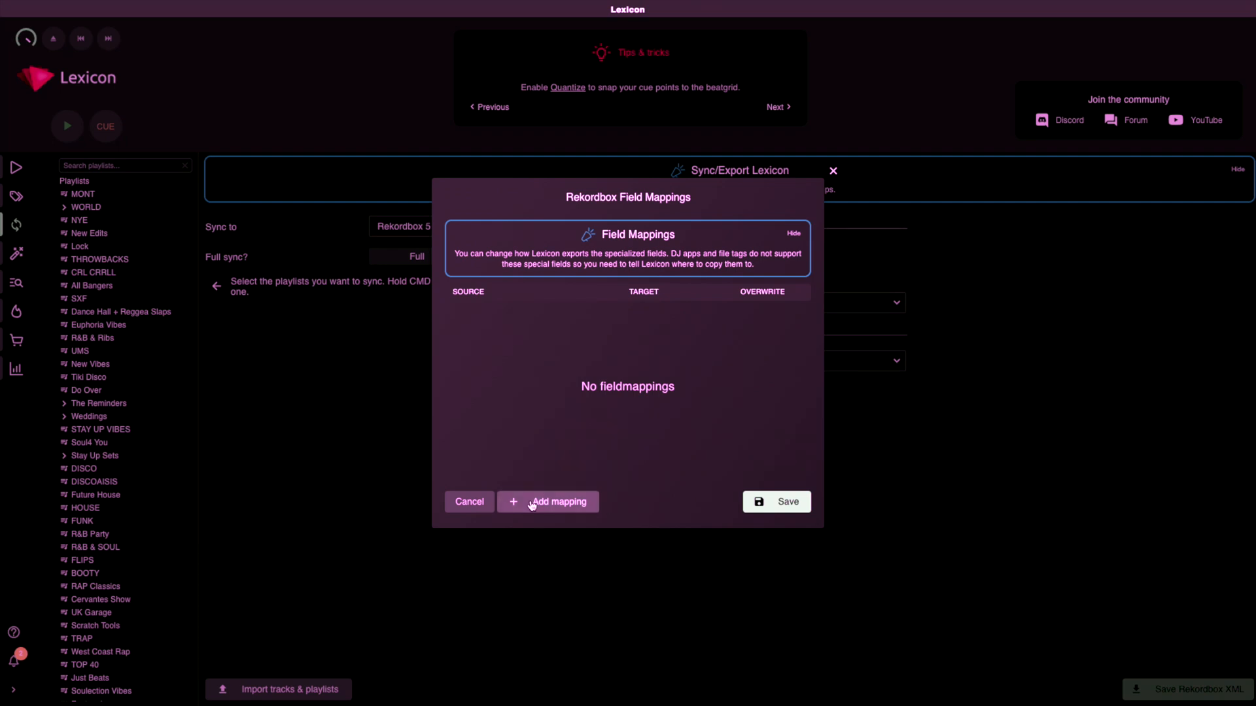
mouse_move(641, 327)
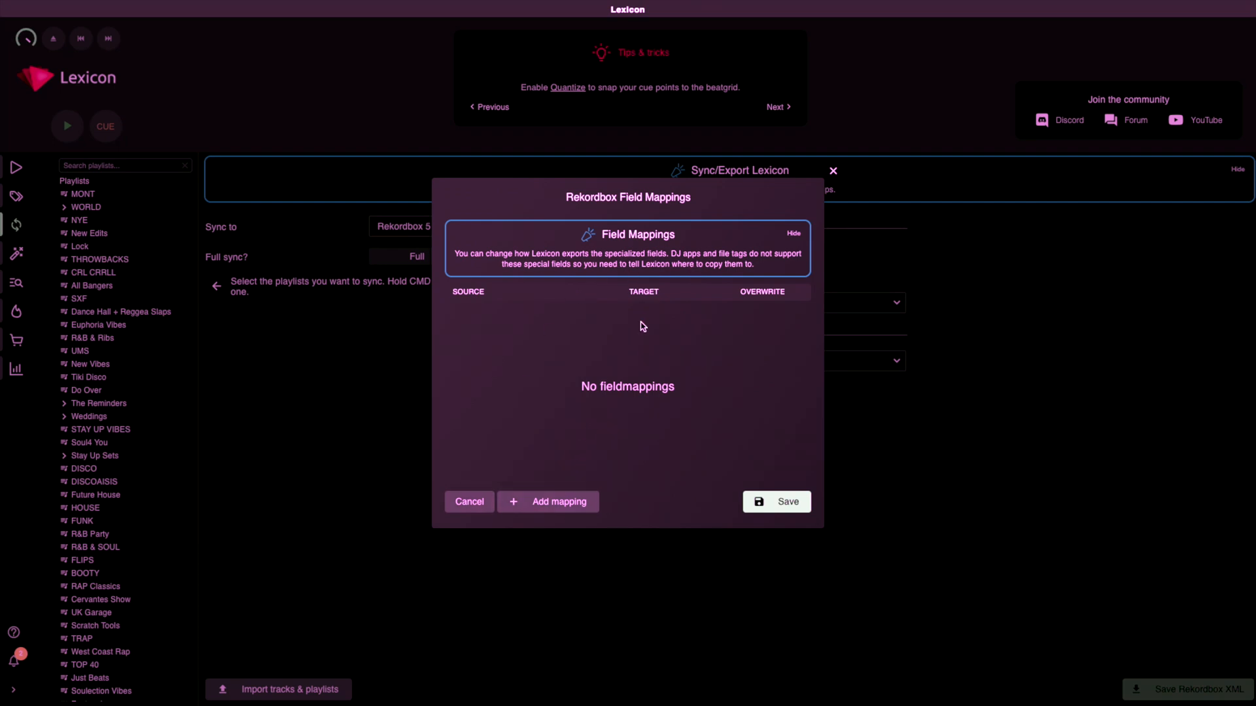
left_click(467, 502)
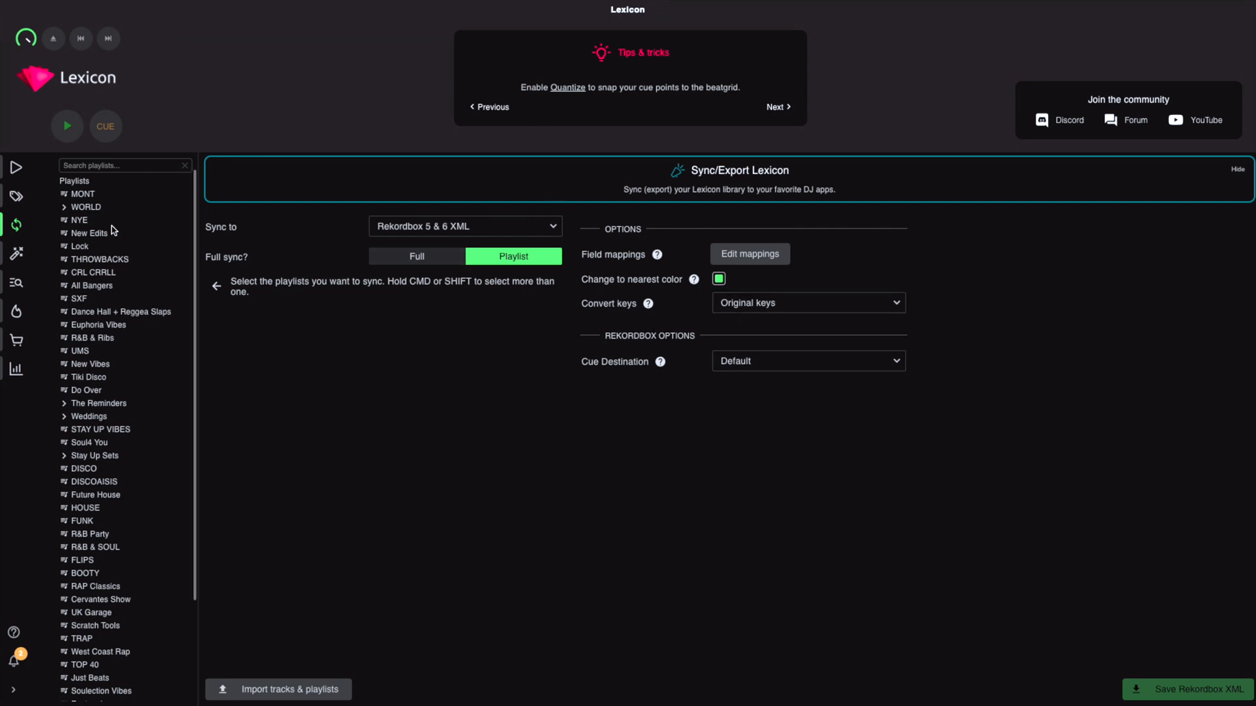
left_click(15, 166)
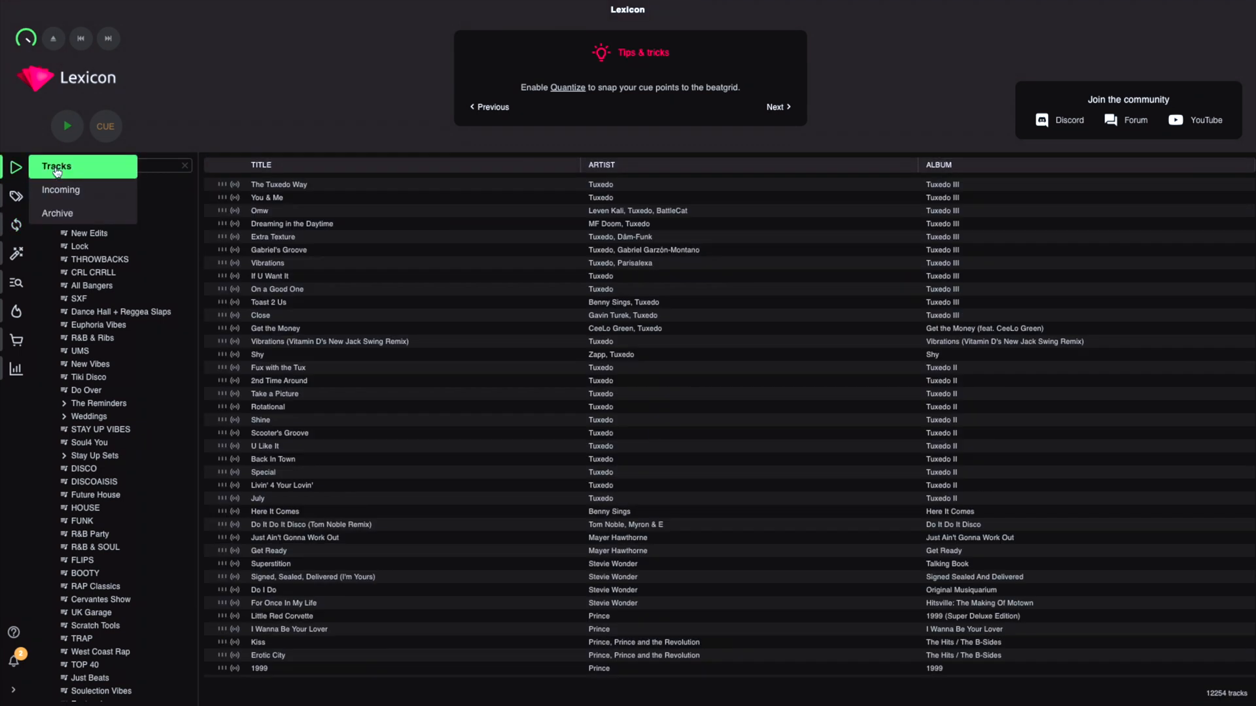
left_click(56, 167)
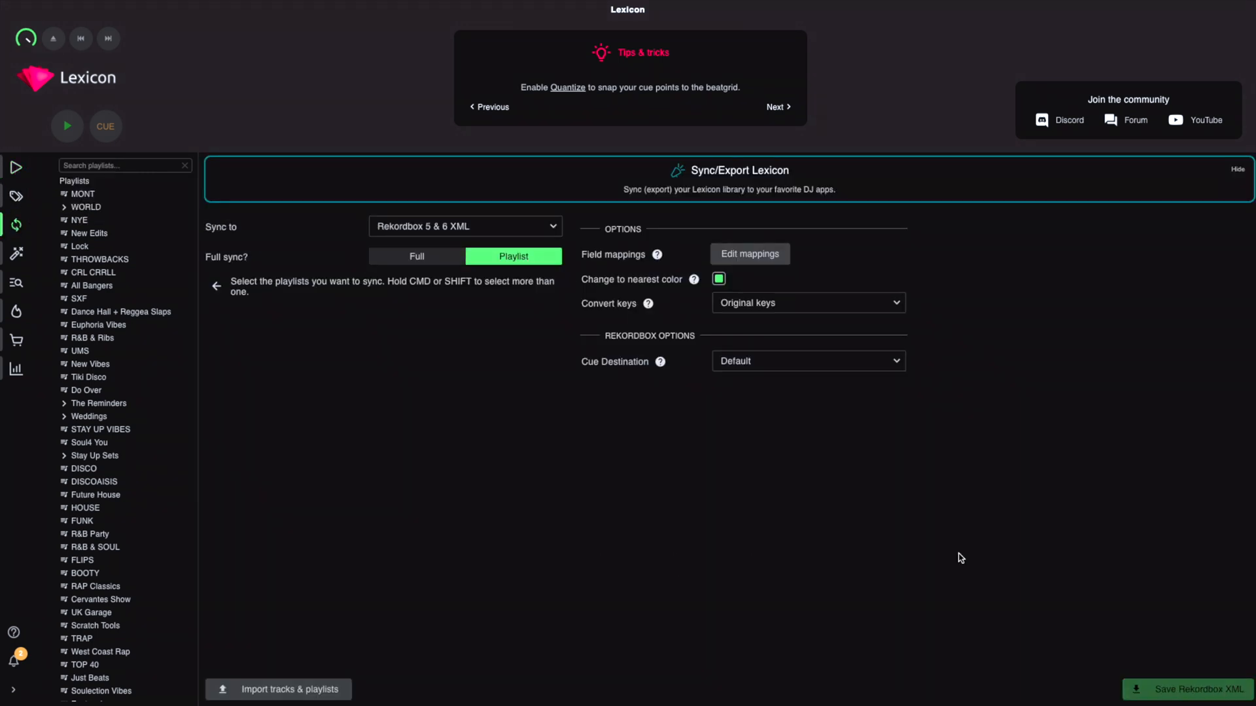
mouse_move(613, 261)
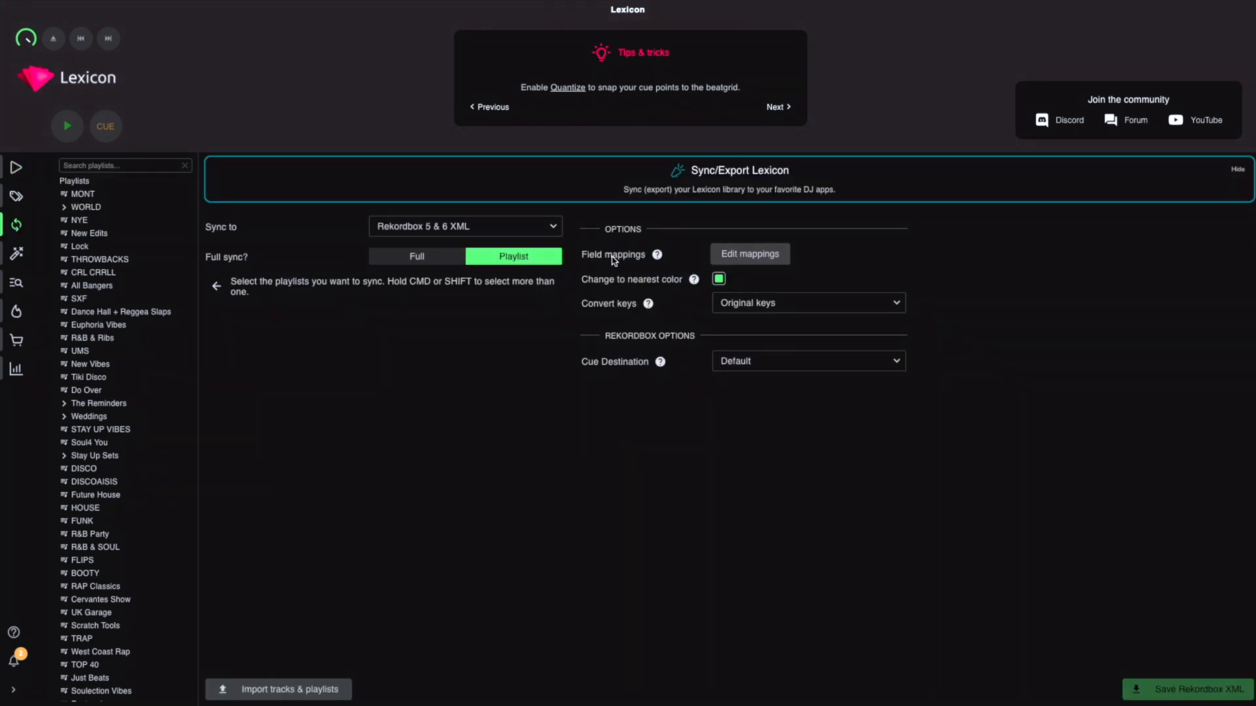
Step: Set Full sync with Serato DJ as destination and start syncing
left_click(416, 257)
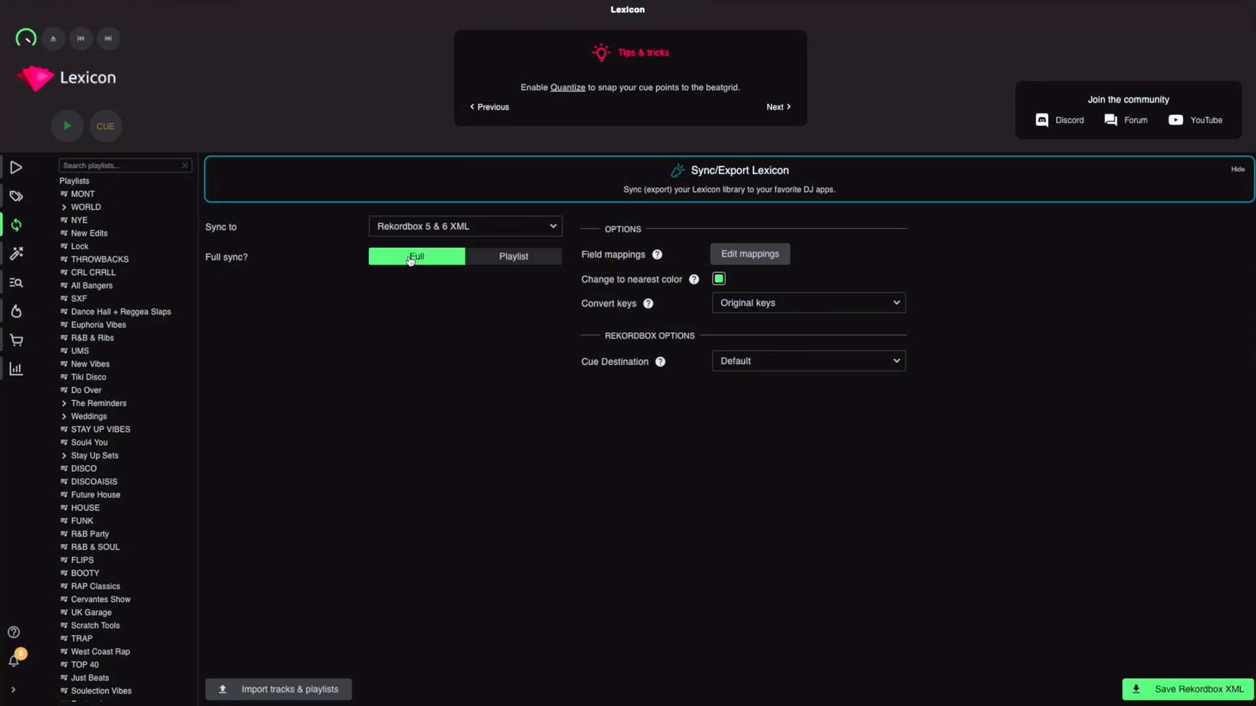
left_click(463, 227)
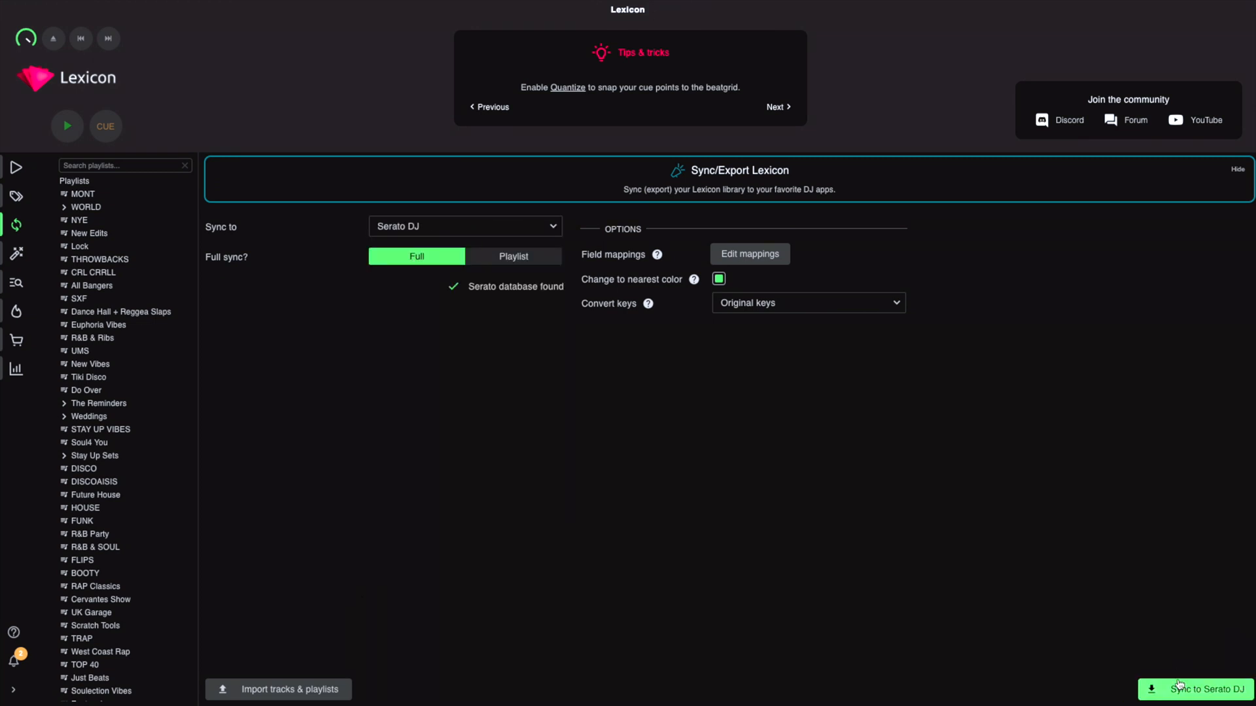
left_click(464, 226)
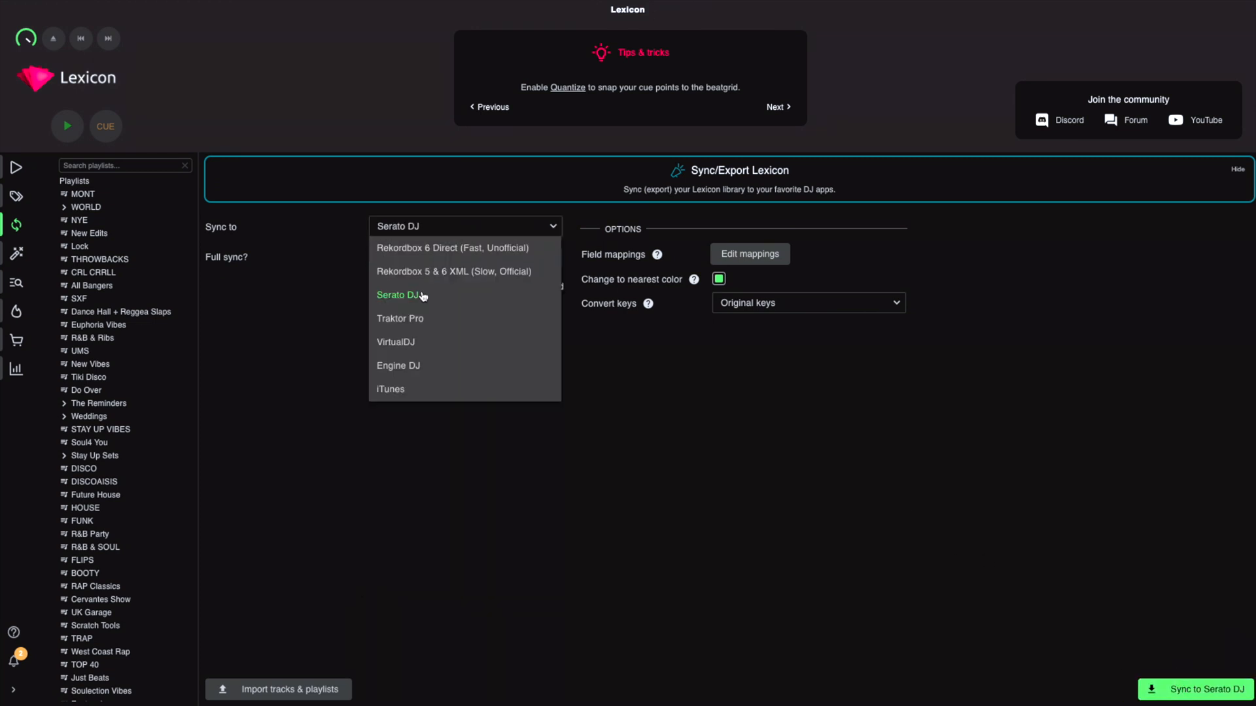
left_click(398, 295)
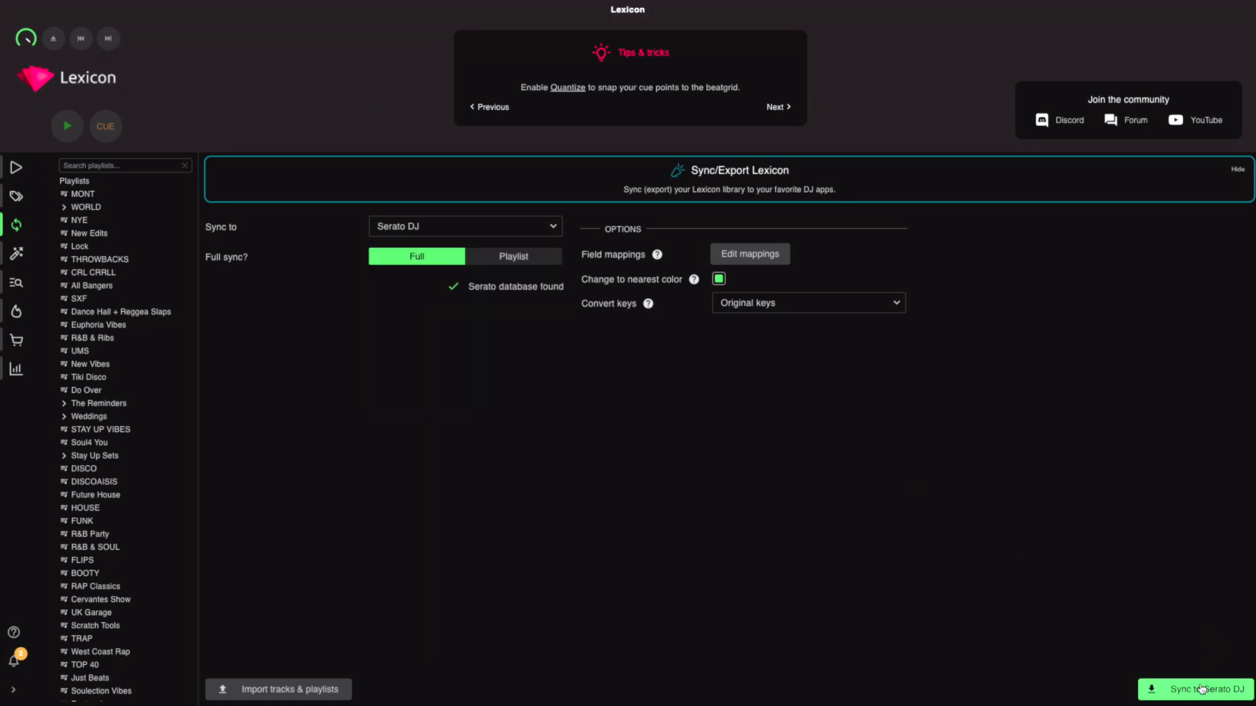
left_click(1198, 689)
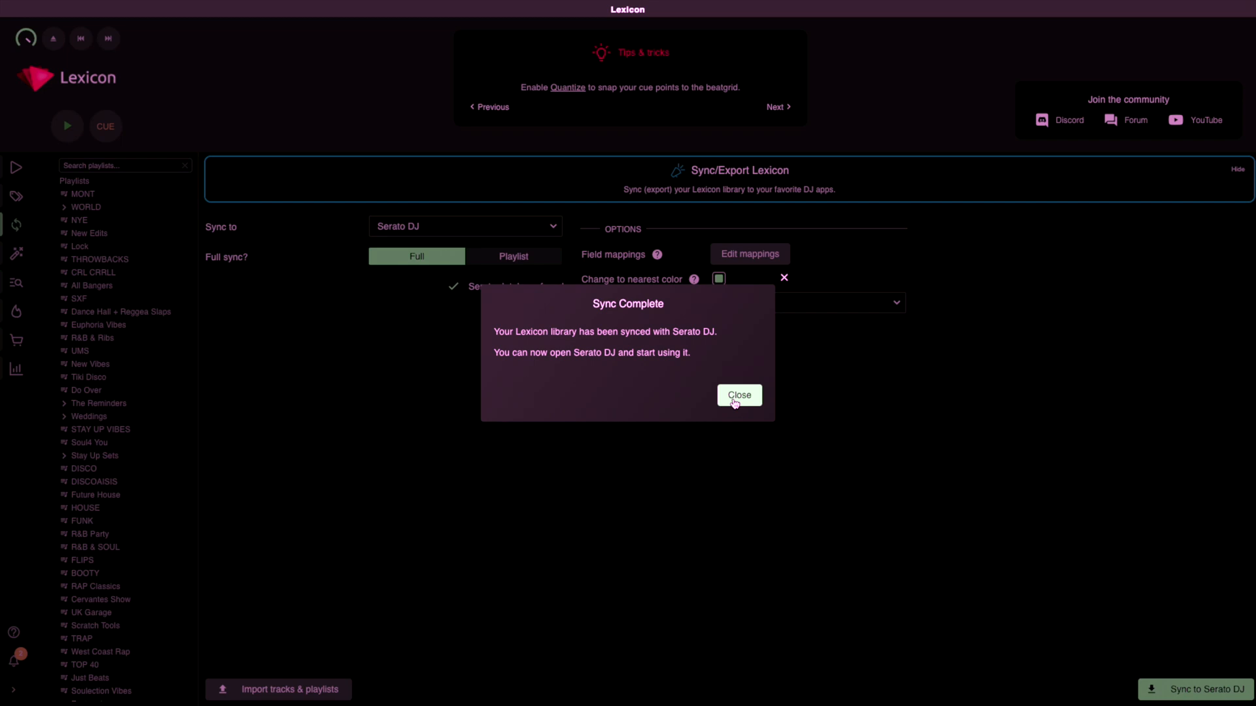
mouse_move(609, 350)
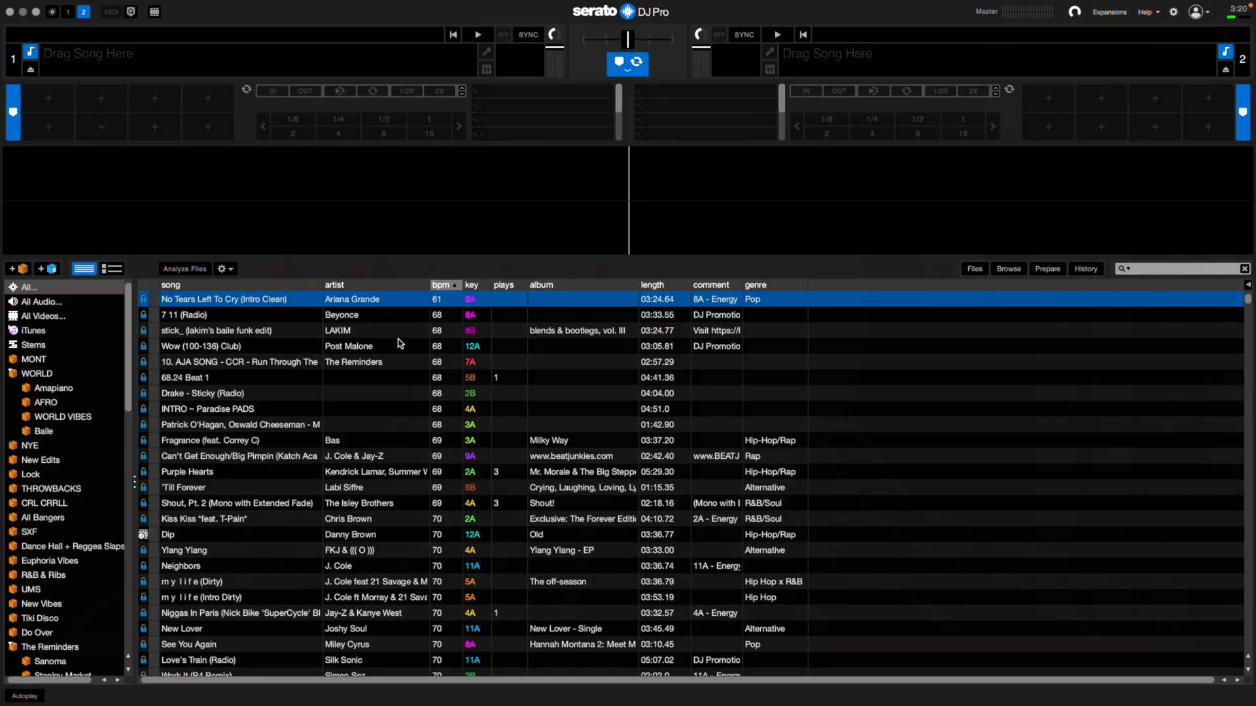
Step: Browse the synced crates in Serato DJ Pro and load Heavy Feet Beat onto deck 2
left_click(349, 345)
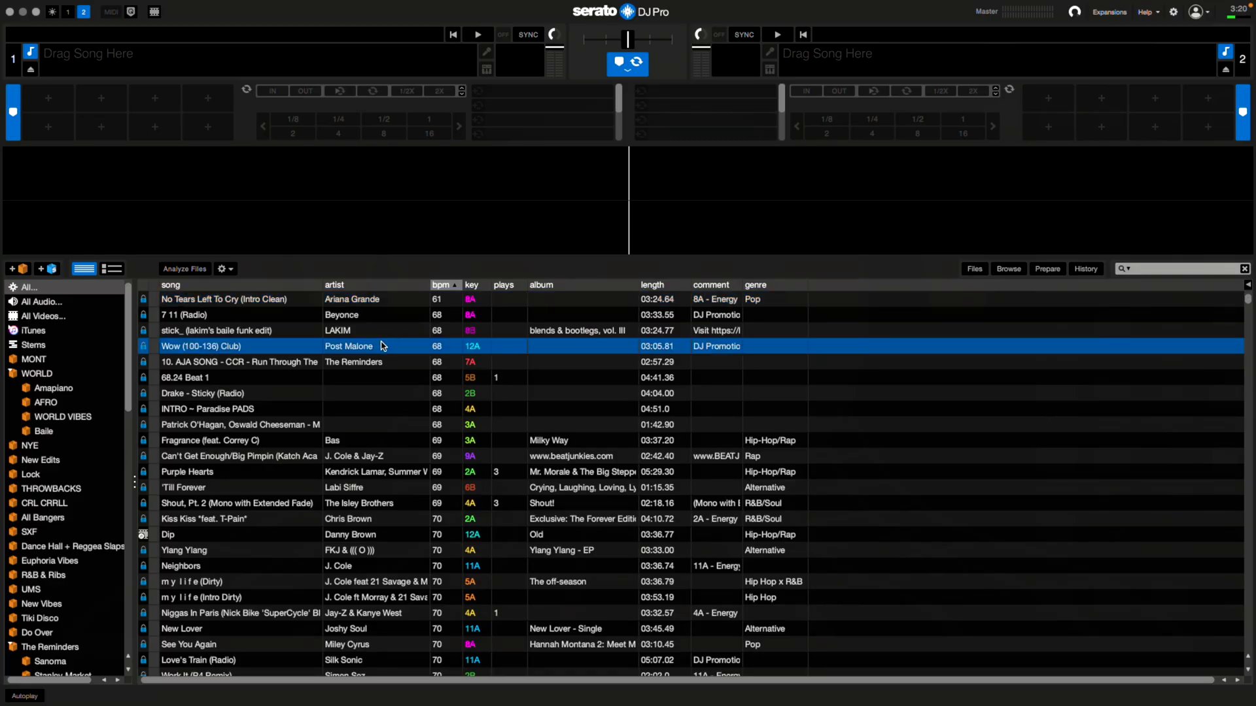
scroll("down", 3)
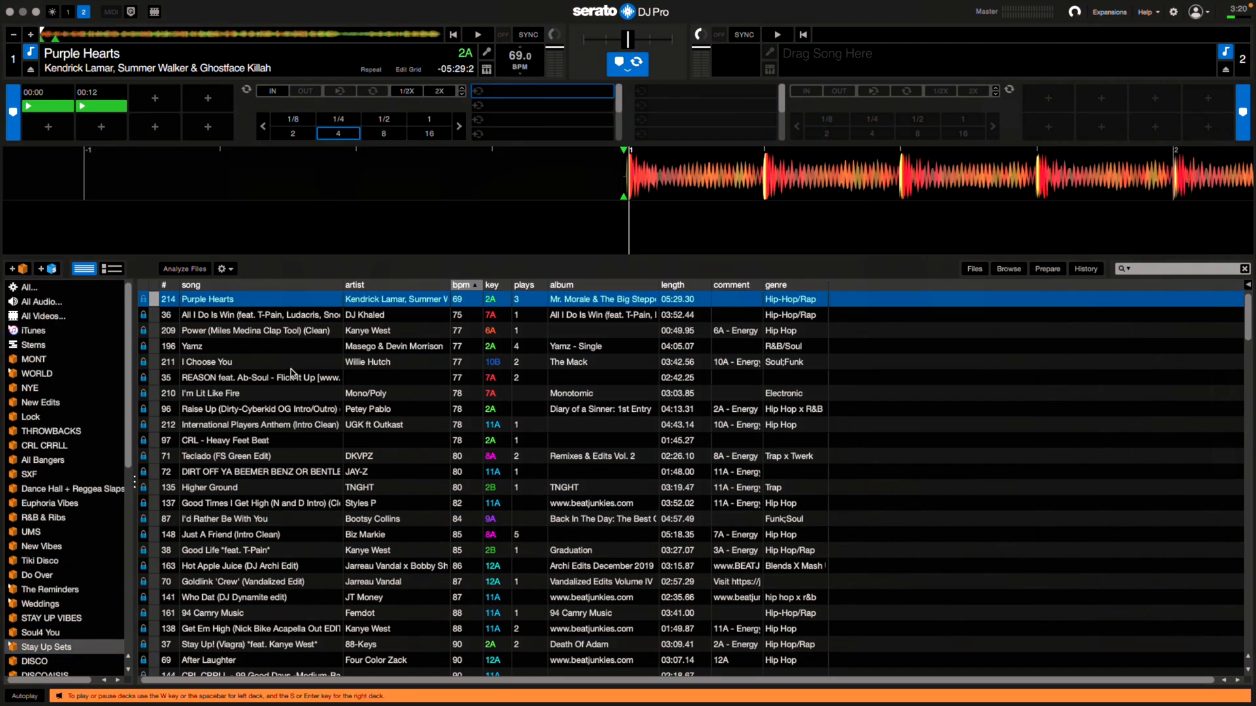
double_click(225, 440)
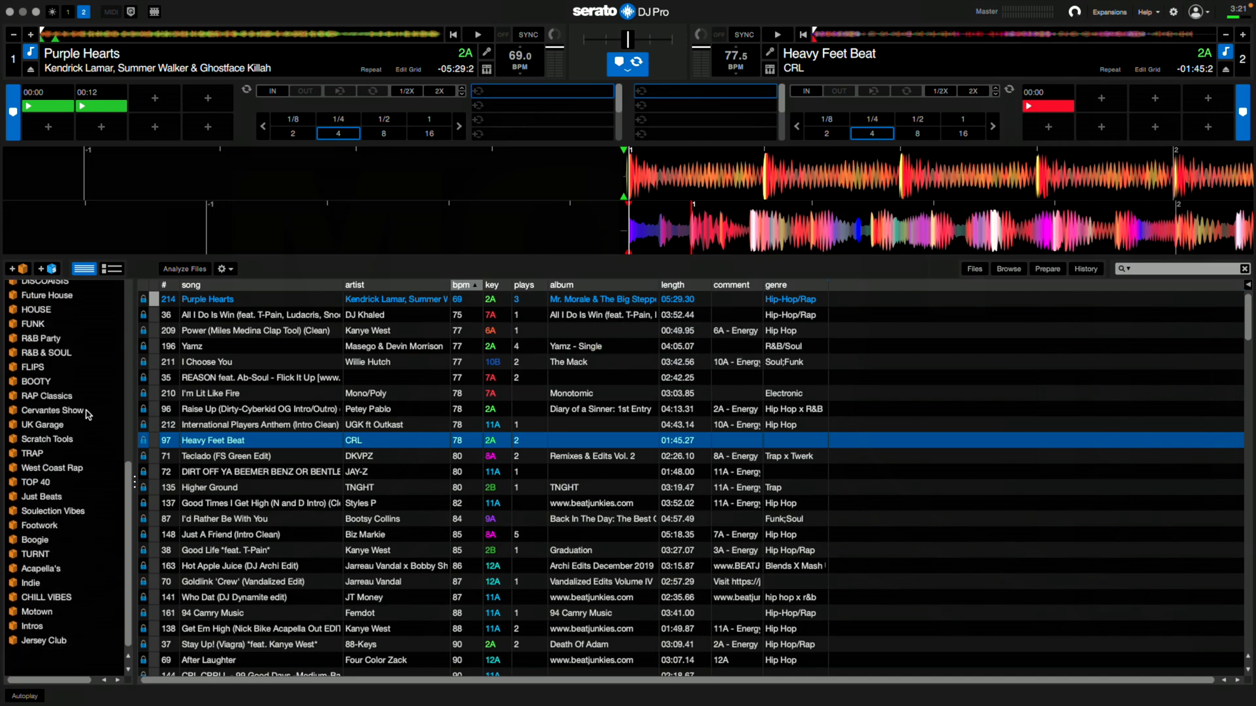
left_click(25, 388)
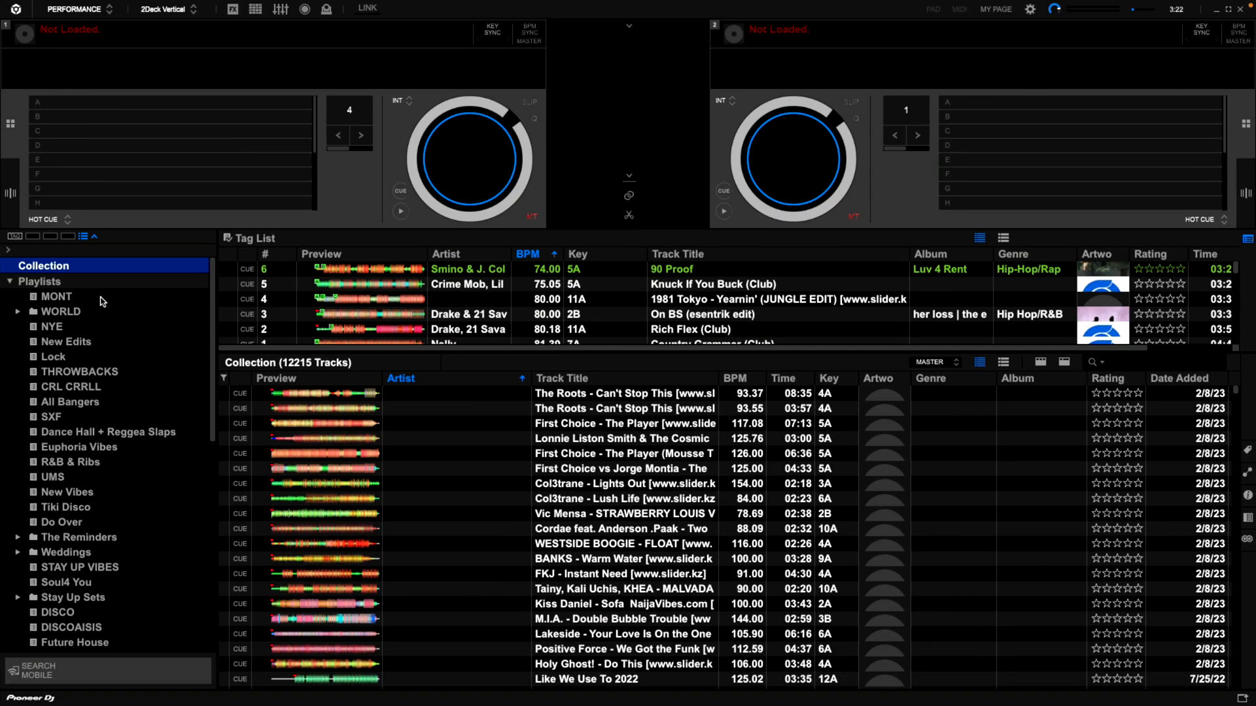
Step: Browse the MONT, WORLD, Amapiano and Baile playlists, ending on MONT's track list
left_click(56, 297)
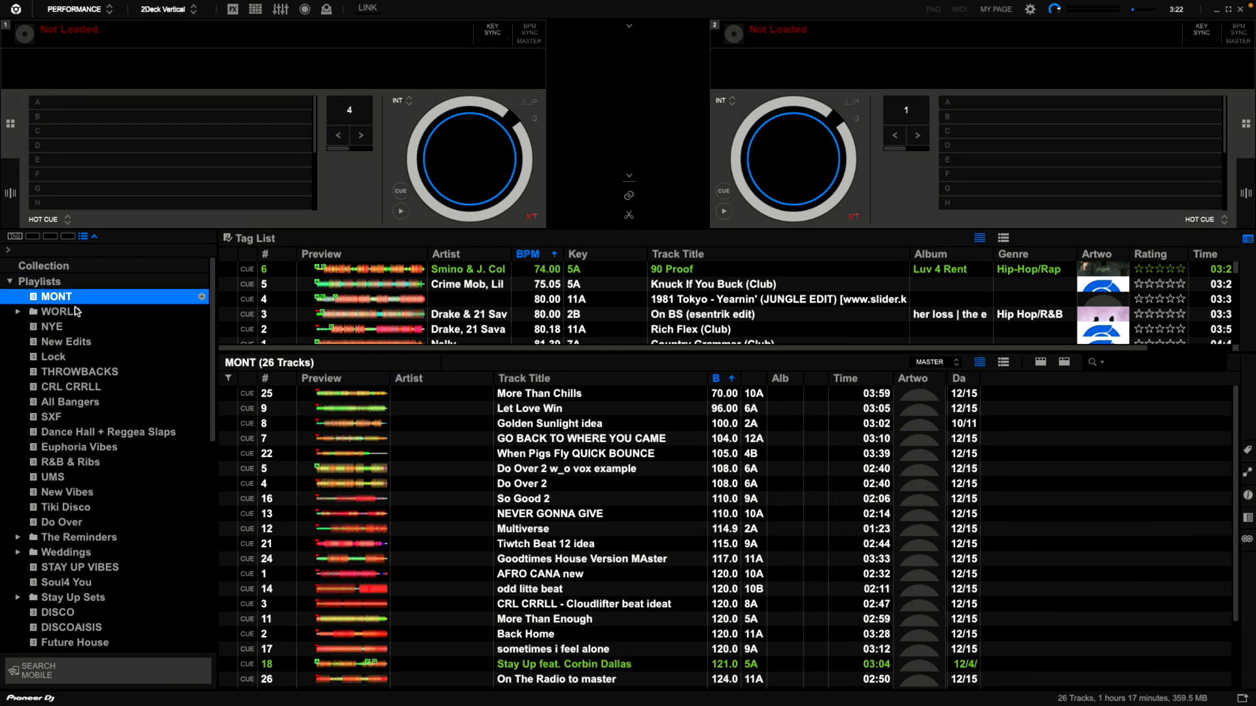
left_click(51, 326)
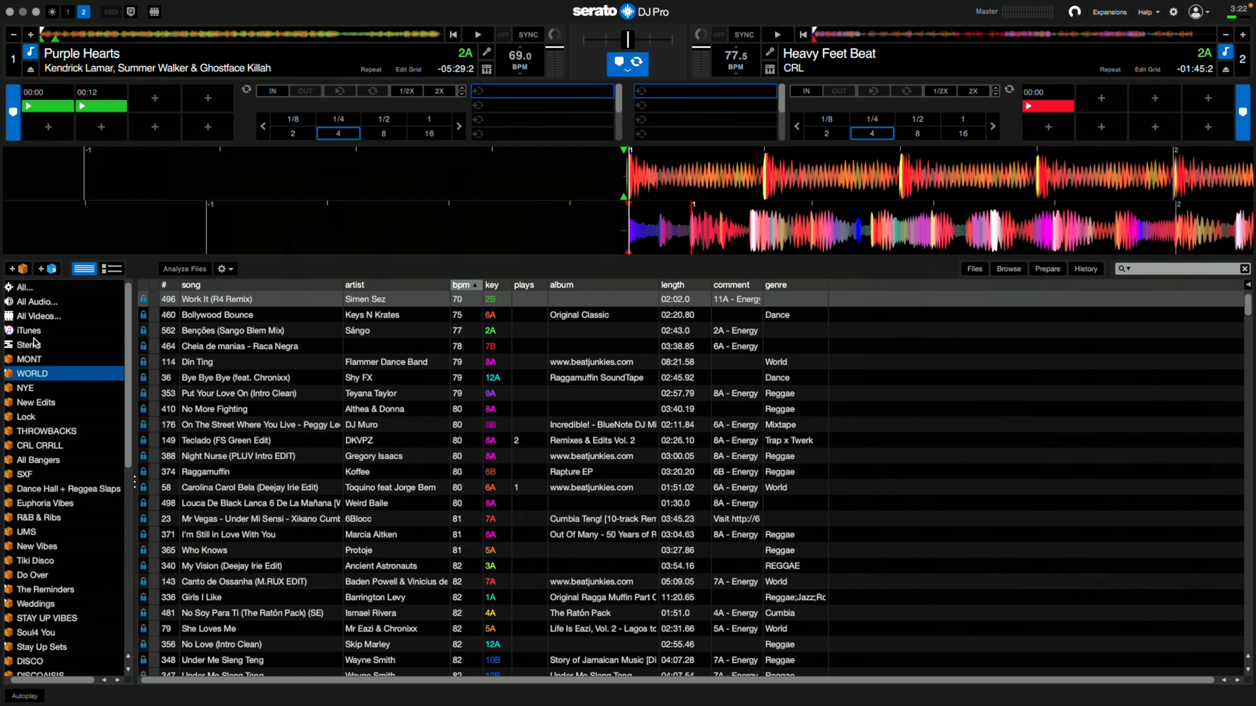
left_click(53, 379)
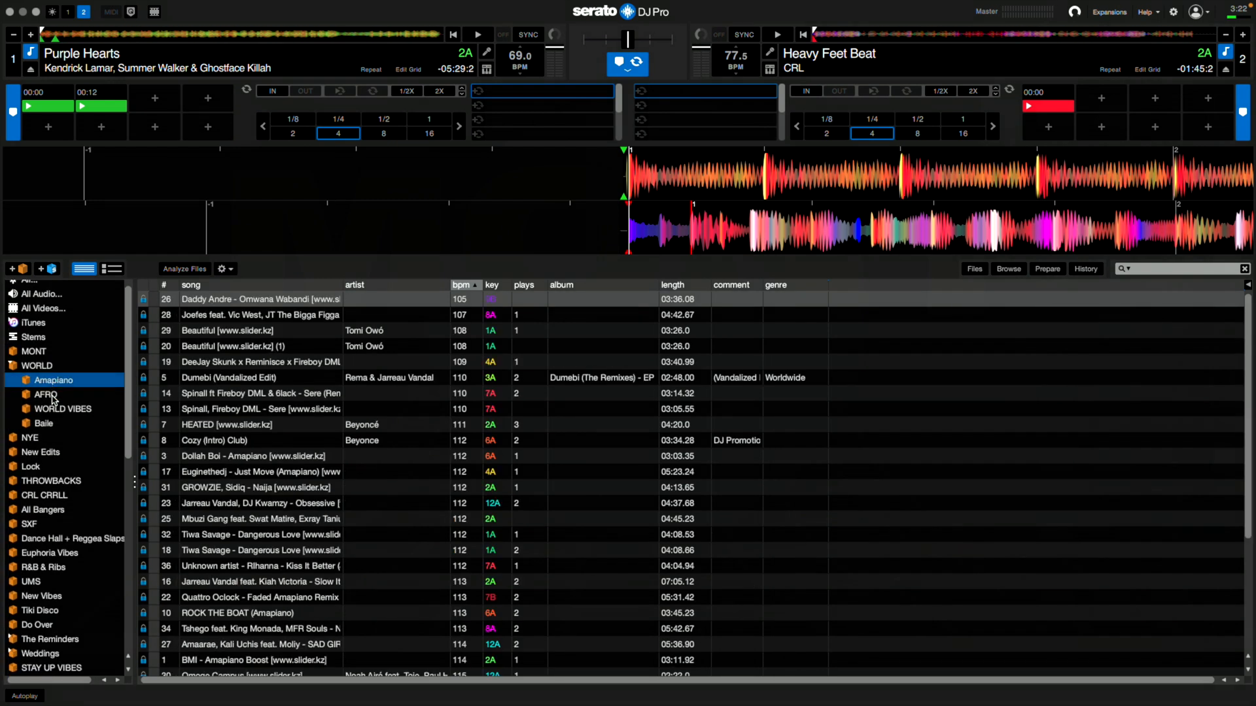
left_click(43, 423)
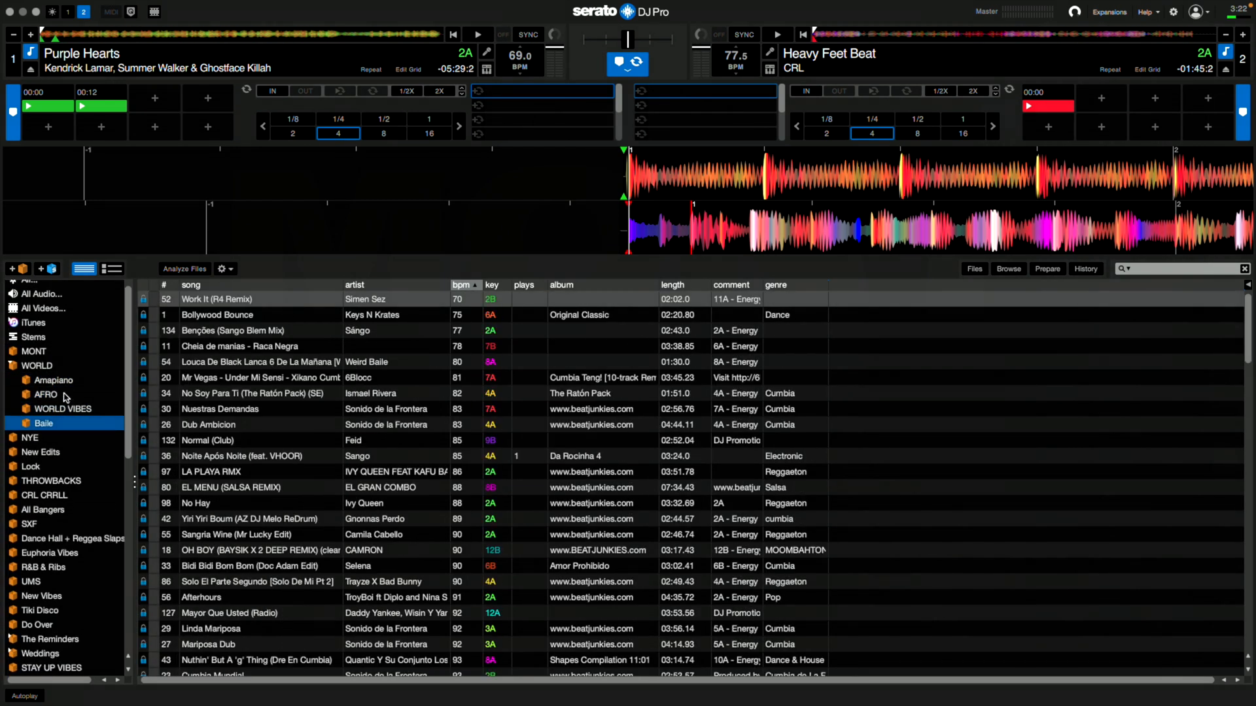
left_click(37, 365)
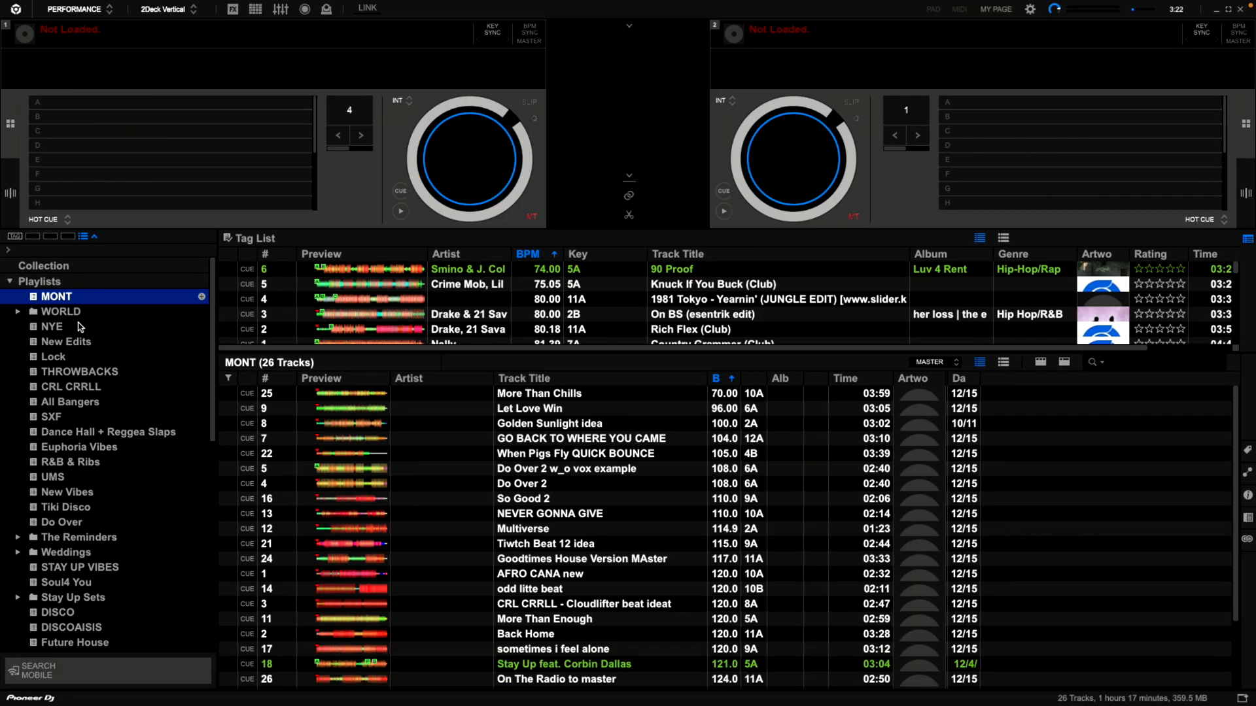
mouse_move(222, 313)
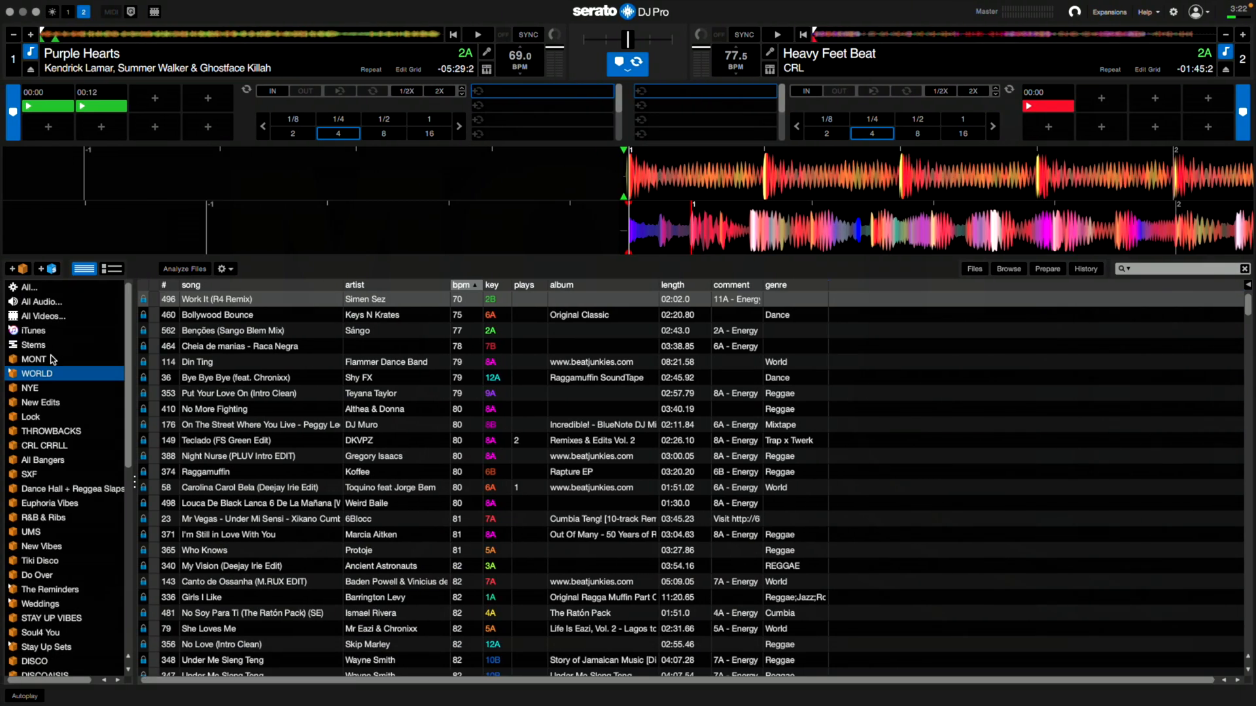
scroll("down", 3)
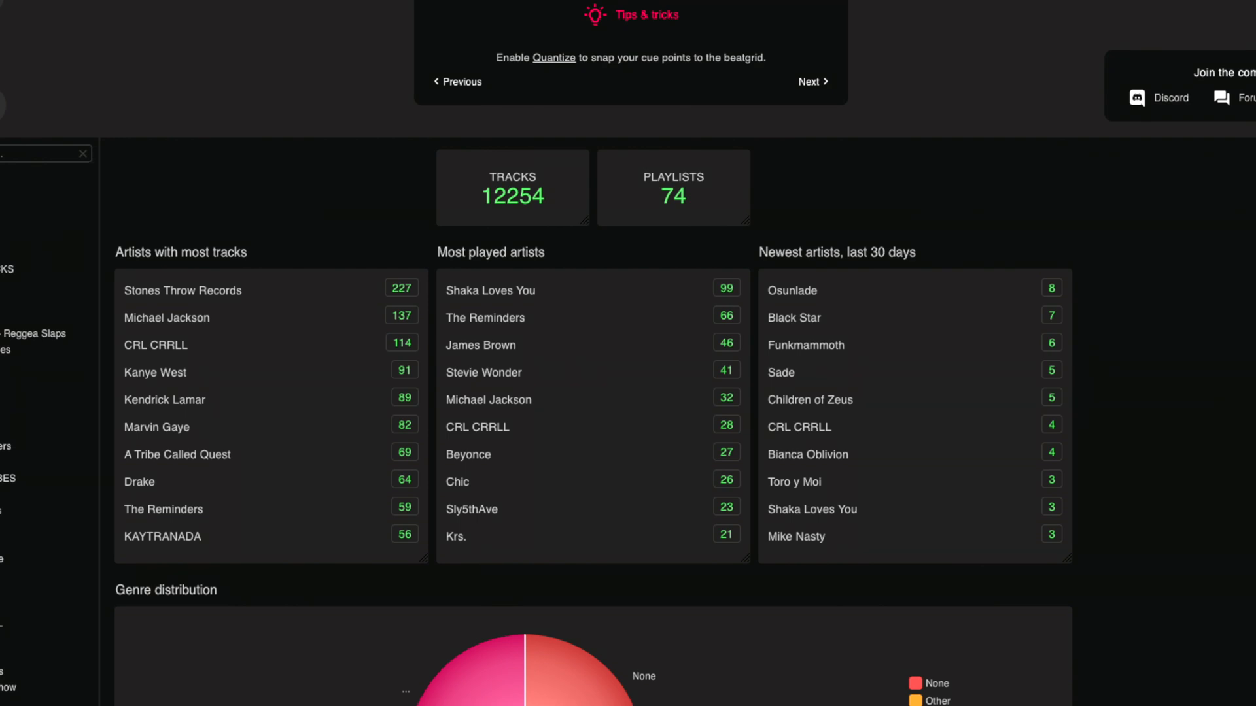
mouse_move(431, 217)
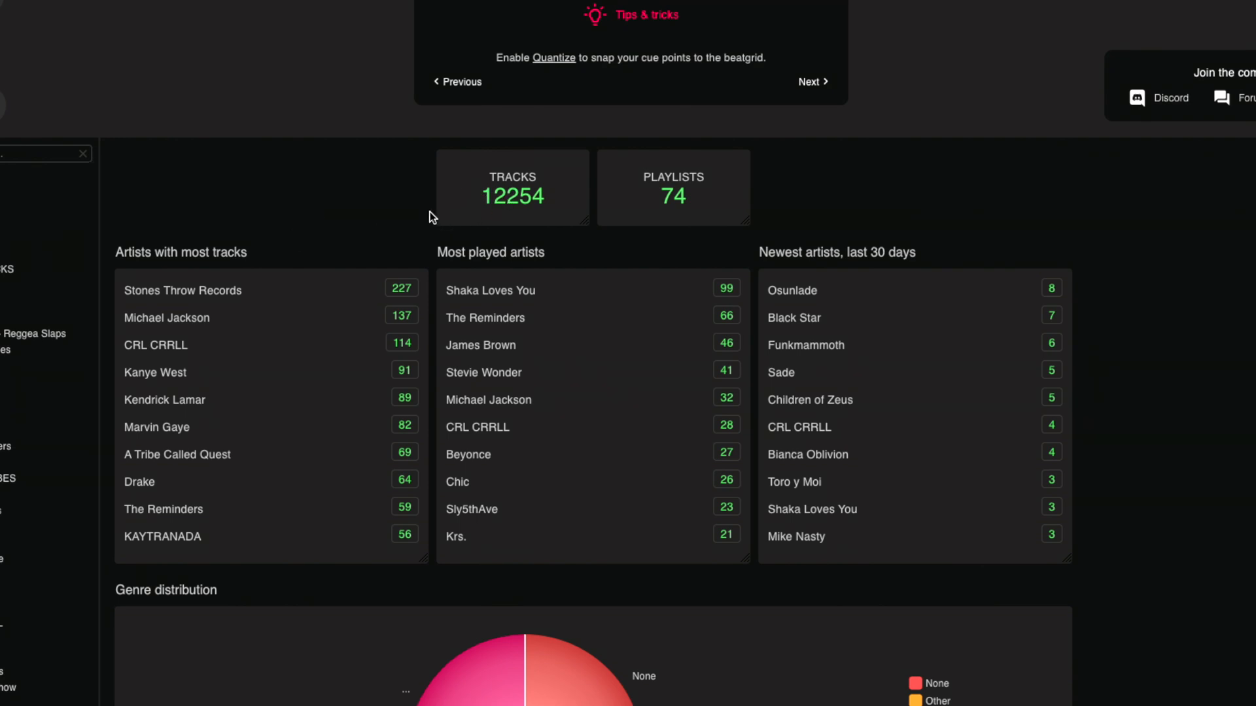
mouse_move(382, 217)
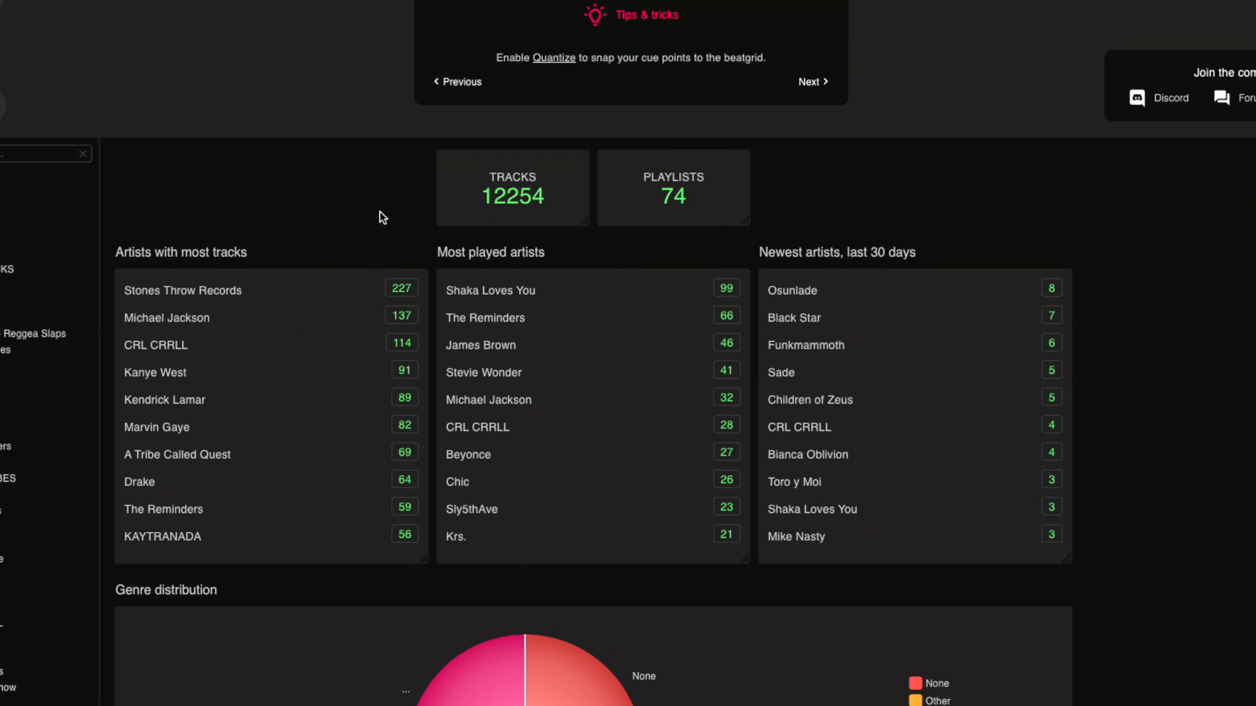
mouse_move(540, 259)
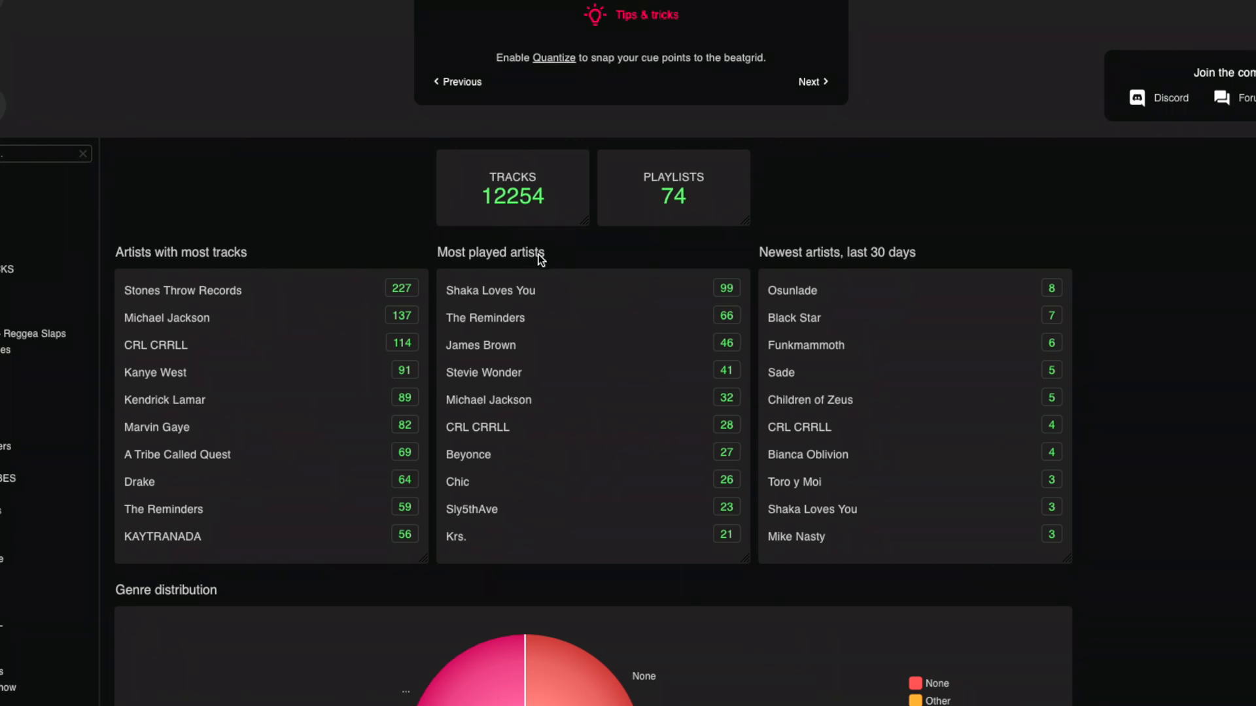
mouse_move(887, 261)
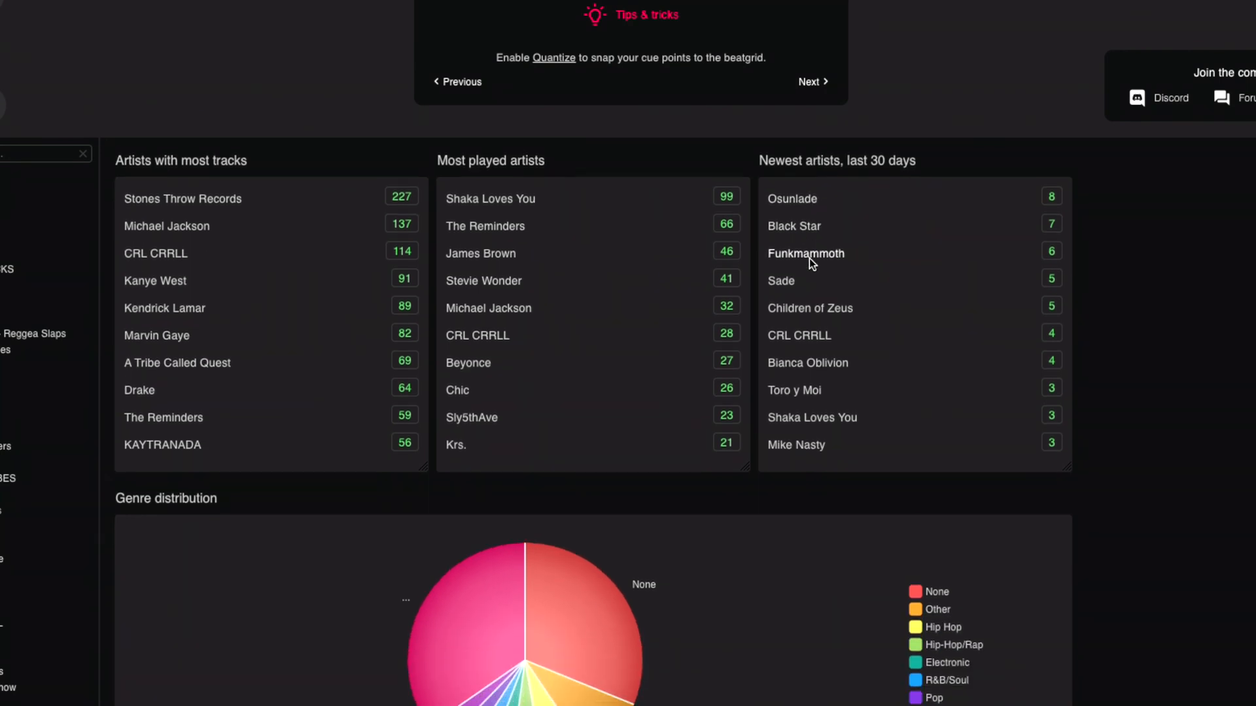
Step: Scroll through Lexicon's library statistics, then copy the Spotify song link for Lakitu
scroll("down", 3)
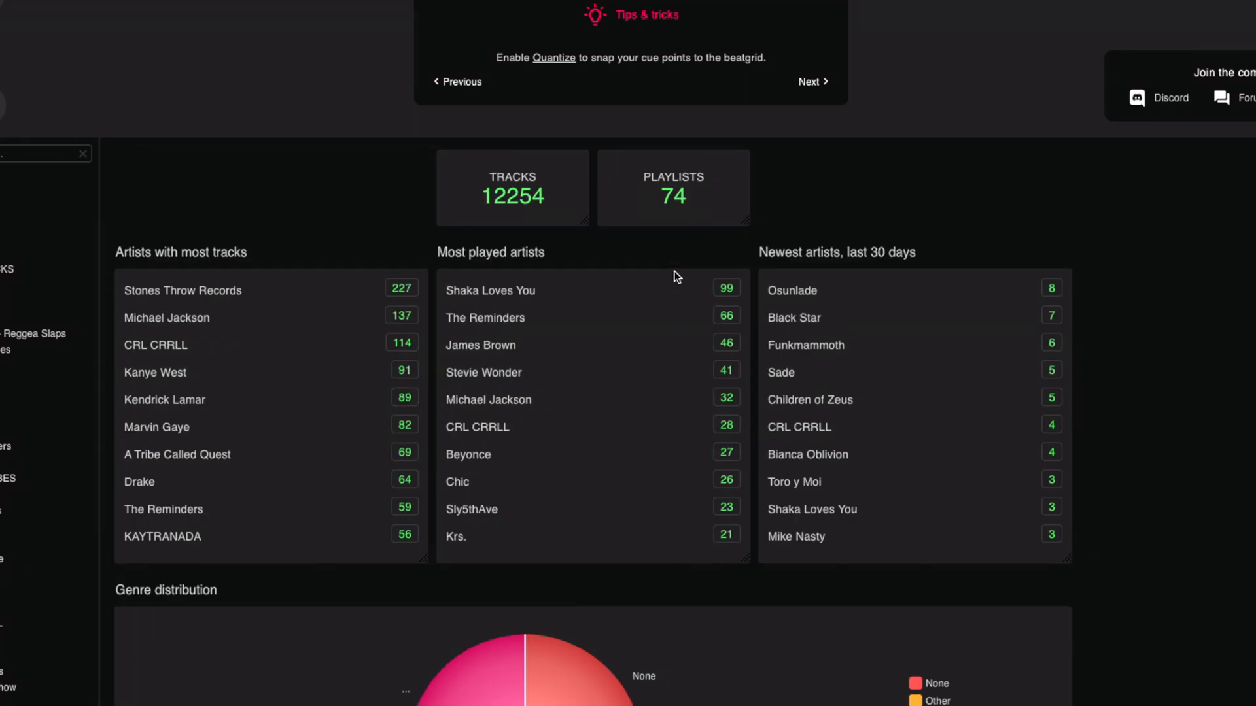
scroll("down", 3)
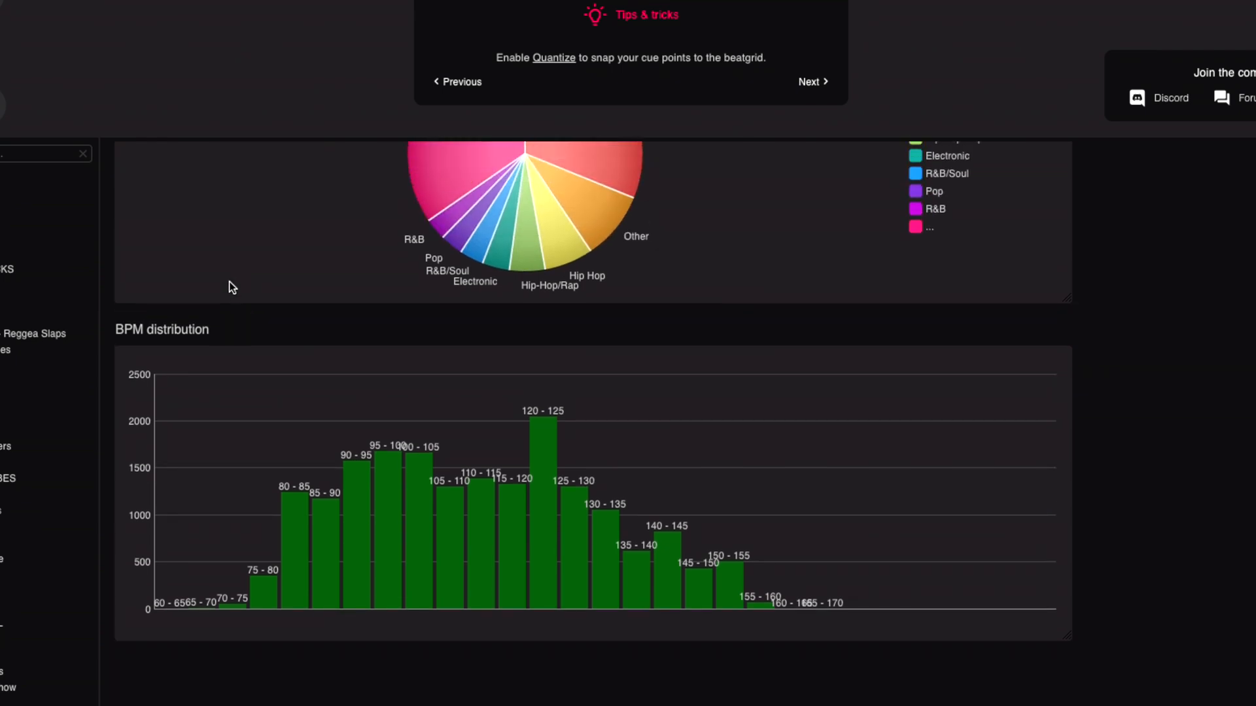
mouse_move(542, 492)
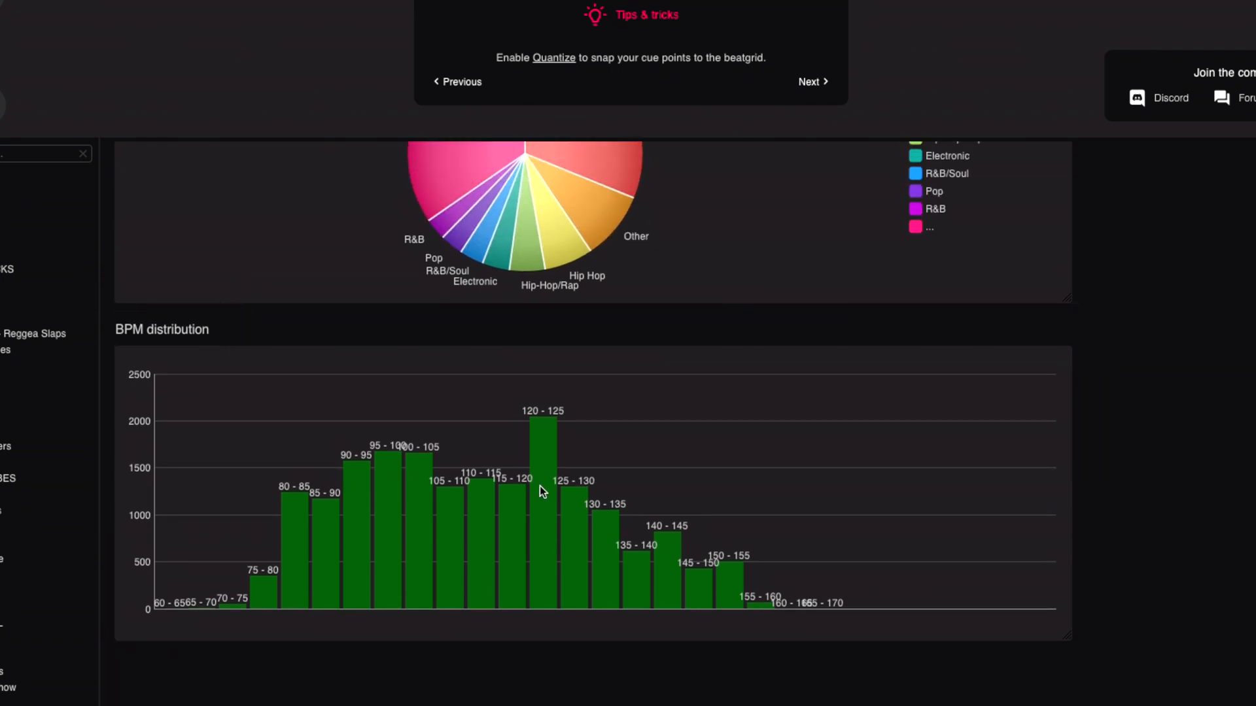
mouse_move(489, 457)
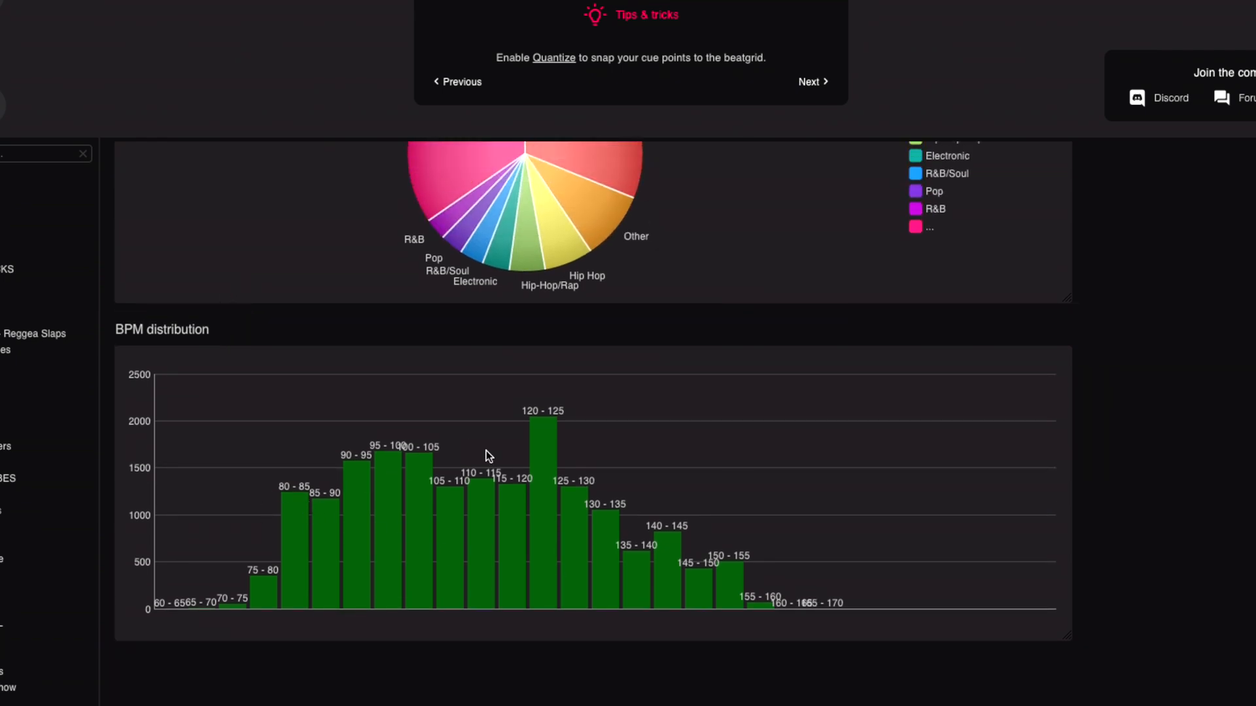
scroll("down", 3)
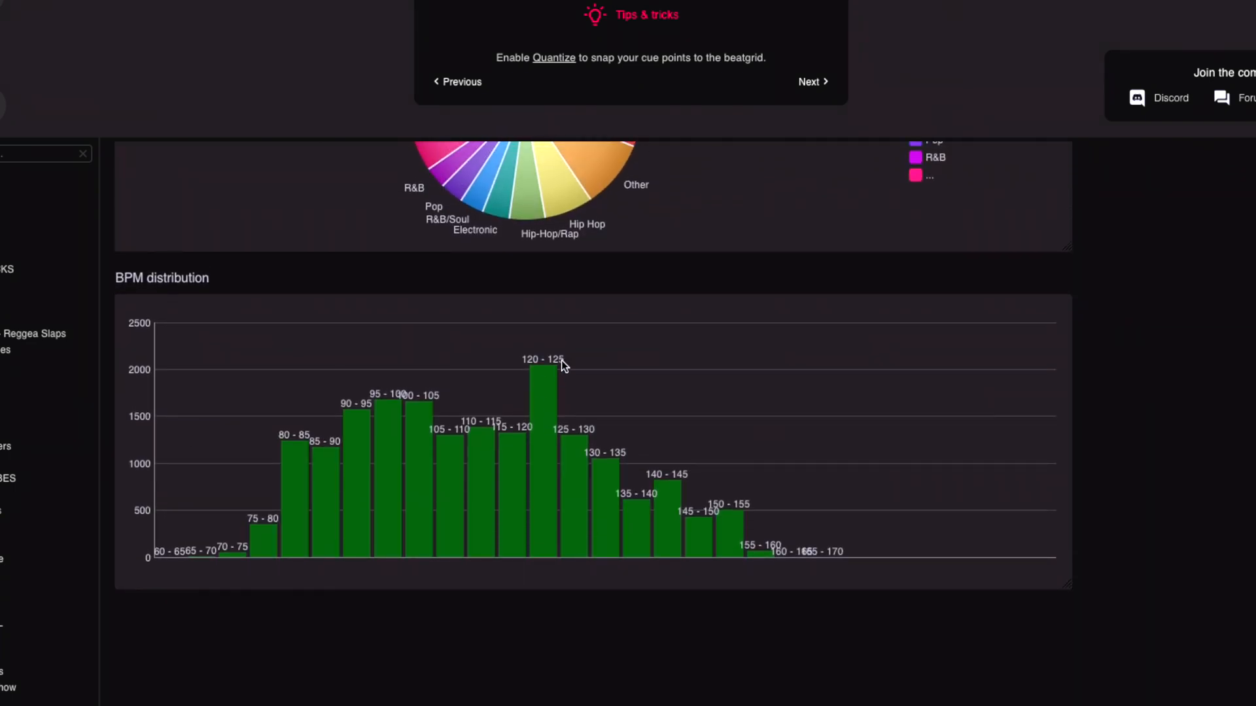
scroll("down", 3)
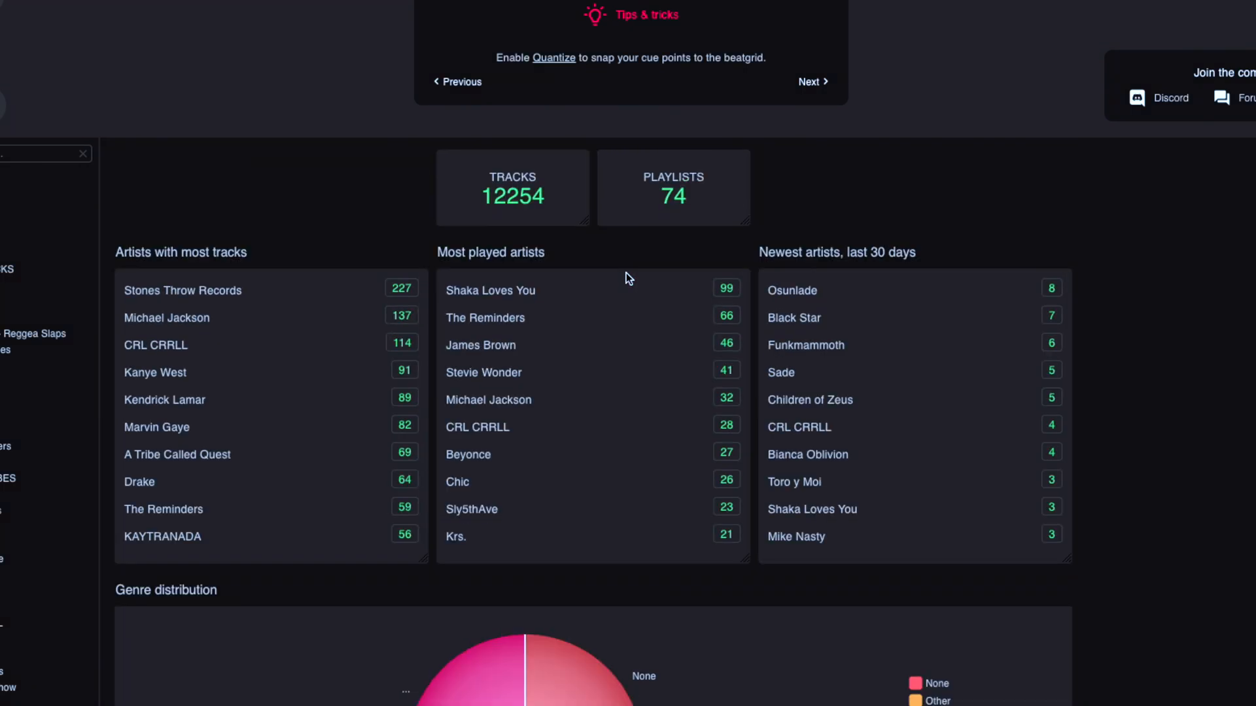
scroll("down", 3)
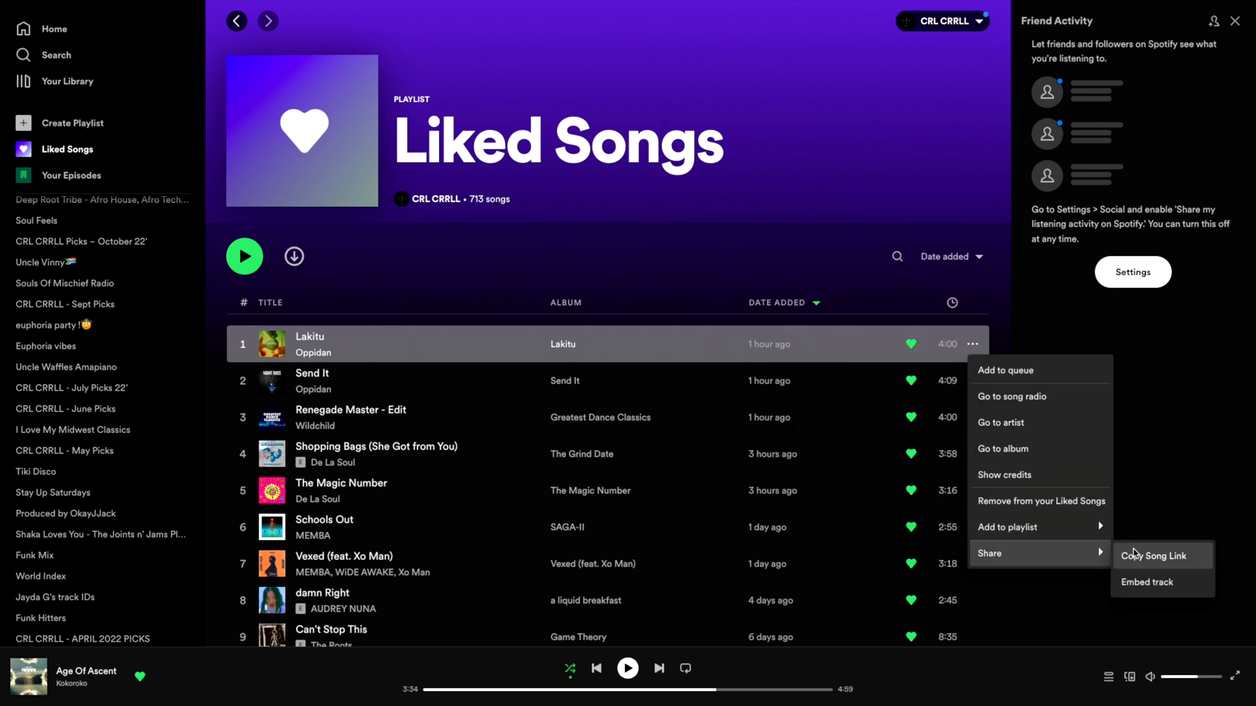
left_click(1152, 556)
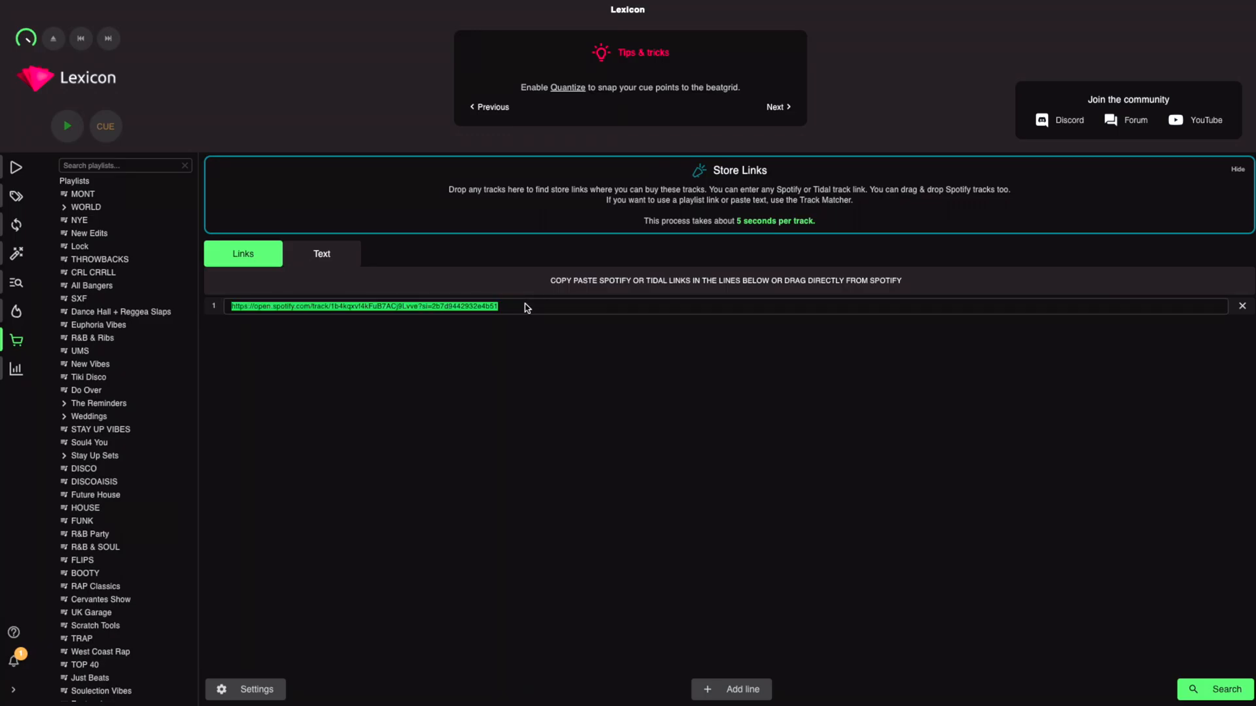
Step: Paste Lakitu's Spotify link into Store Links and open its Traxsource listing
type("https://open.spotify.com/track/5nNIZr313BQHVEWjA1cJmy?si=e7aeca37bb3d4d68")
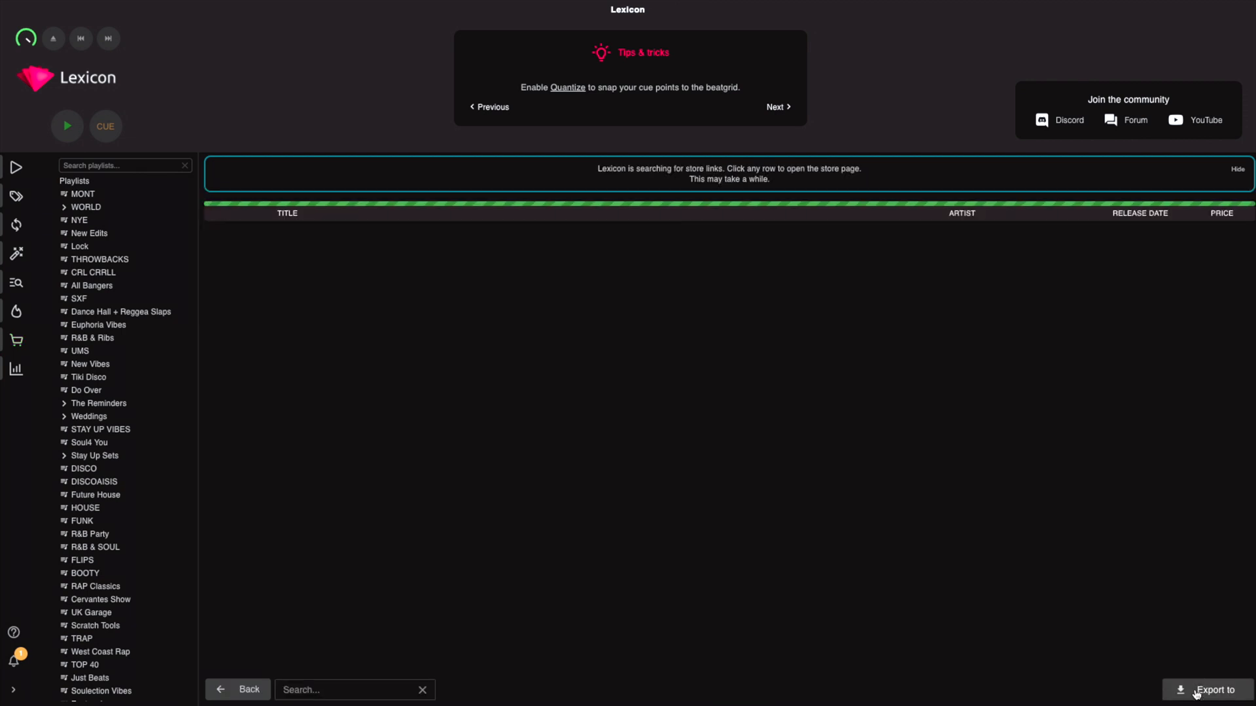
mouse_move(680, 427)
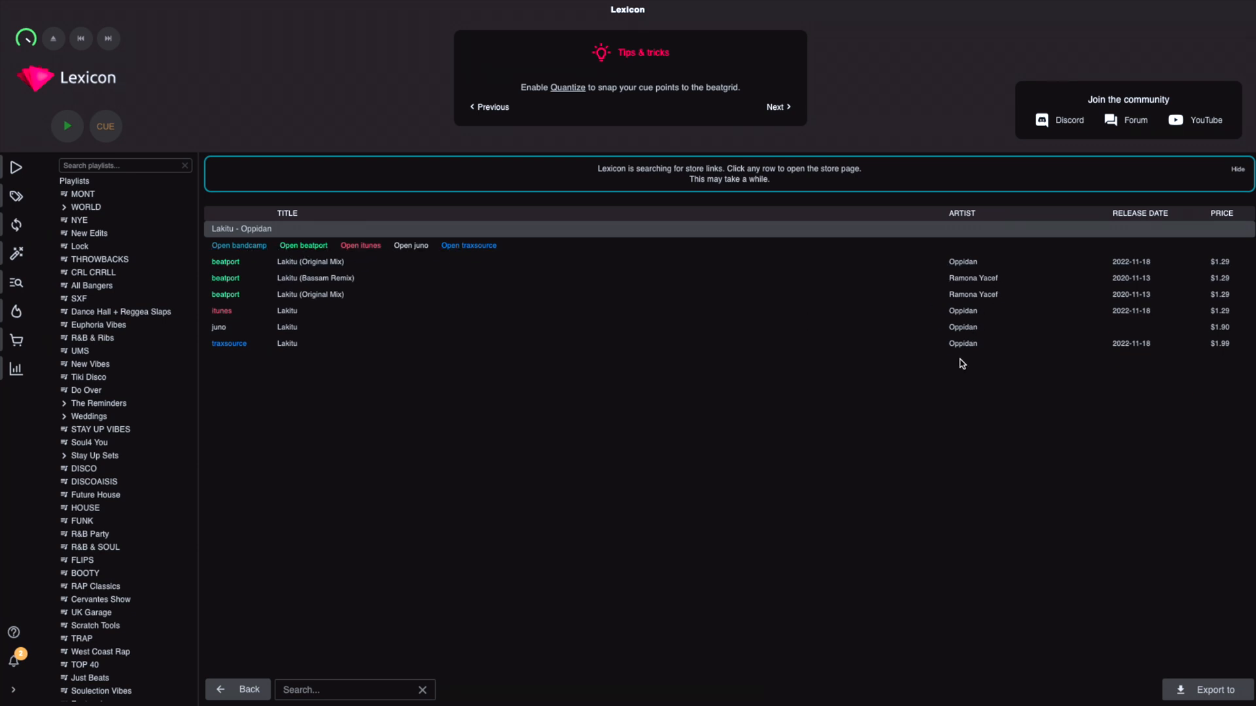
mouse_move(221, 345)
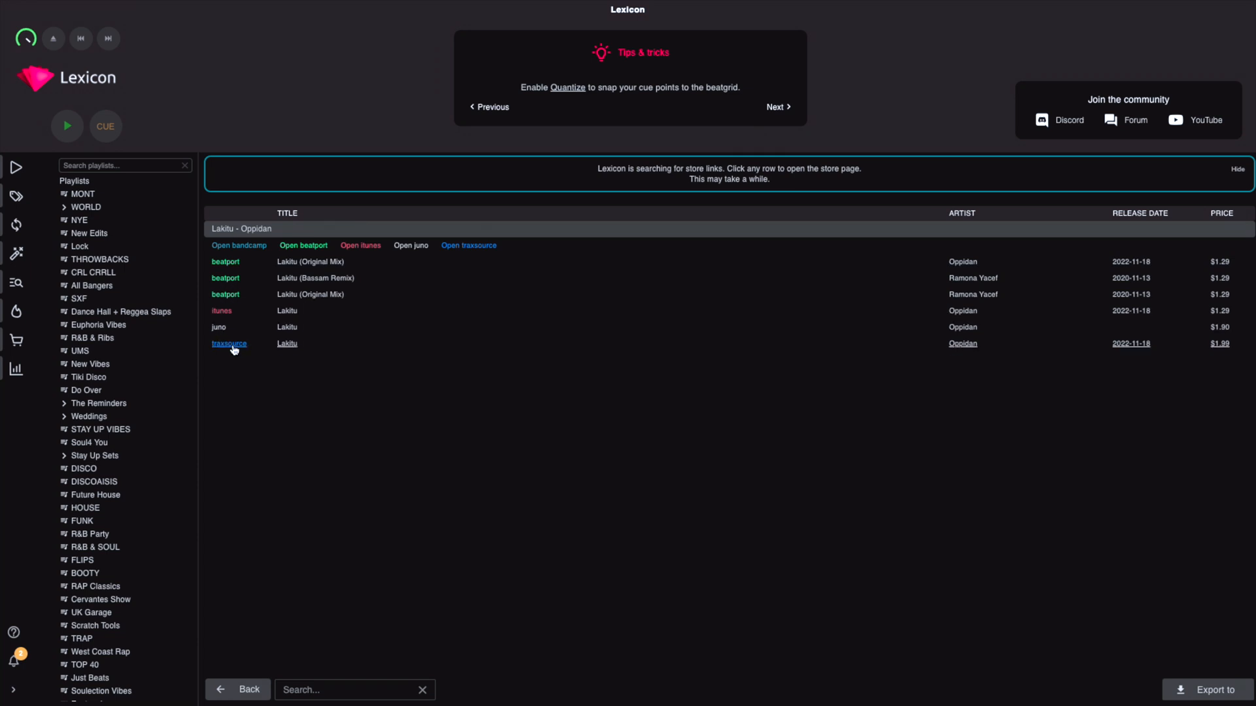
left_click(228, 344)
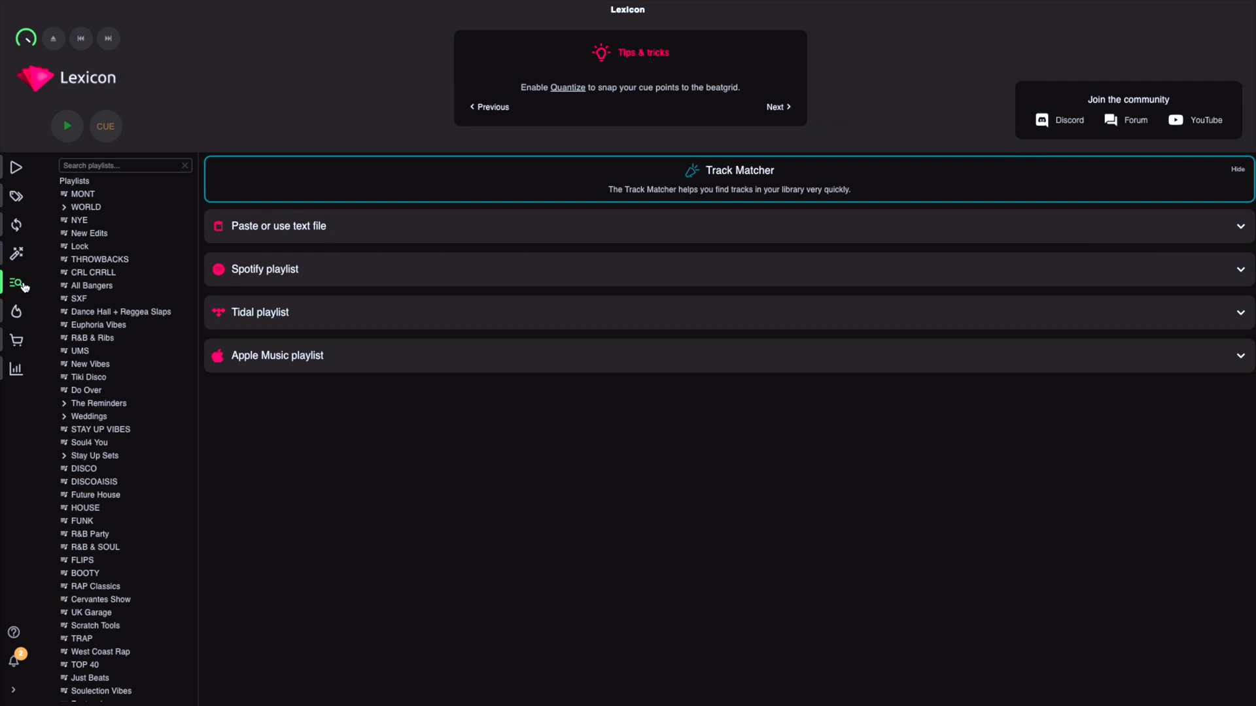
mouse_move(16, 311)
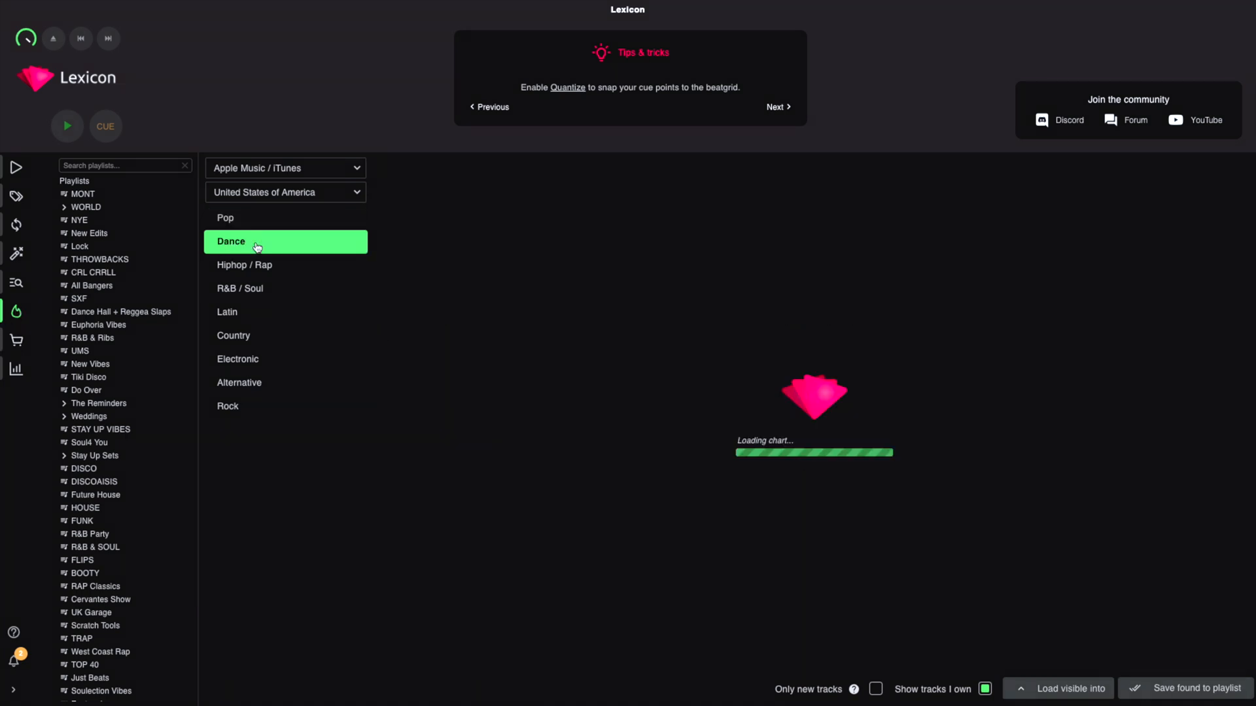
Step: Load the Country chart, scroll the genres, then switch to the Pop chart
left_click(233, 335)
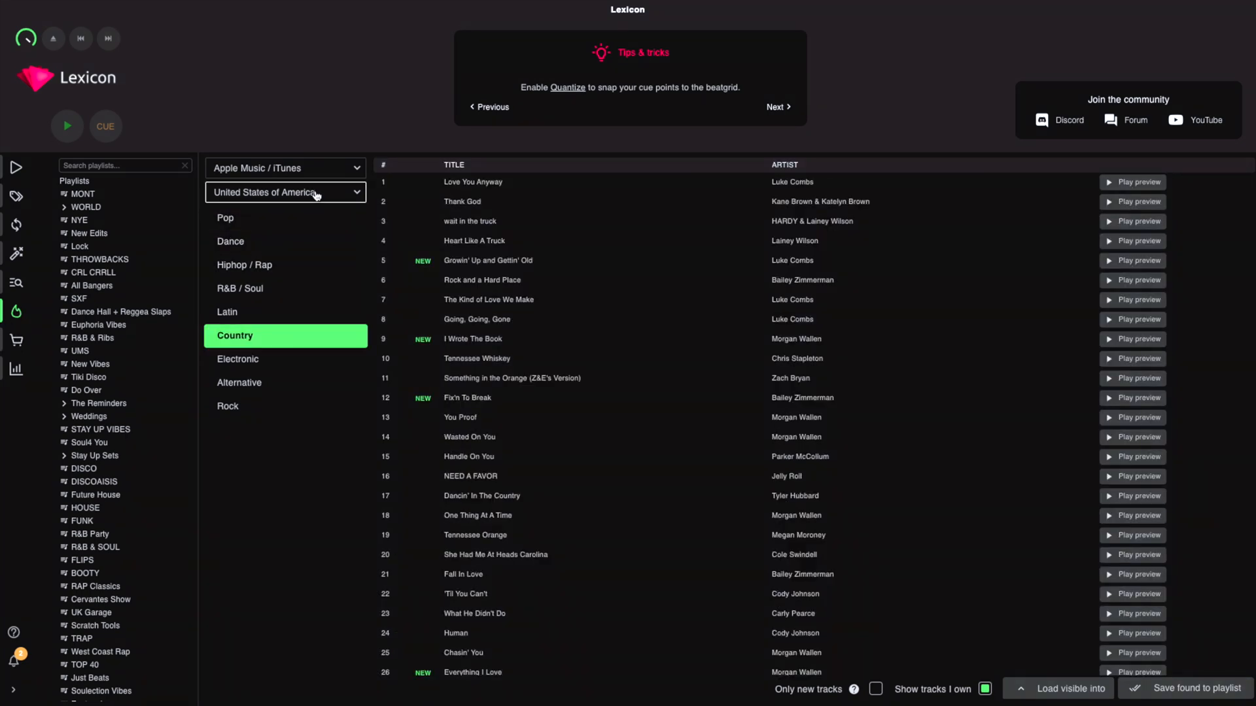
scroll("down", 3)
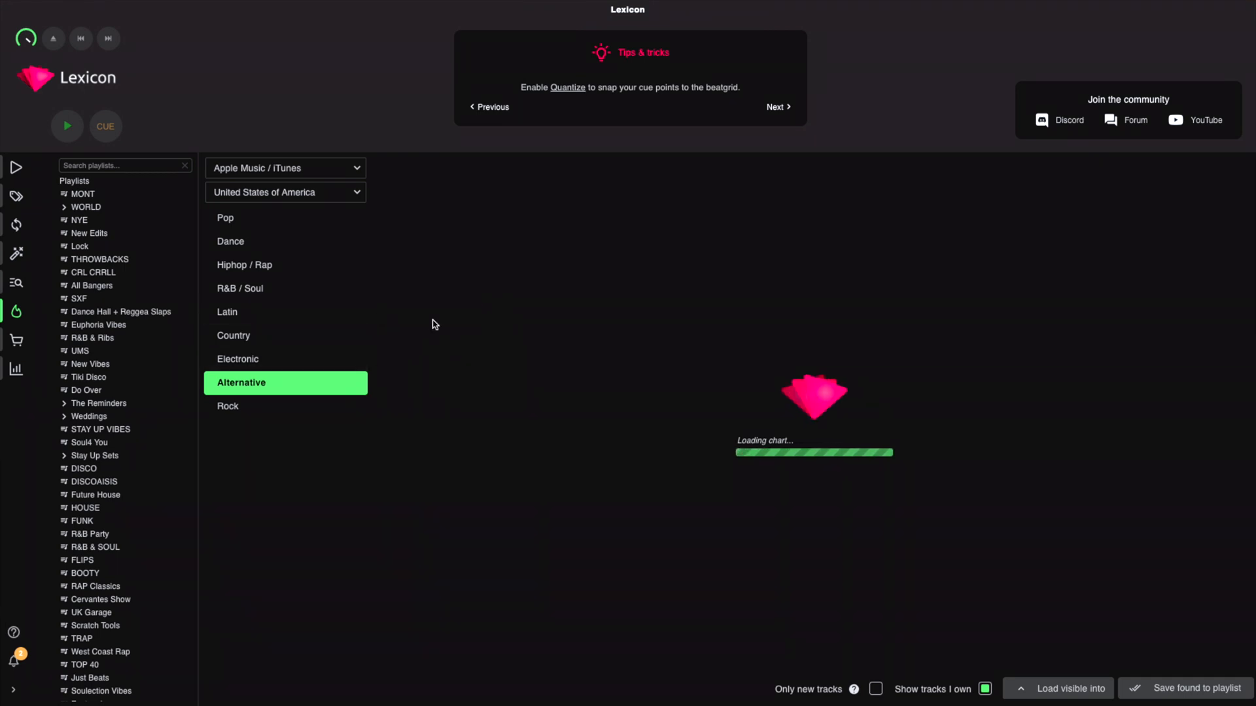
left_click(232, 217)
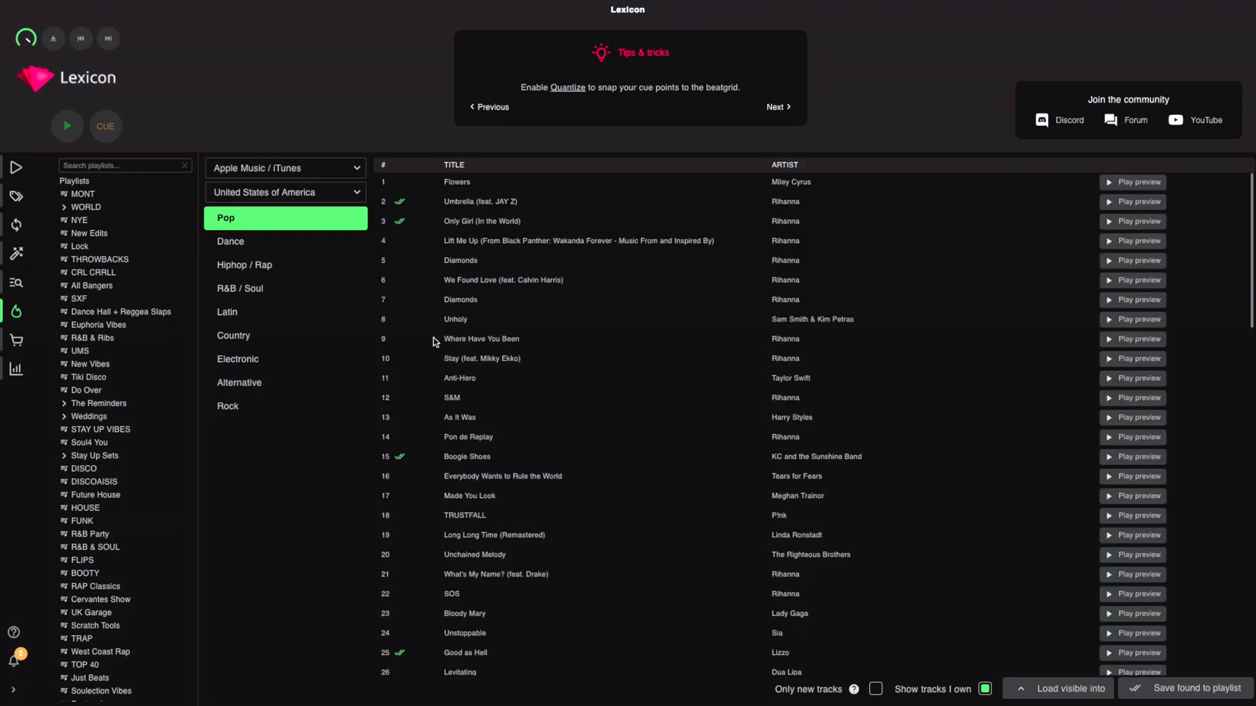
mouse_move(397, 401)
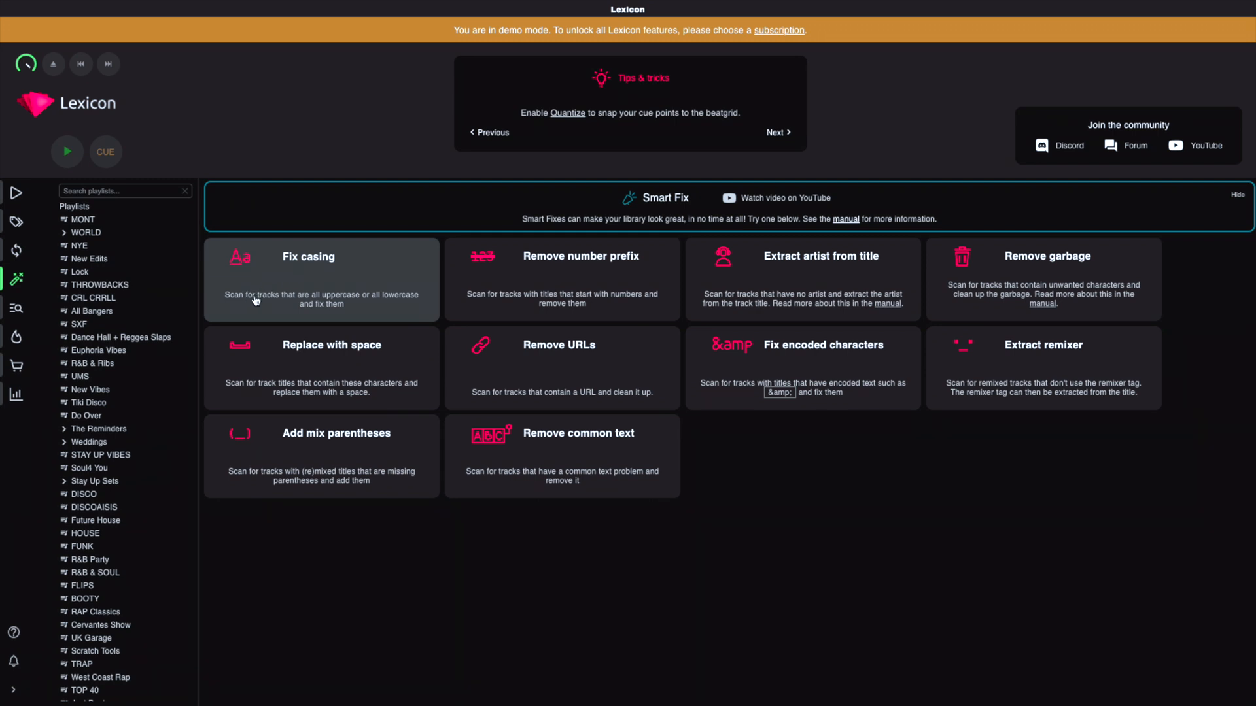
mouse_move(274, 304)
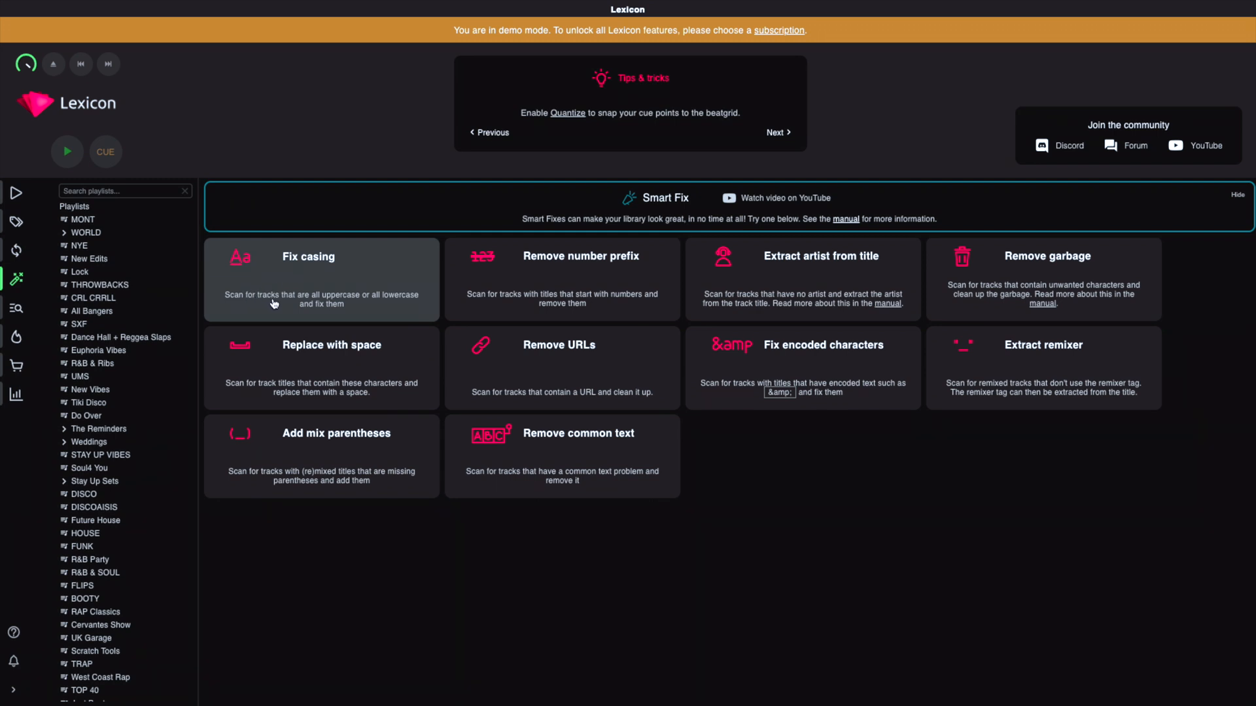
mouse_move(264, 284)
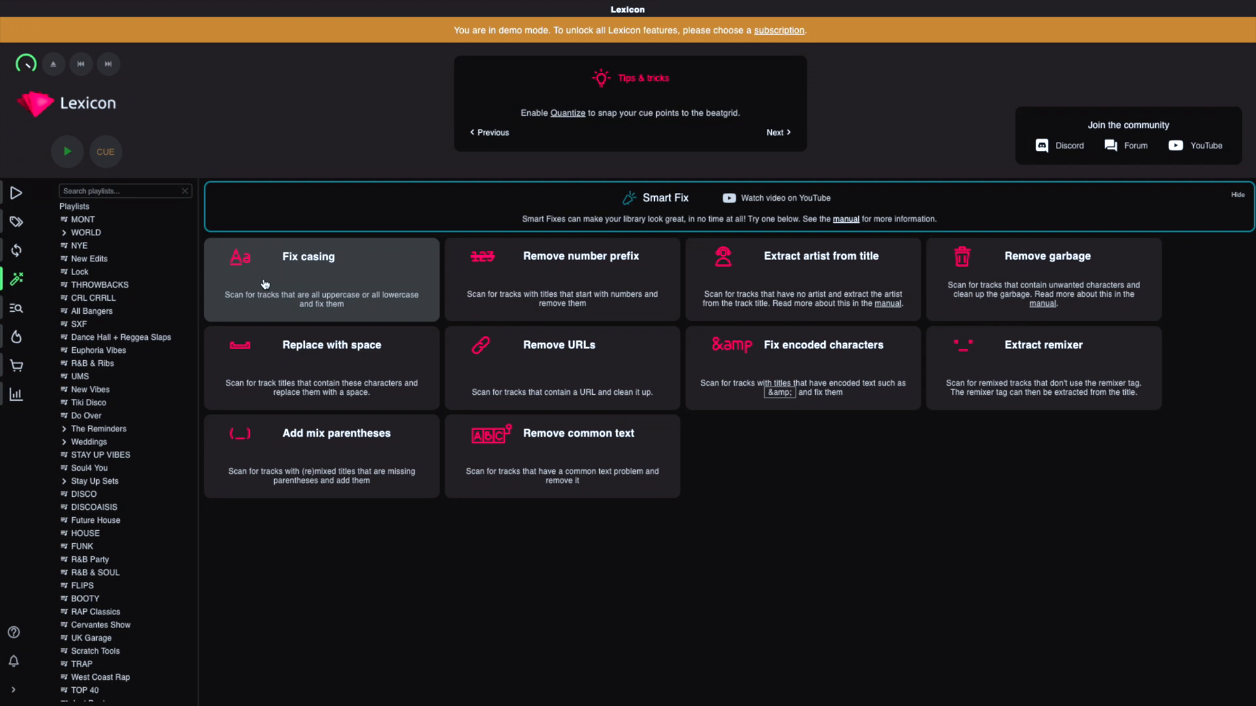
mouse_move(268, 283)
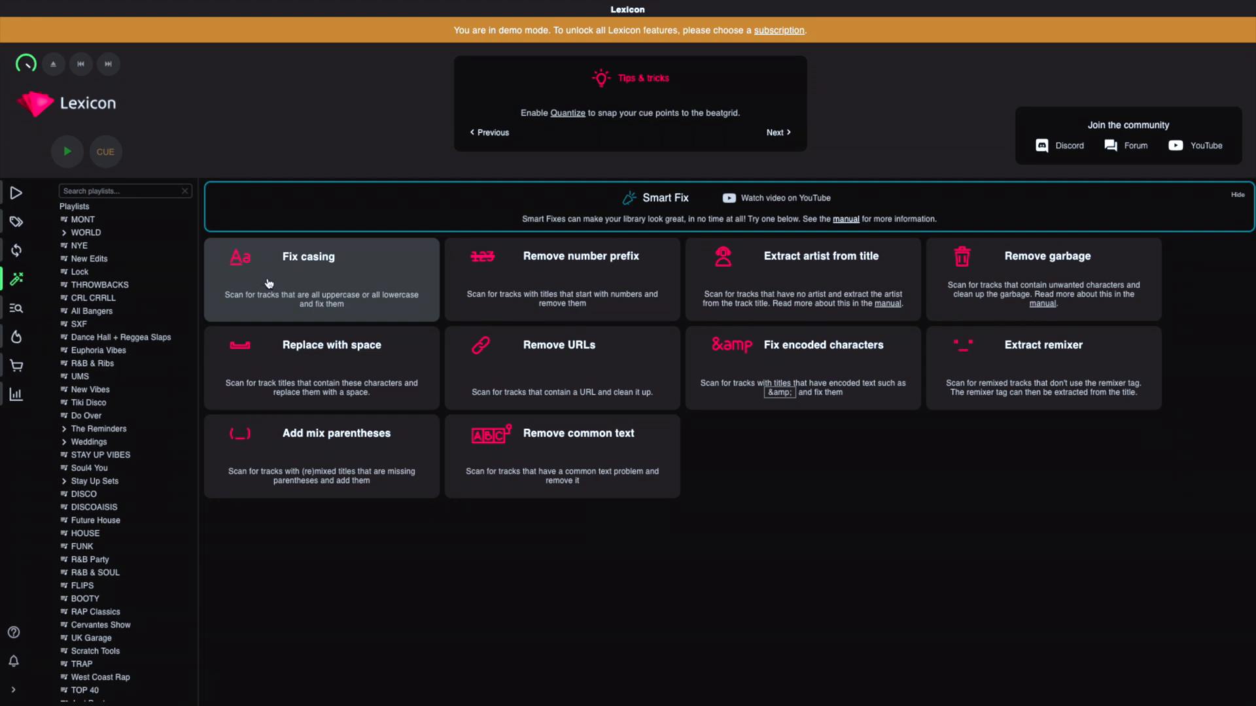
mouse_move(306, 295)
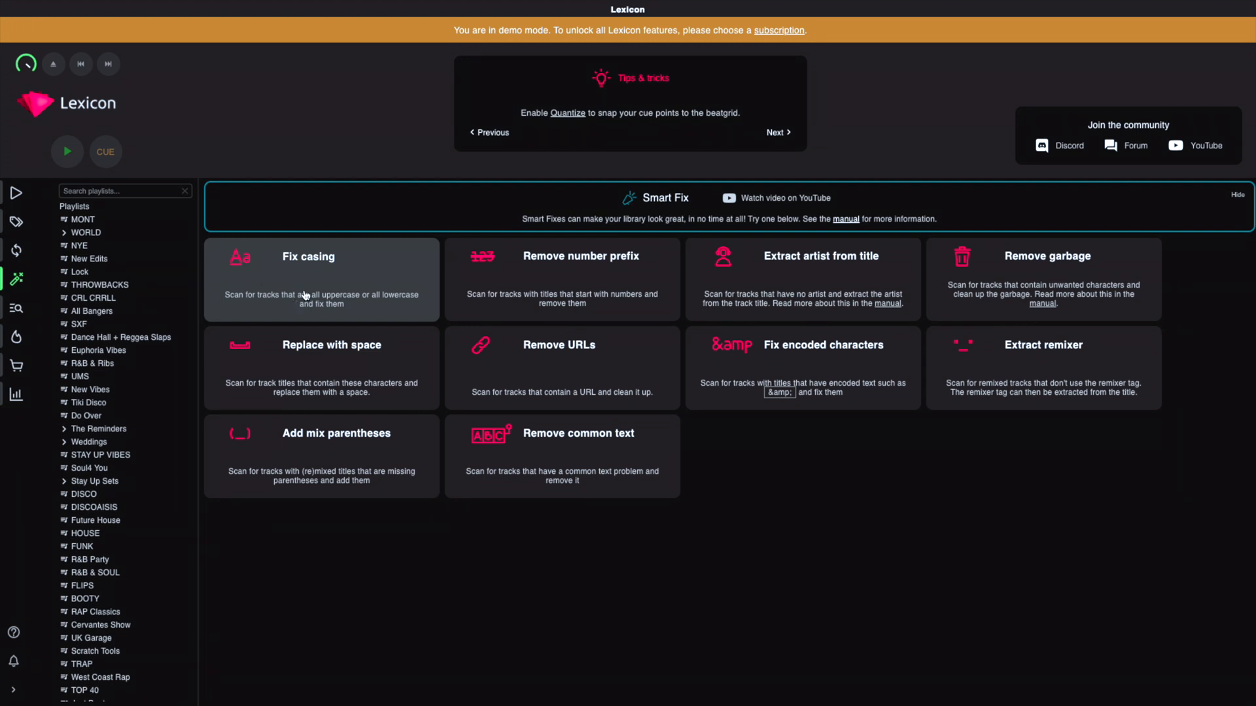
mouse_move(536, 281)
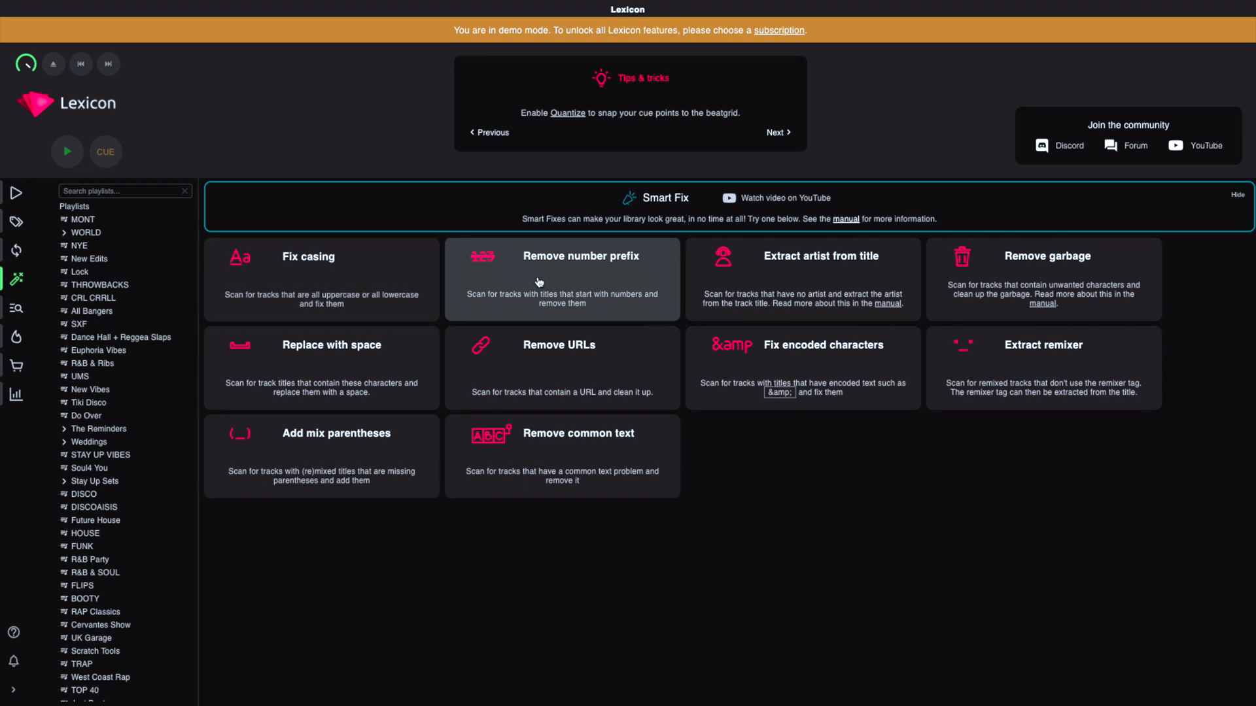
mouse_move(545, 288)
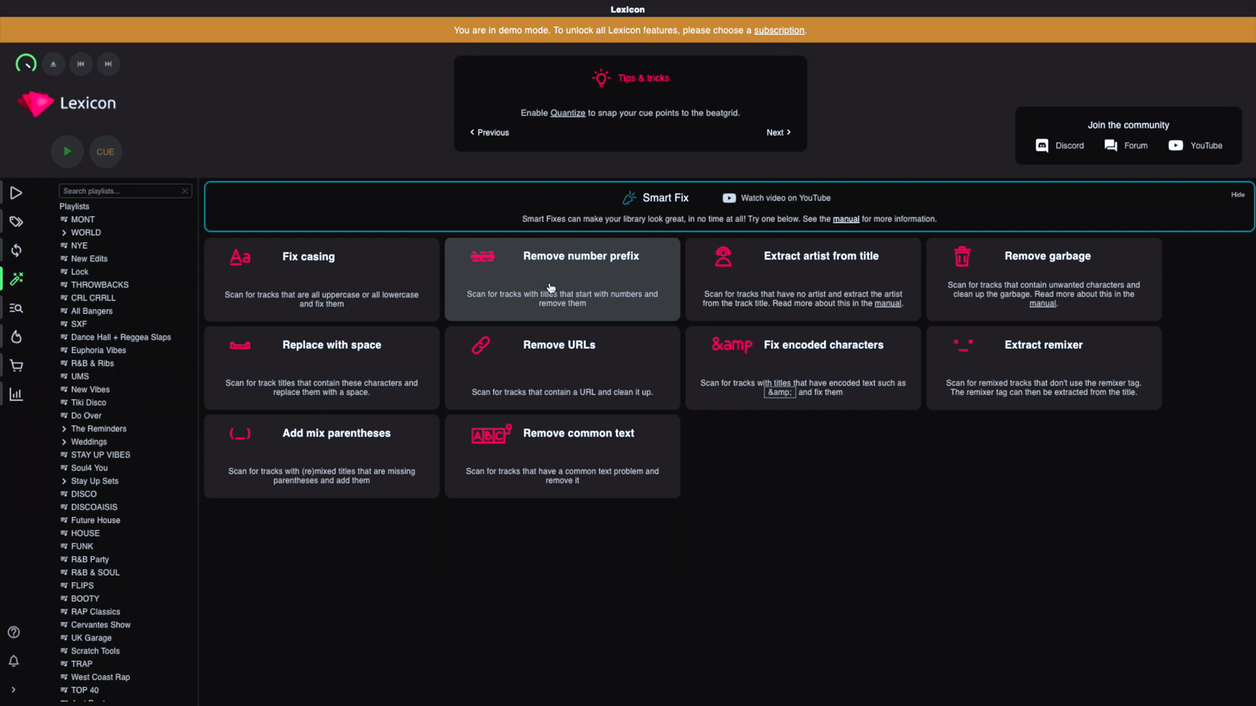
mouse_move(600, 281)
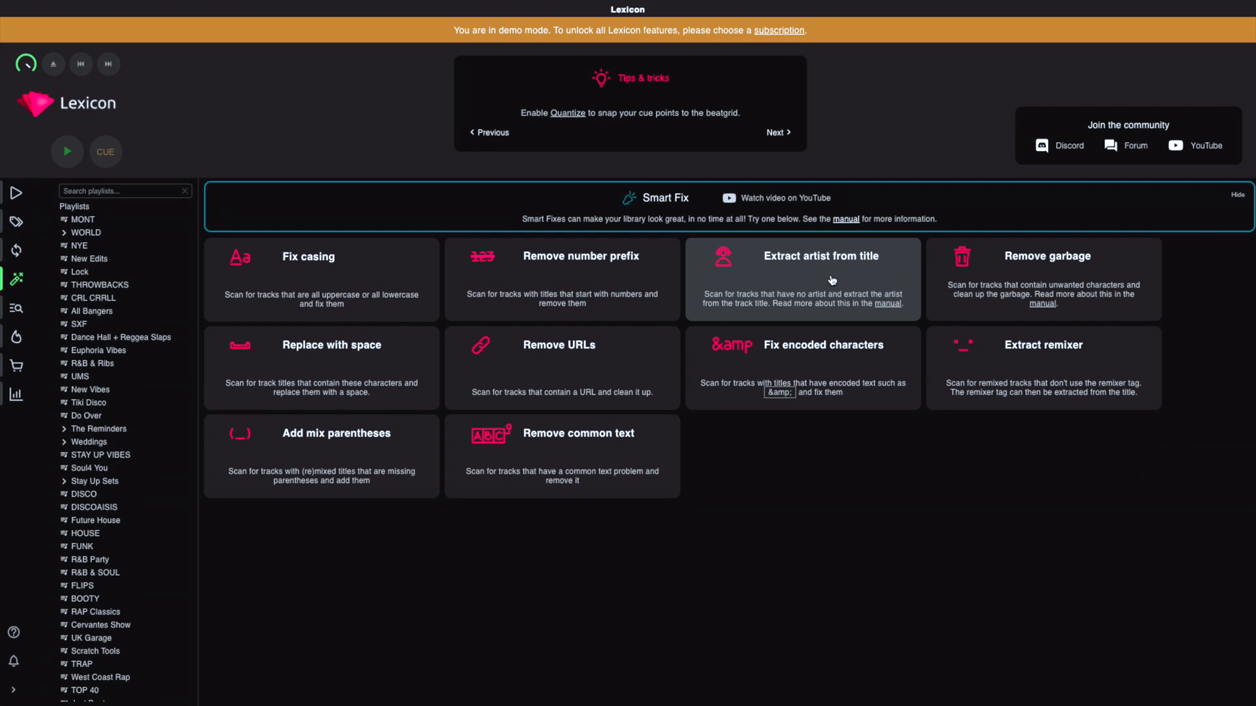
mouse_move(832, 280)
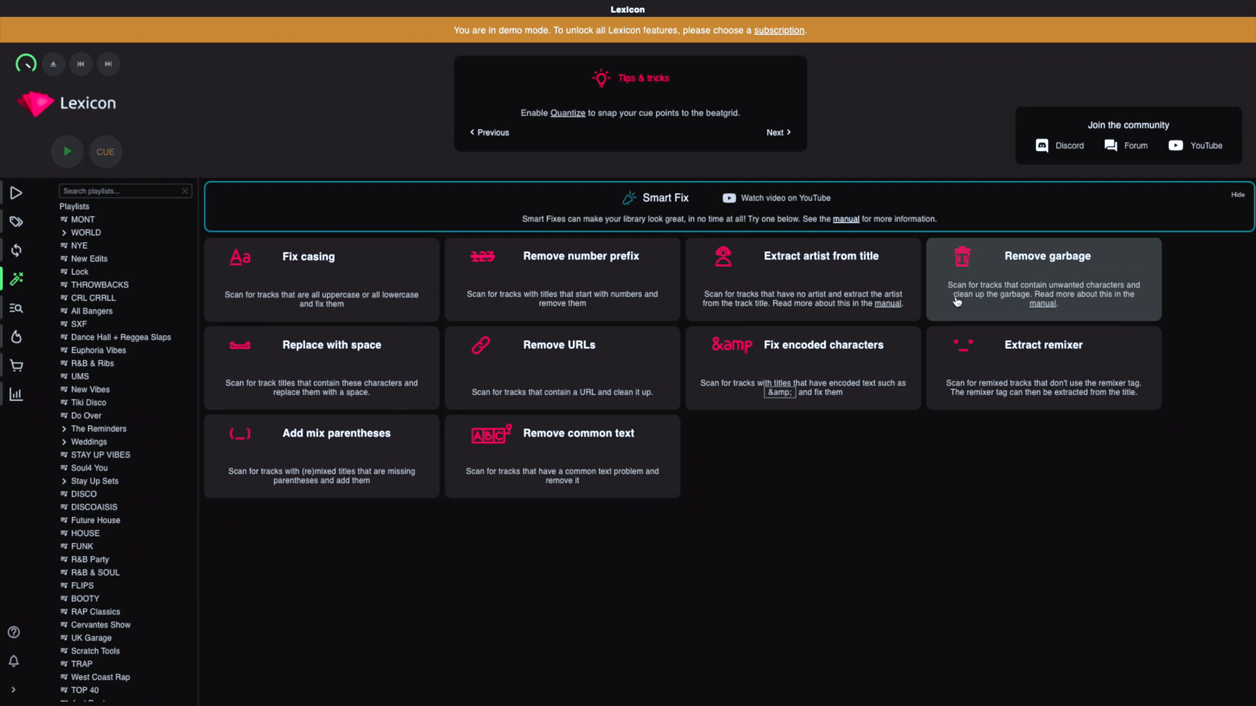
mouse_move(1012, 318)
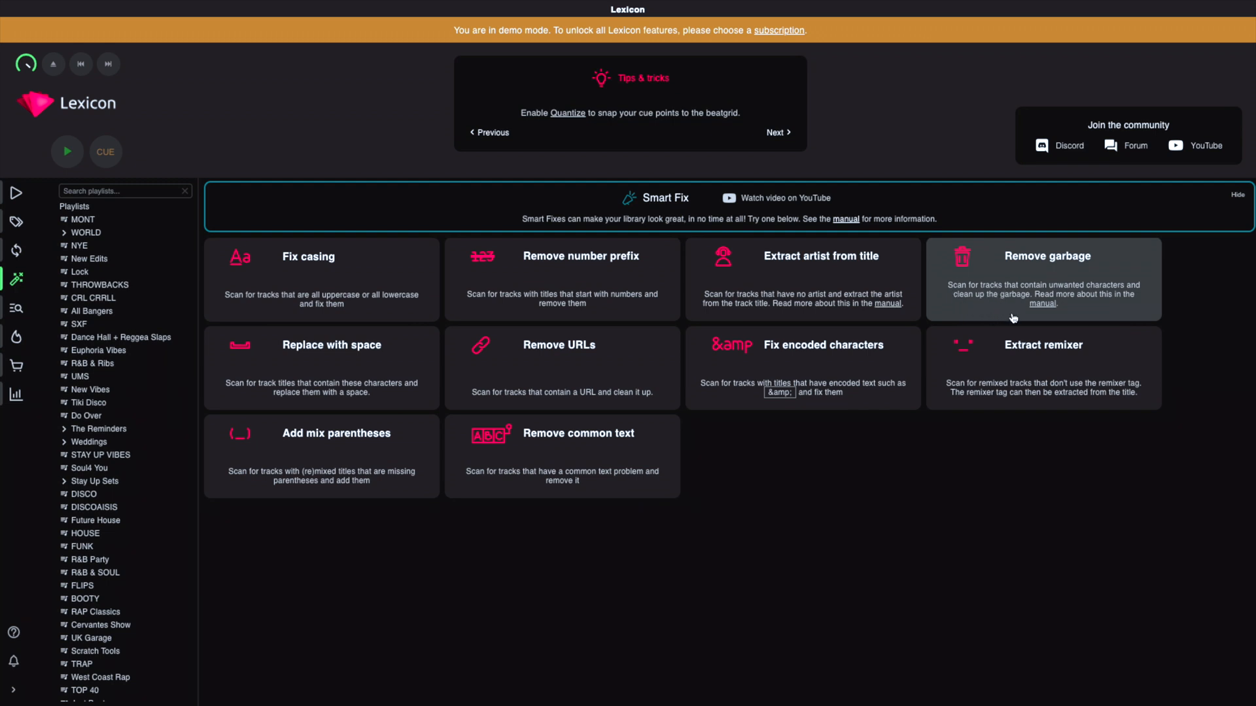
mouse_move(346, 365)
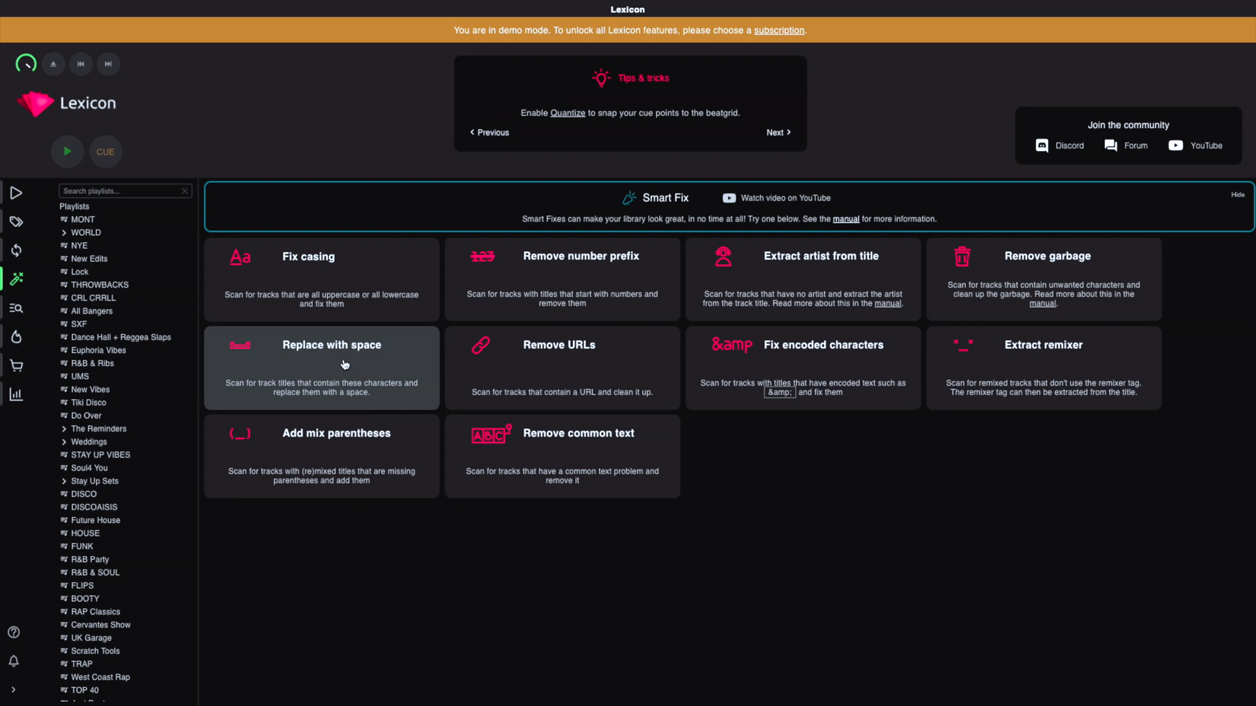
Step: Scan for '_' in titles, replace with spaces on all 238 tracks, return to Smart Fixes
left_click(321, 367)
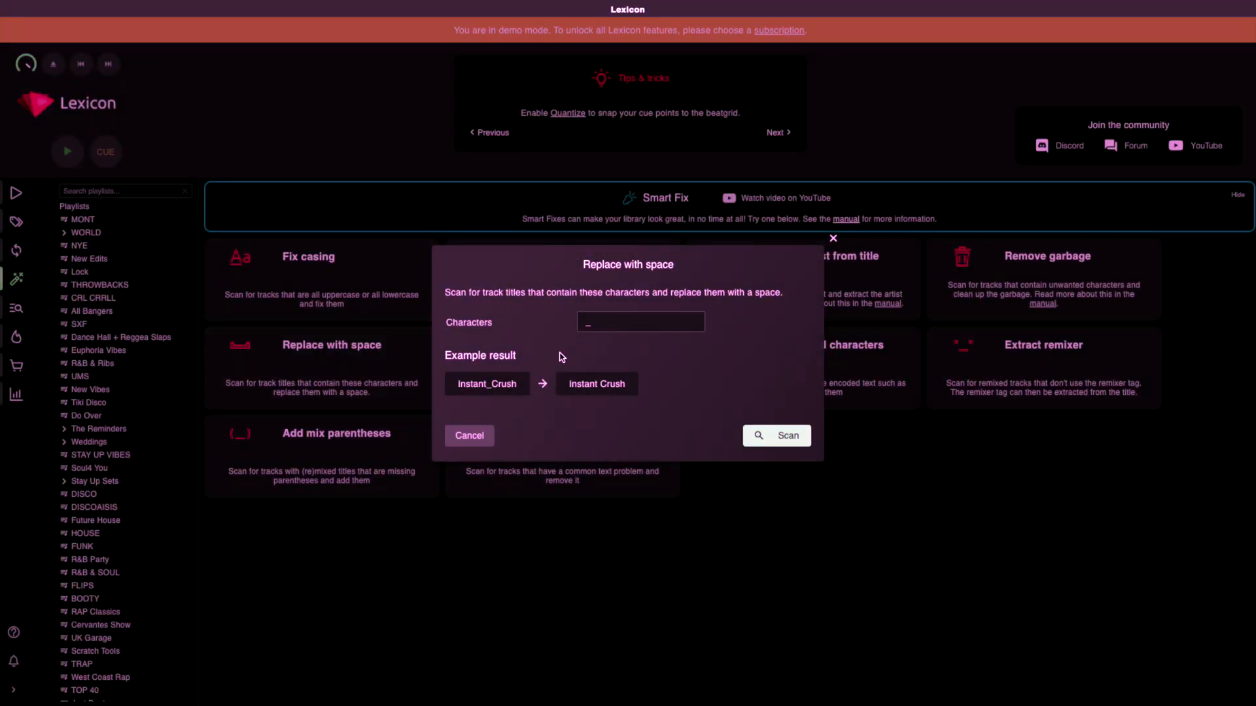
left_click(640, 321)
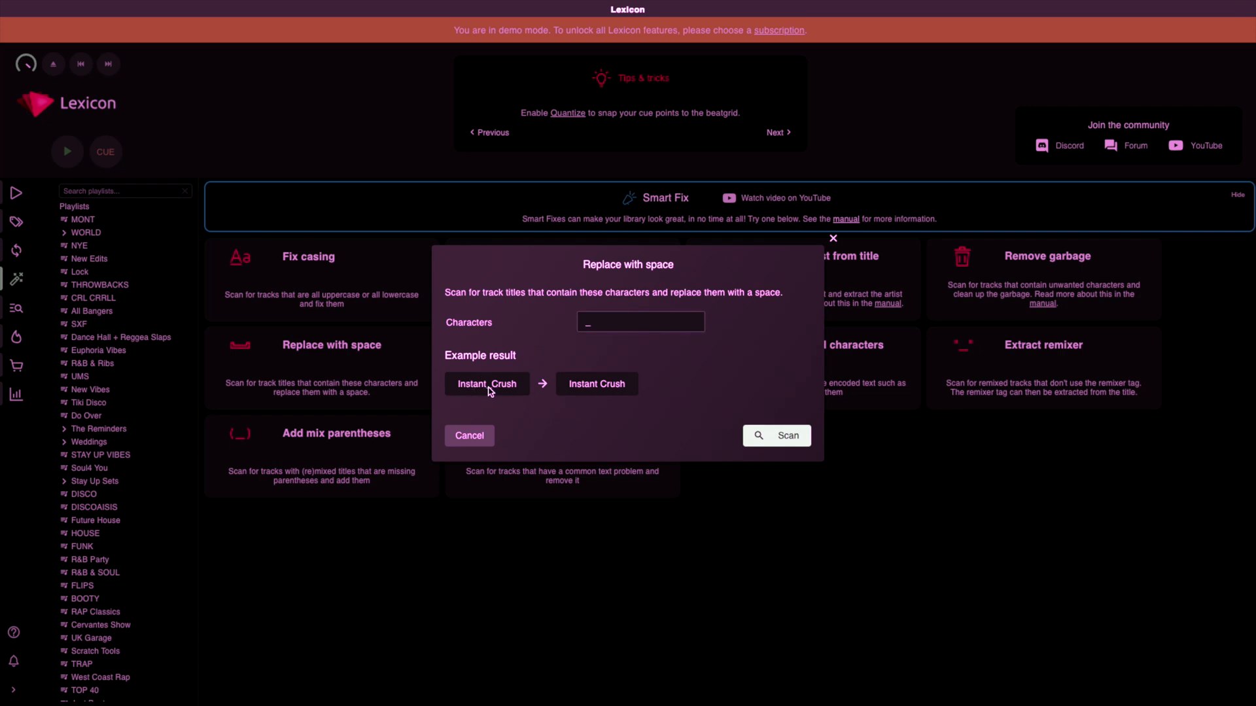
left_click(774, 436)
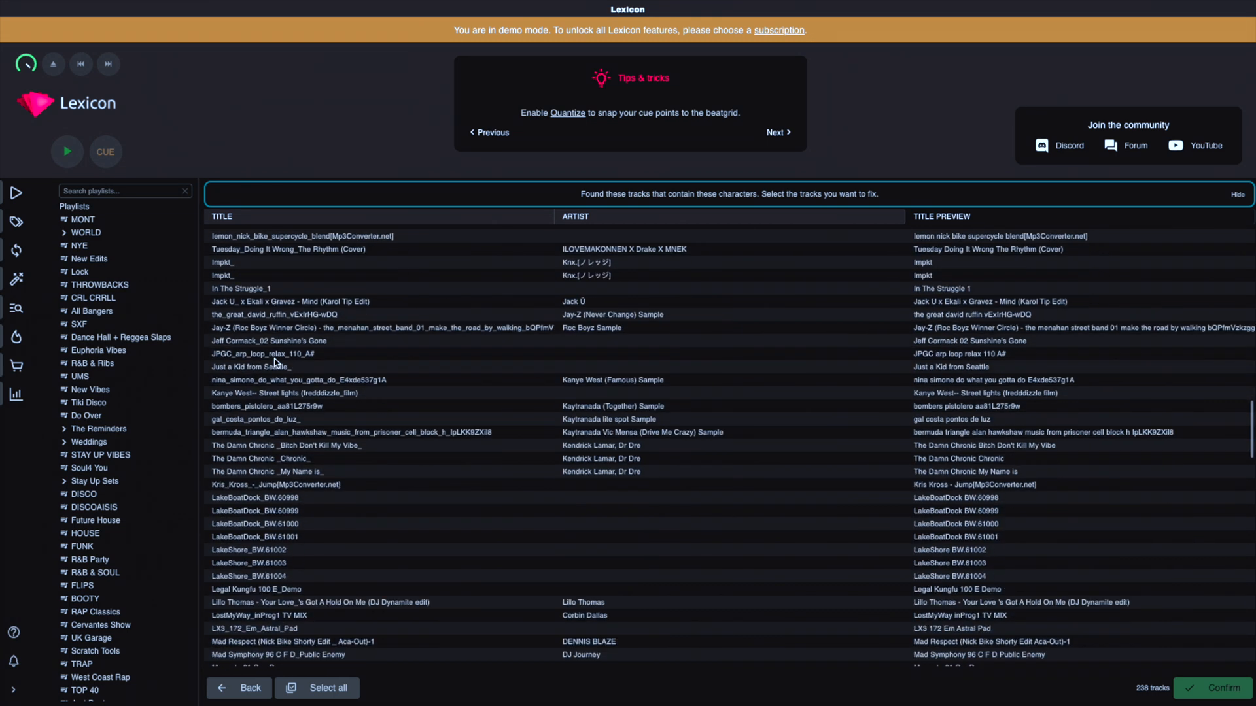
left_click(324, 688)
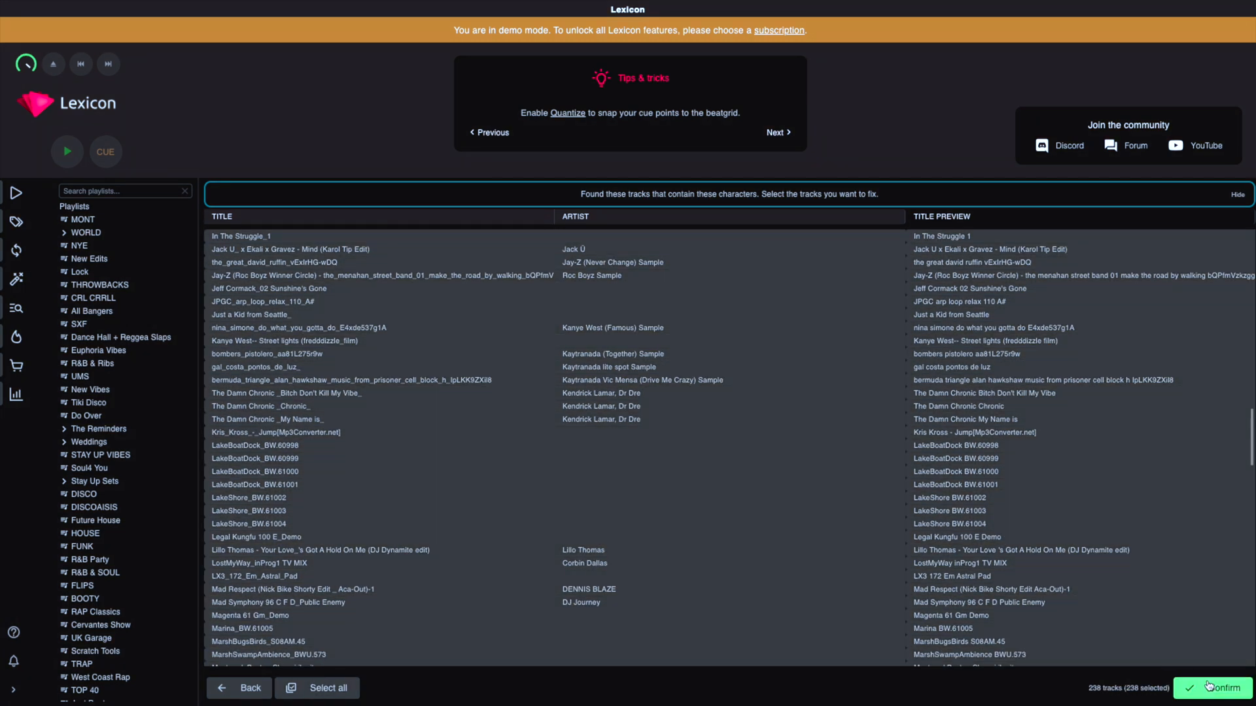
left_click(1219, 688)
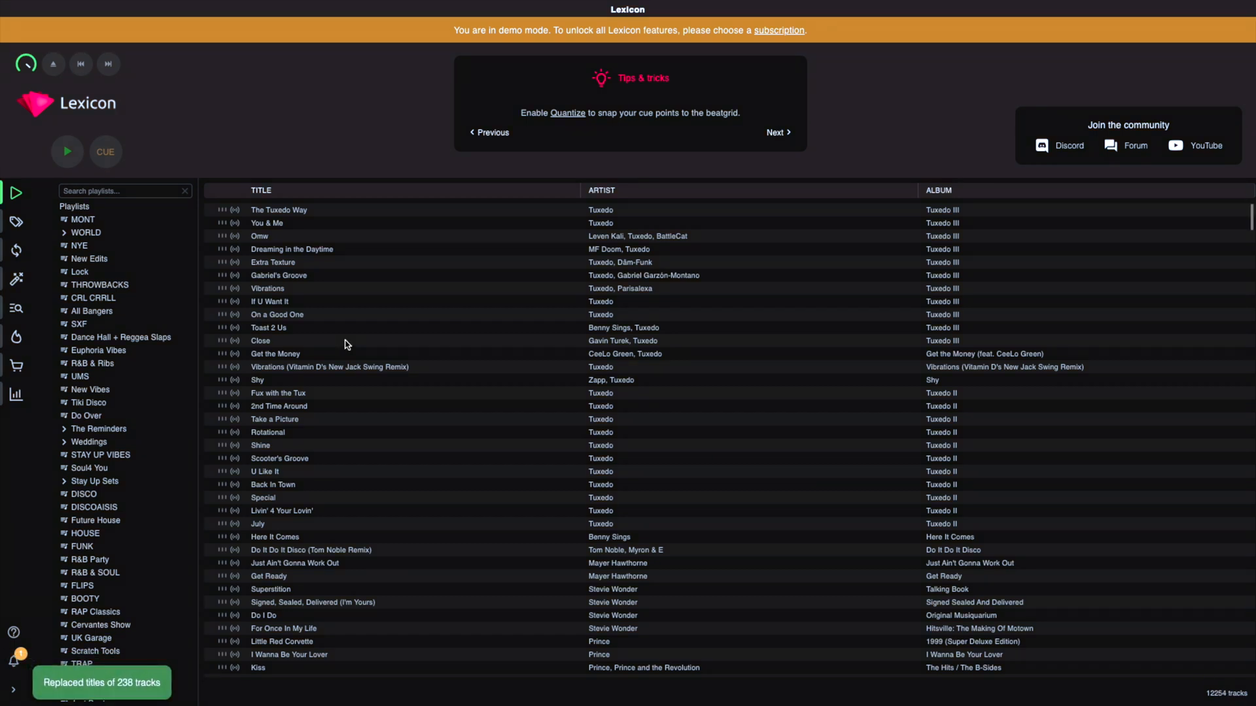
mouse_move(86, 688)
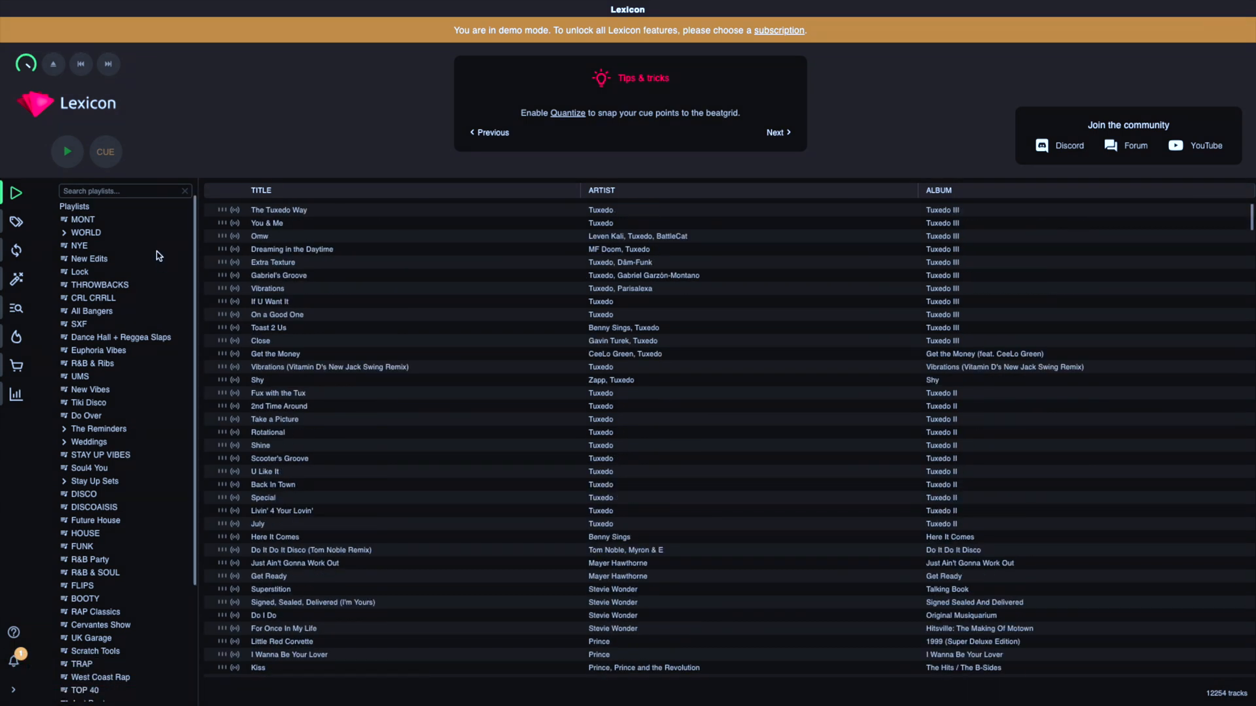
left_click(15, 280)
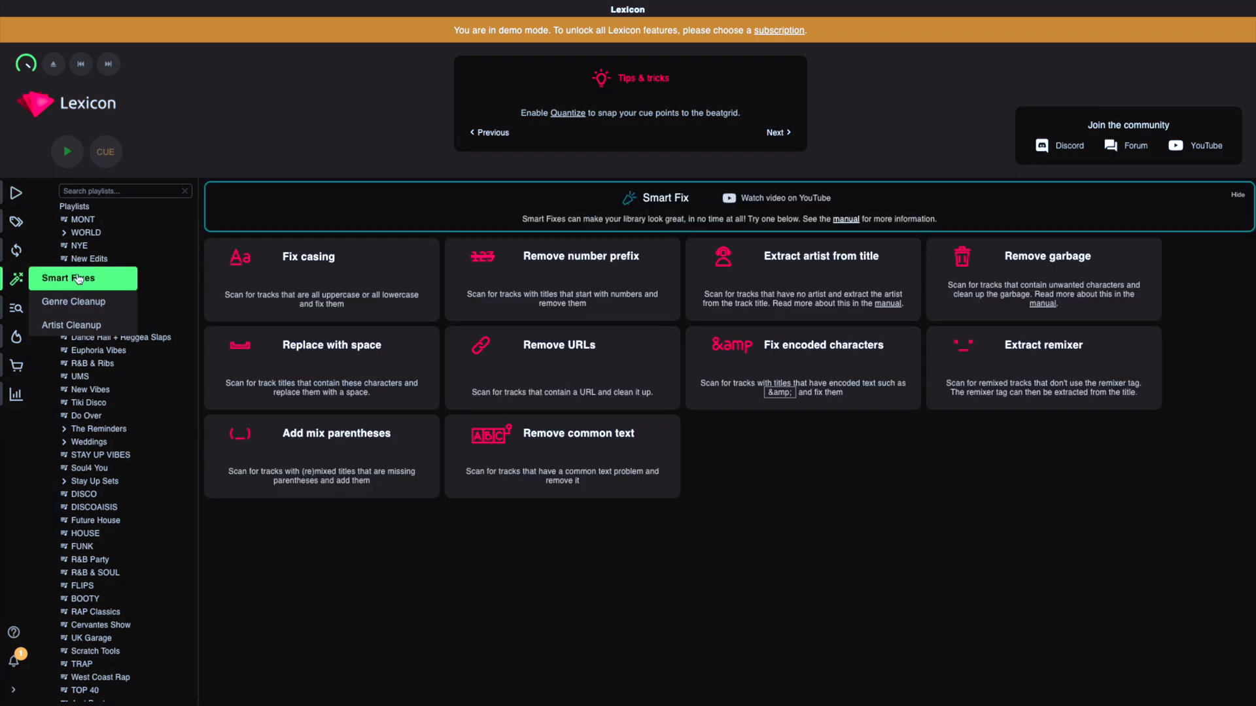
Step: Run the Remove URLs scan on the Comment field and scroll the 2,421 results
left_click(558, 345)
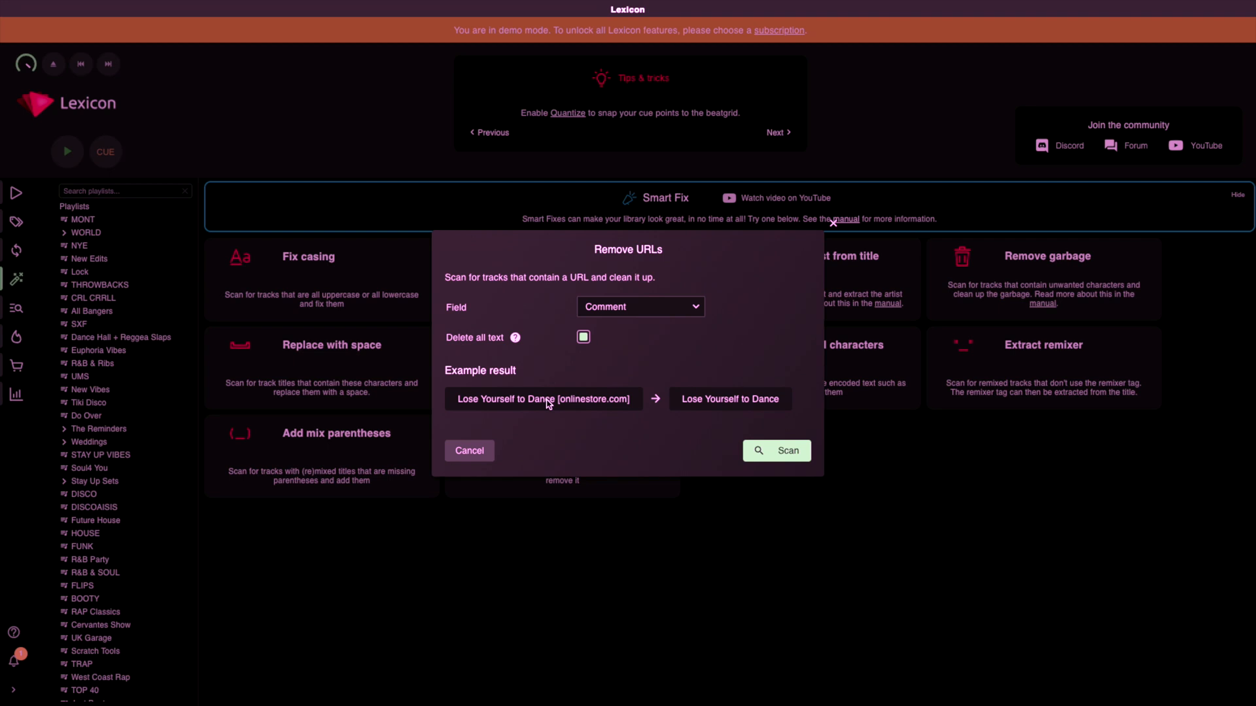
left_click(774, 450)
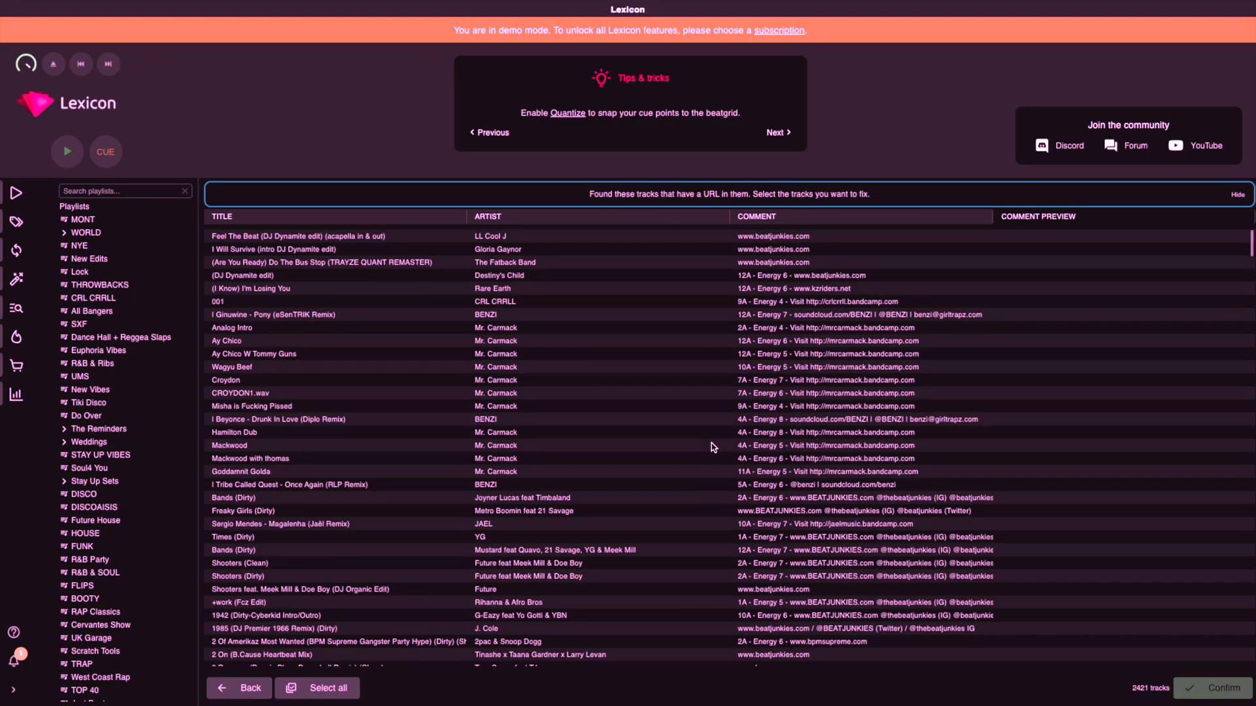
scroll("down", 3)
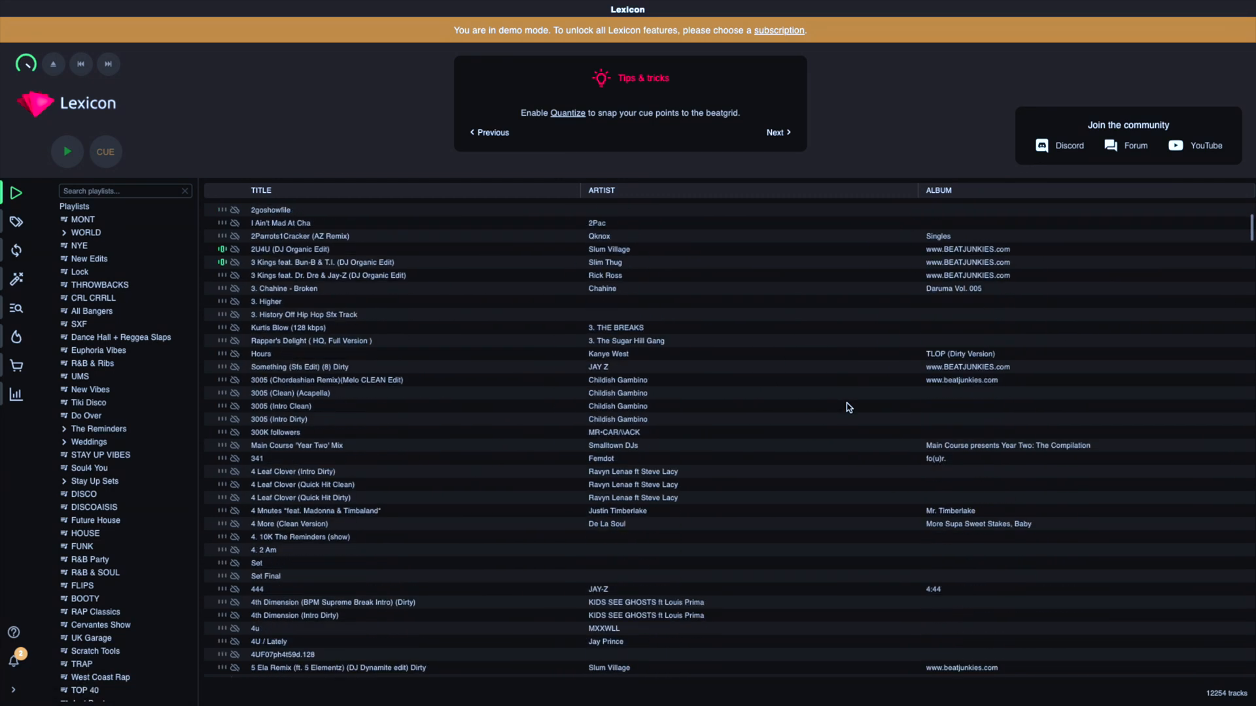
scroll("down", 3)
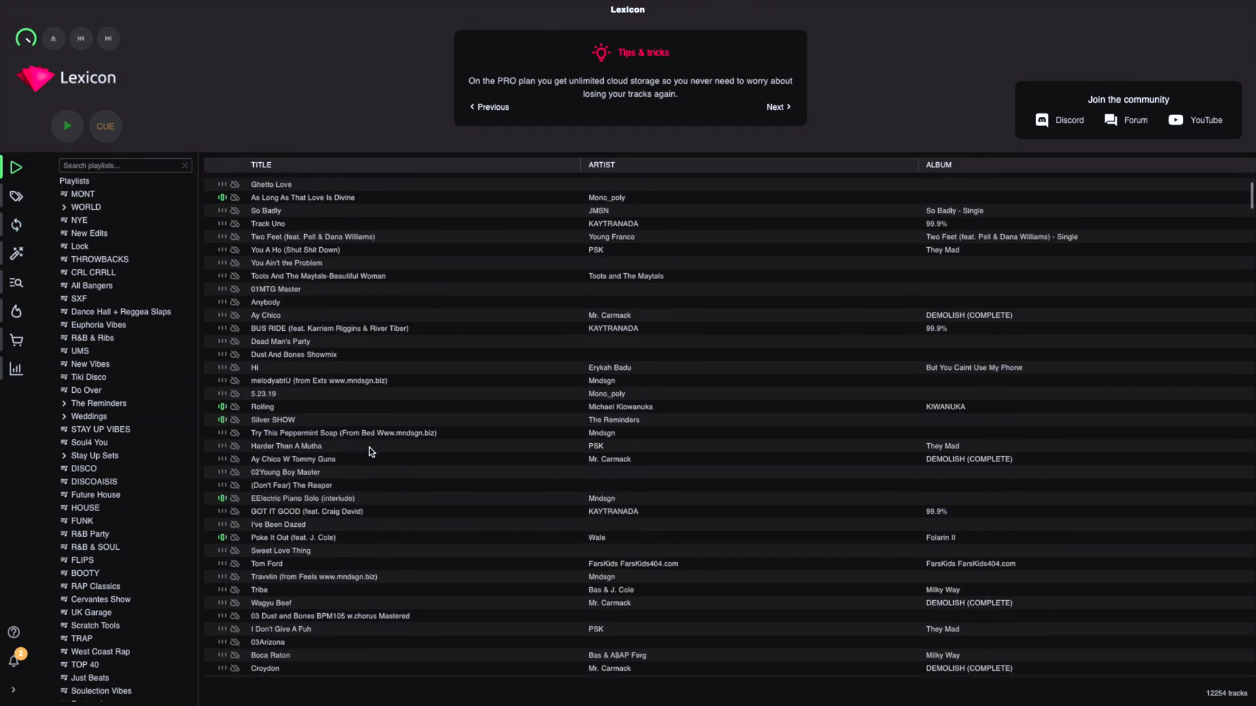
Step: Go to Sync/Export and open the 'Sync to' DJ app dropdown
left_click(16, 224)
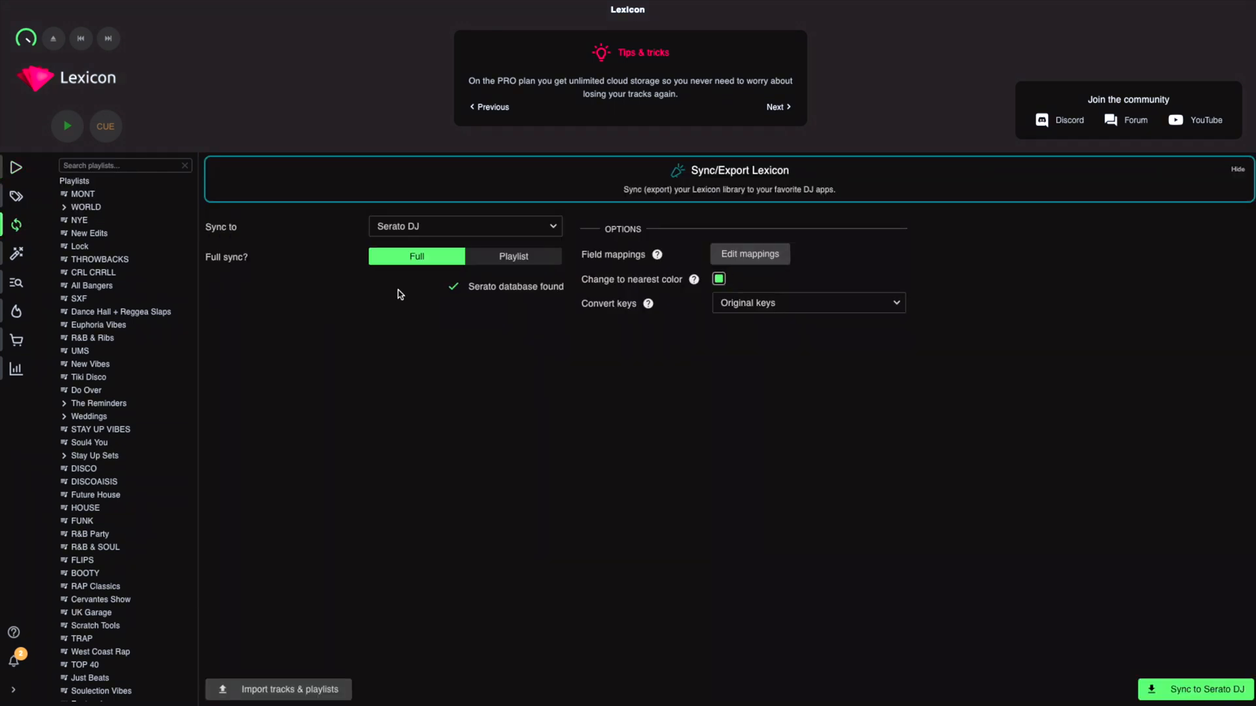
left_click(16, 253)
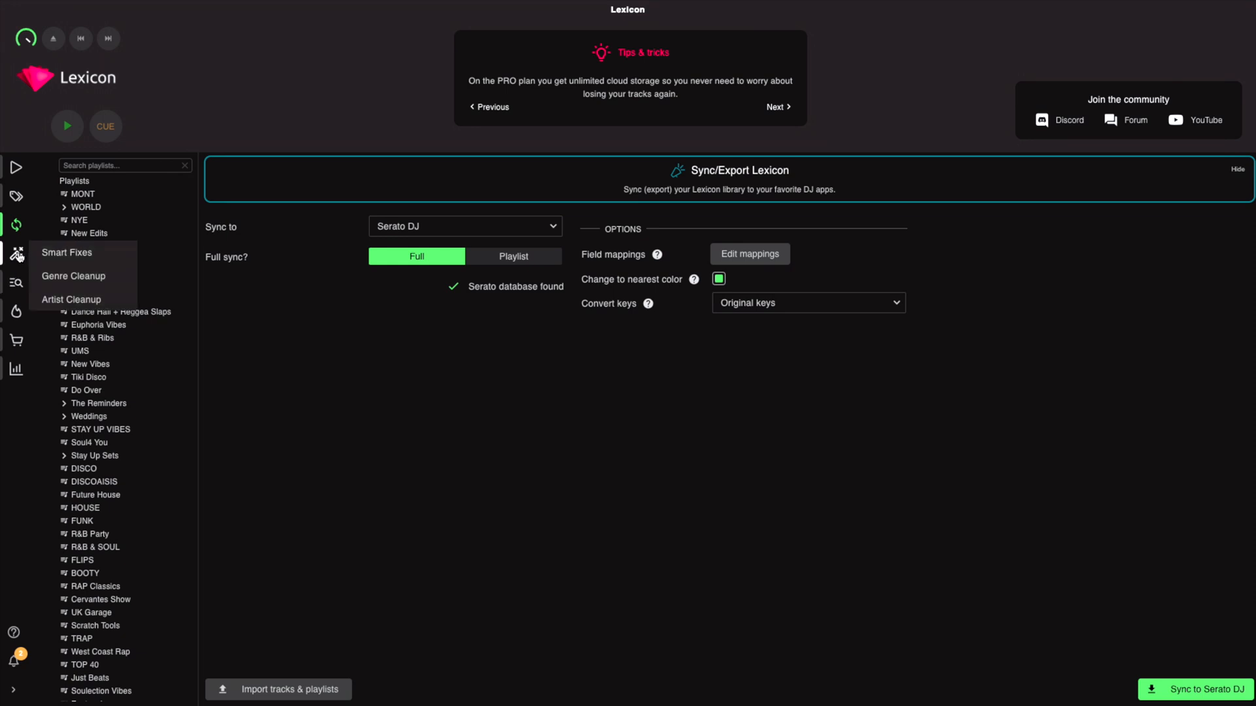
mouse_move(67, 252)
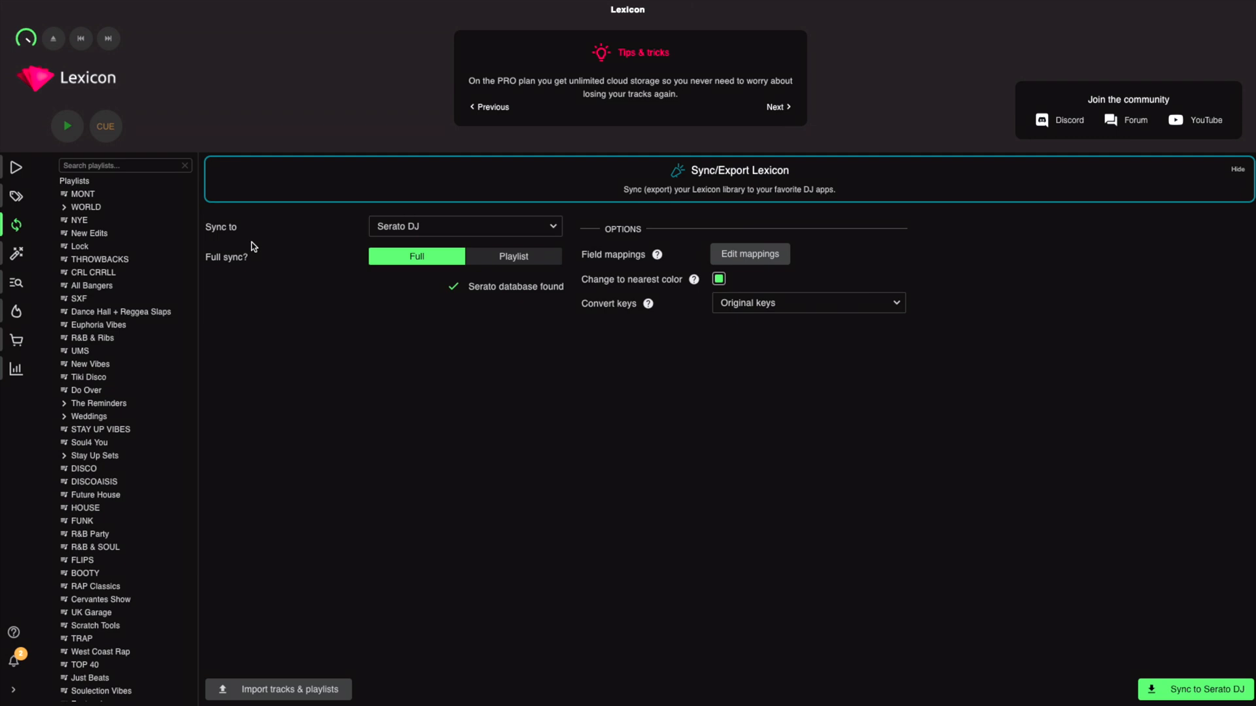
left_click(463, 226)
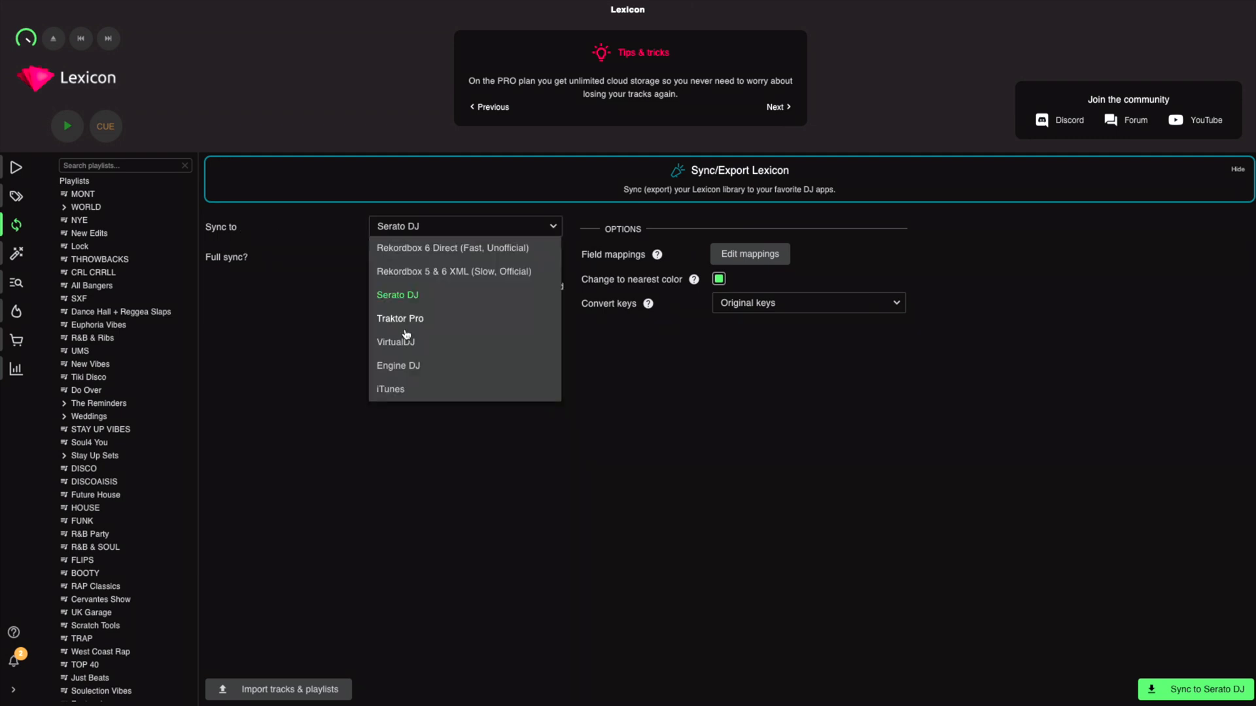
mouse_move(401, 342)
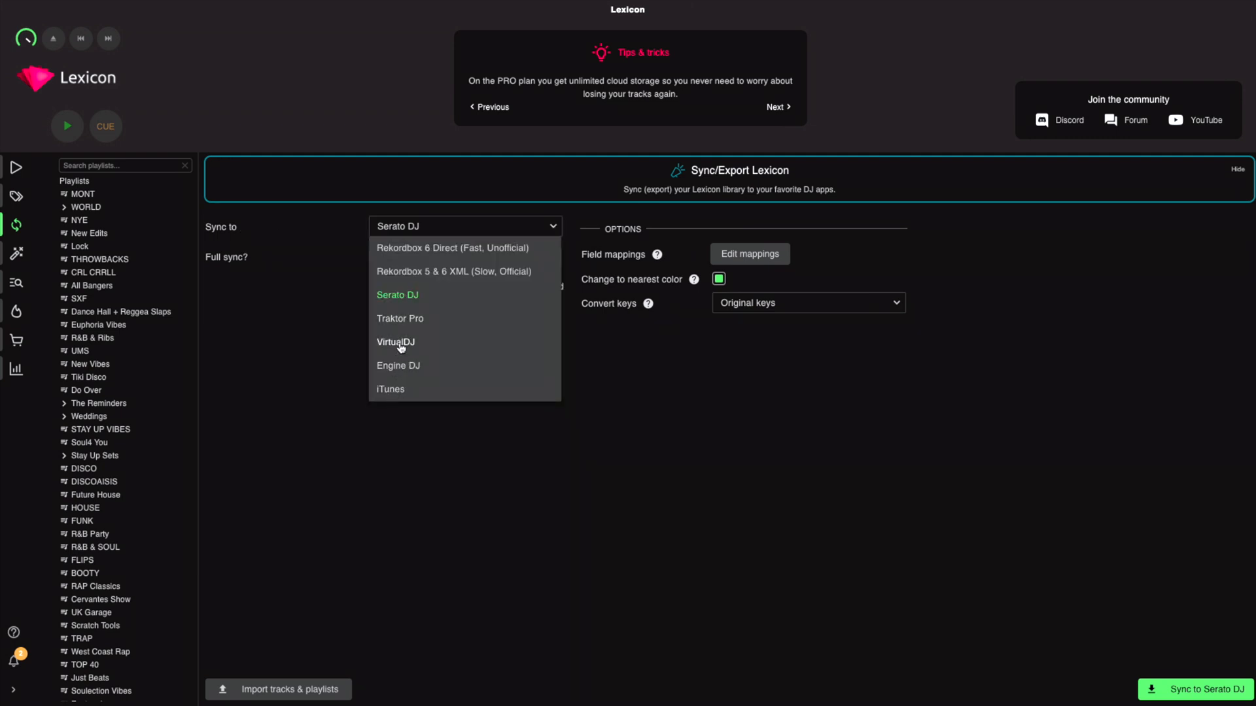
mouse_move(403, 367)
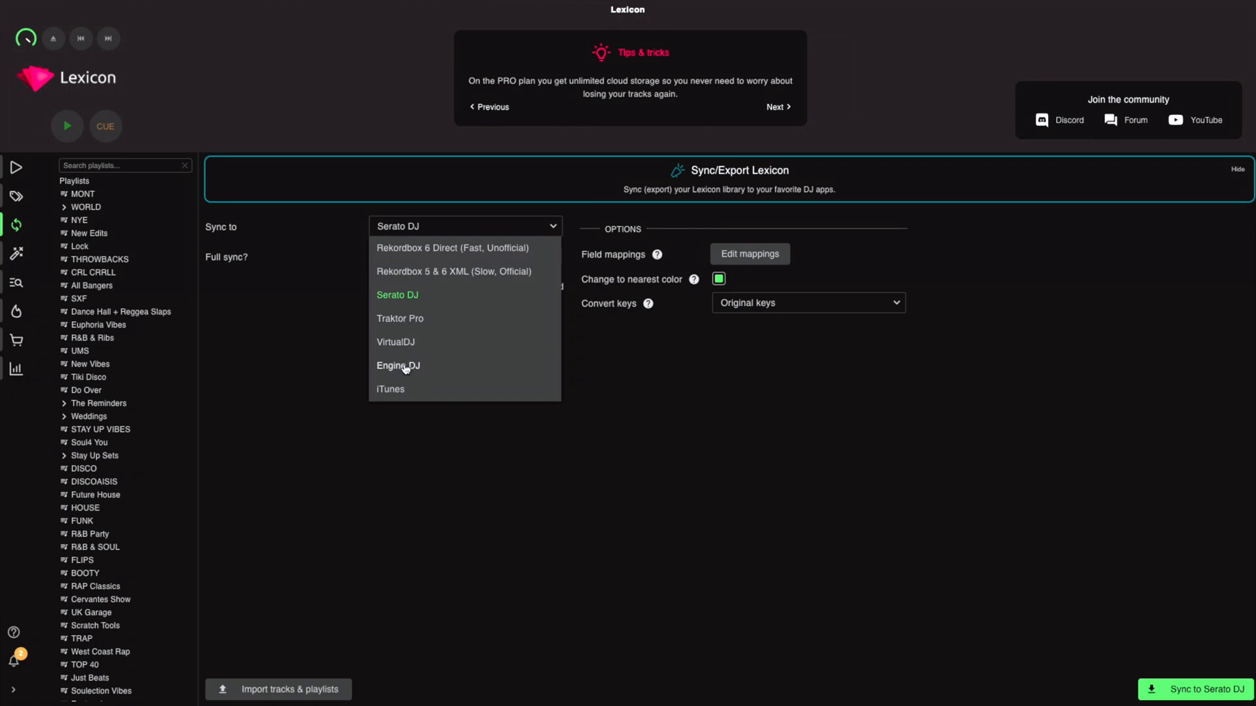
mouse_move(415, 293)
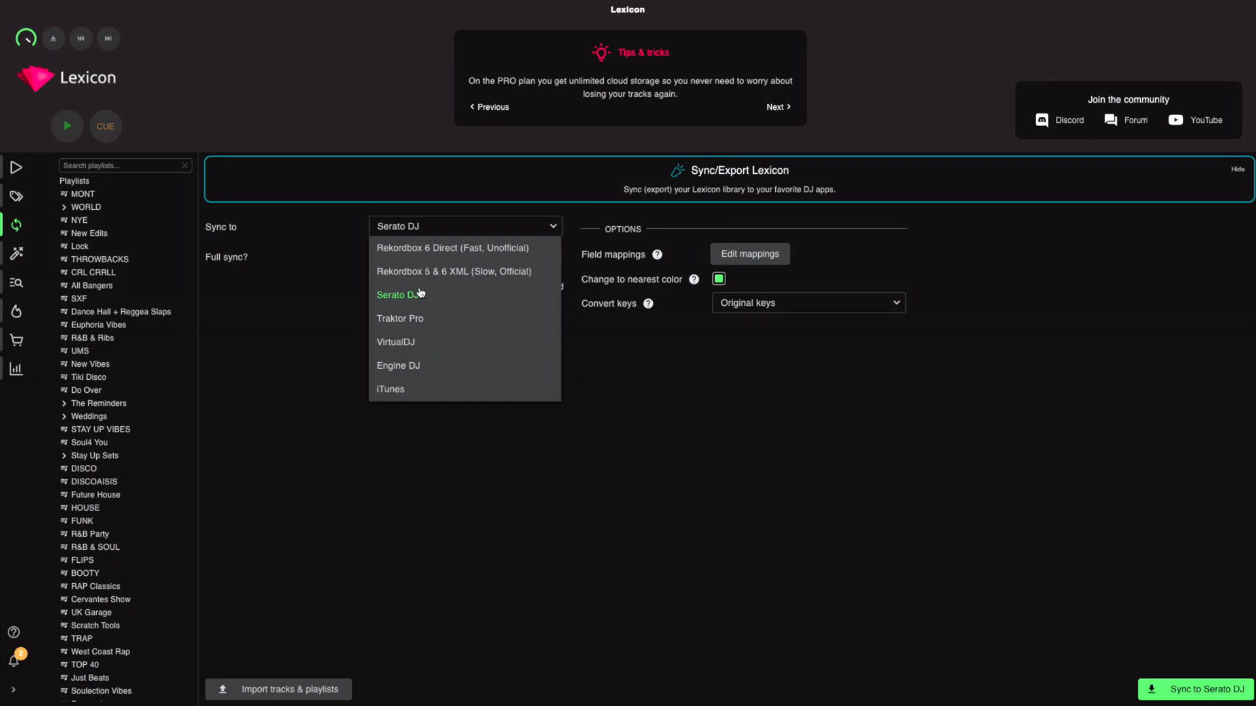
Step: Pick Serato DJ from the 'Sync to' dropdown, keeping Full sync
left_click(400, 295)
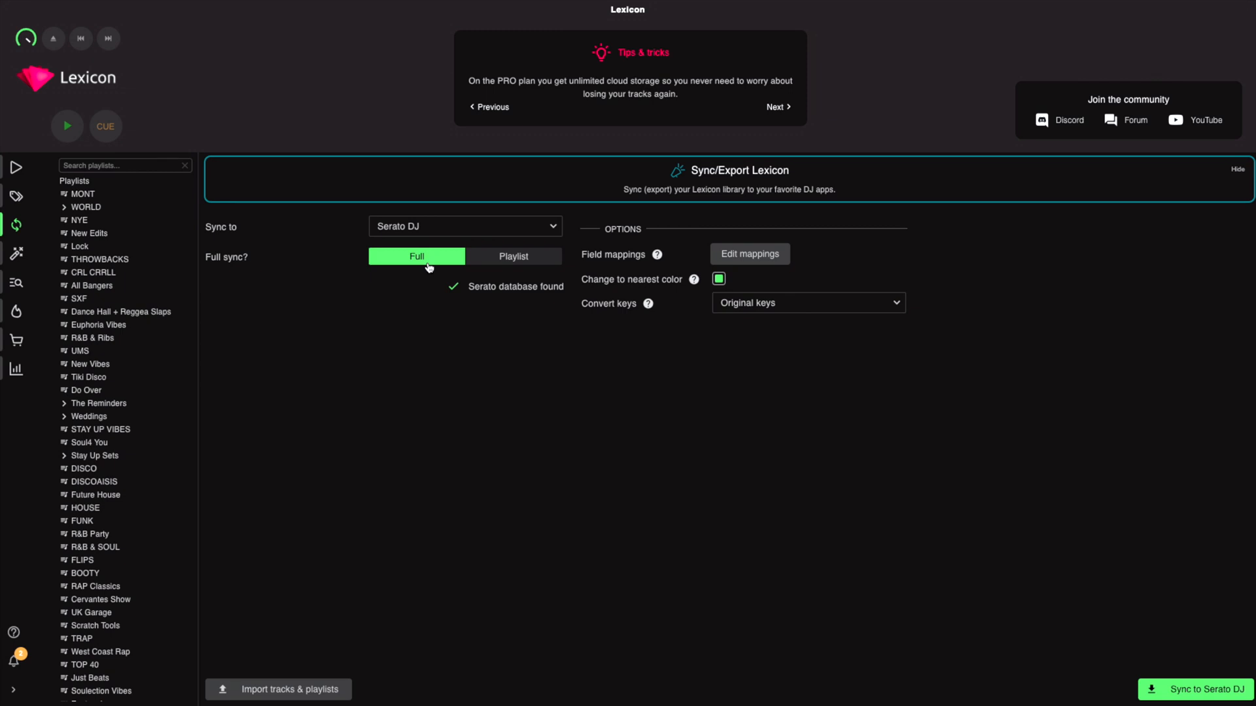
mouse_move(403, 290)
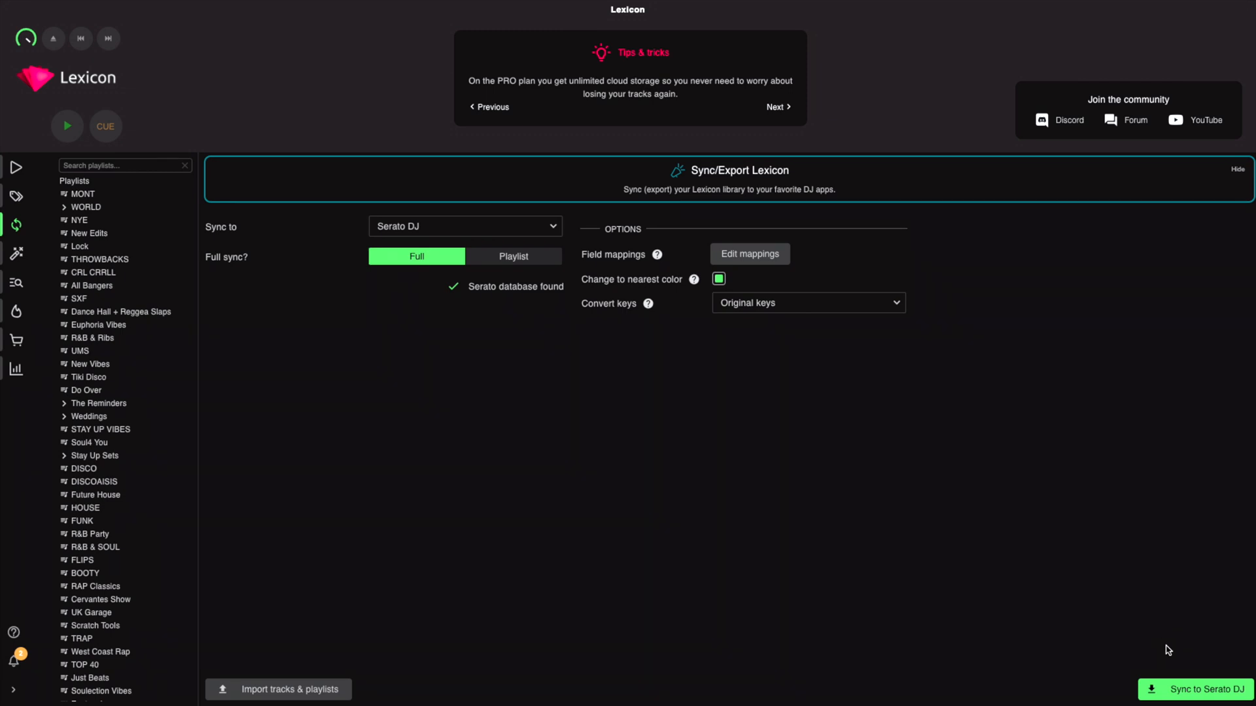
mouse_move(1166, 621)
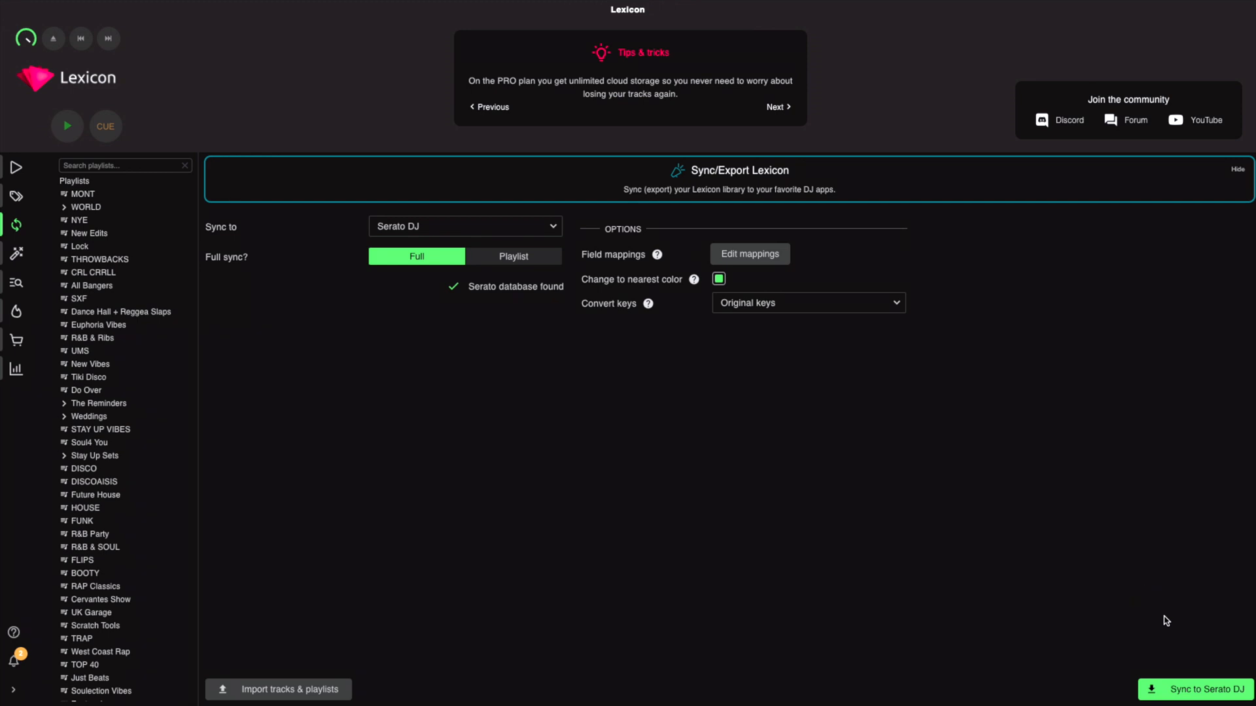
mouse_move(1152, 629)
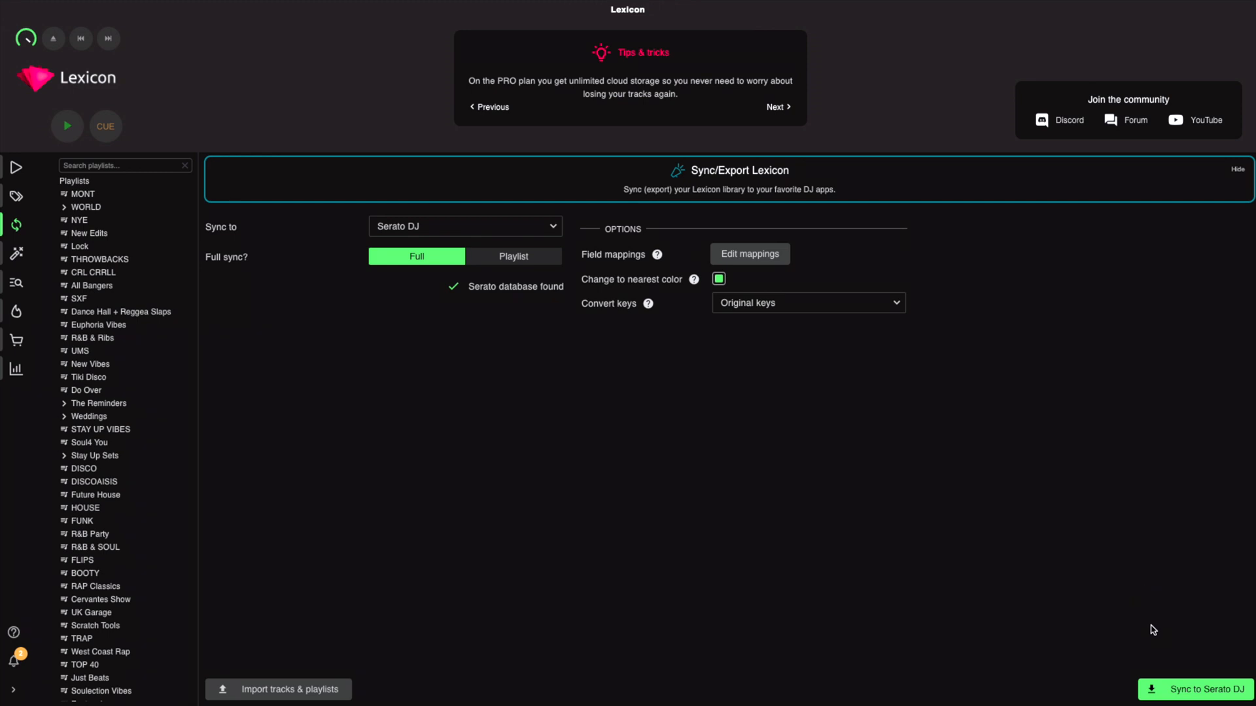
mouse_move(1071, 589)
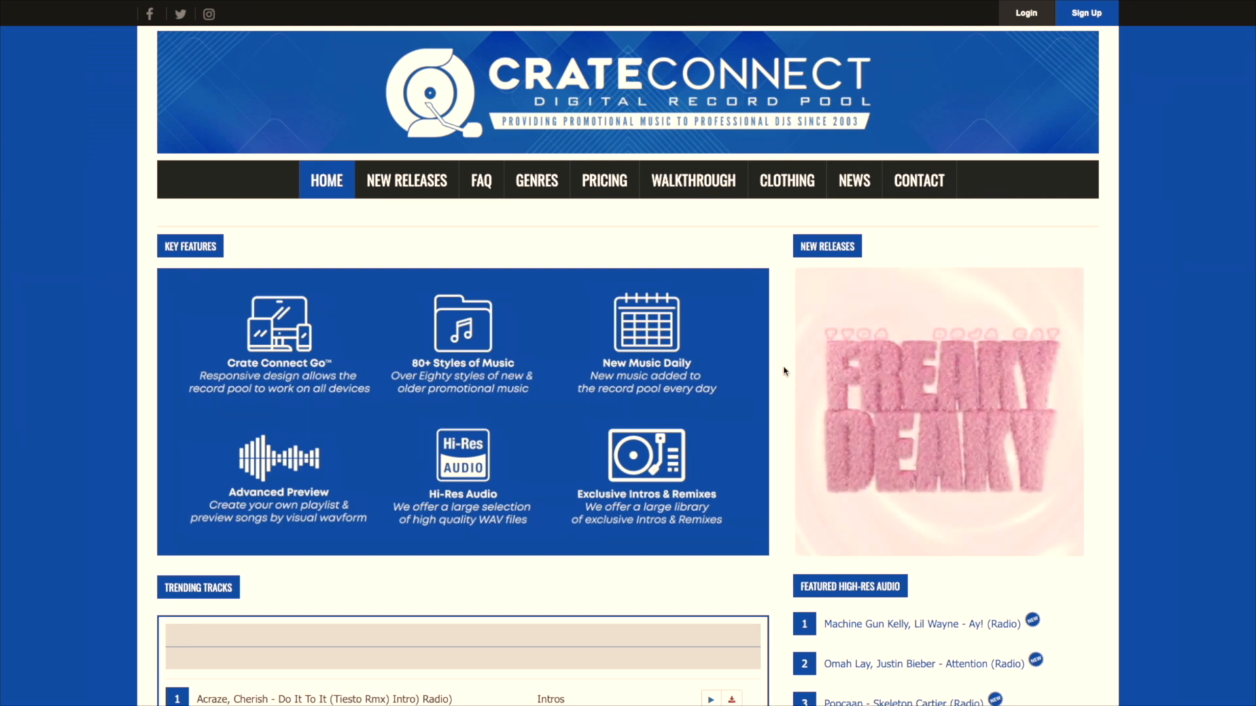
scroll("down", 3)
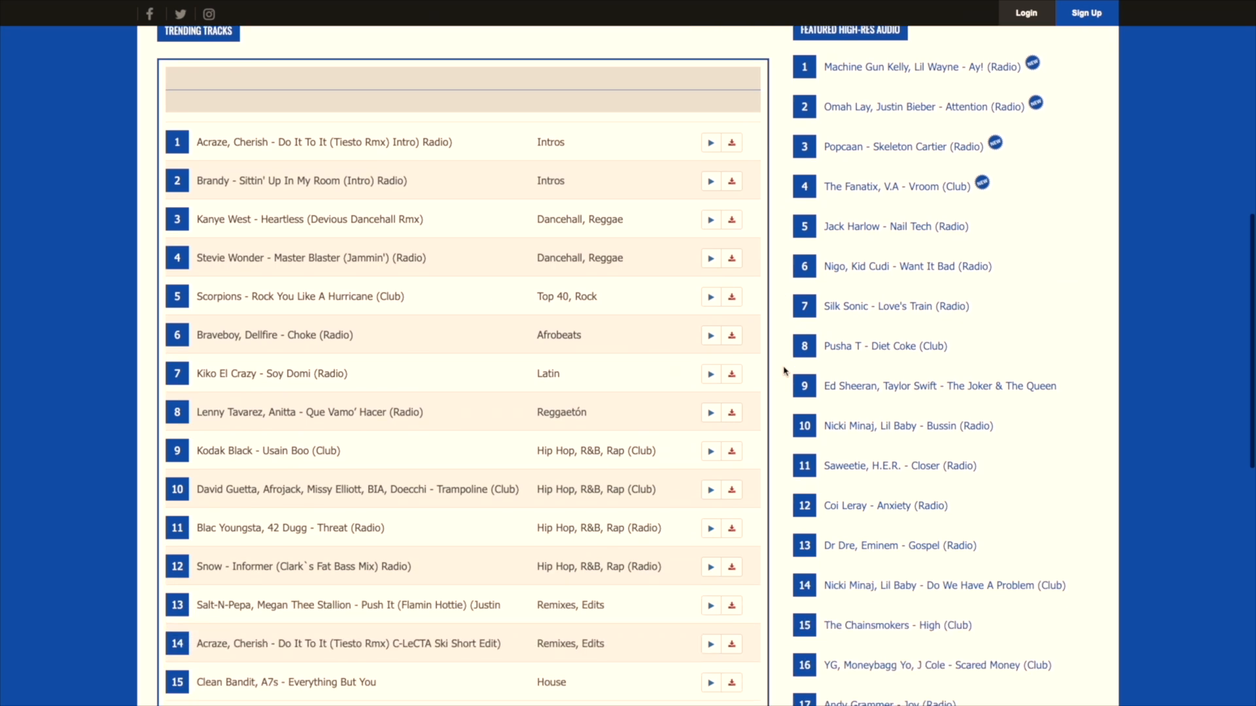
scroll("down", 3)
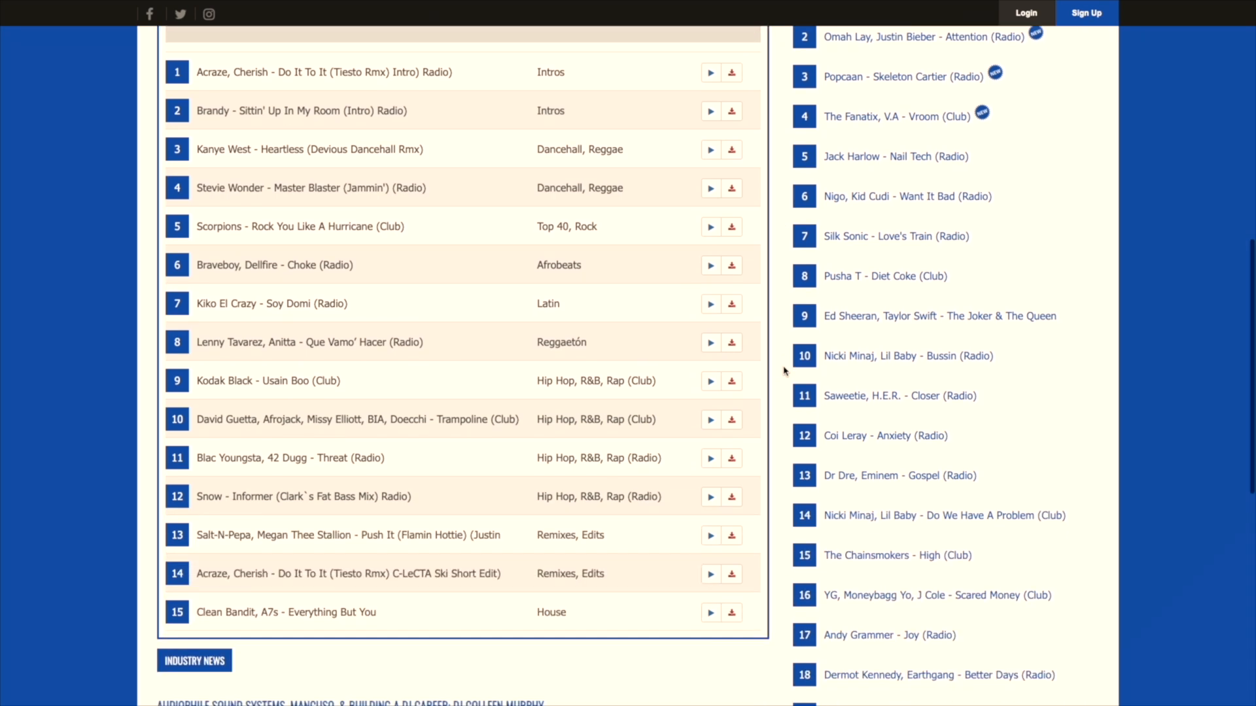
left_click(536, 208)
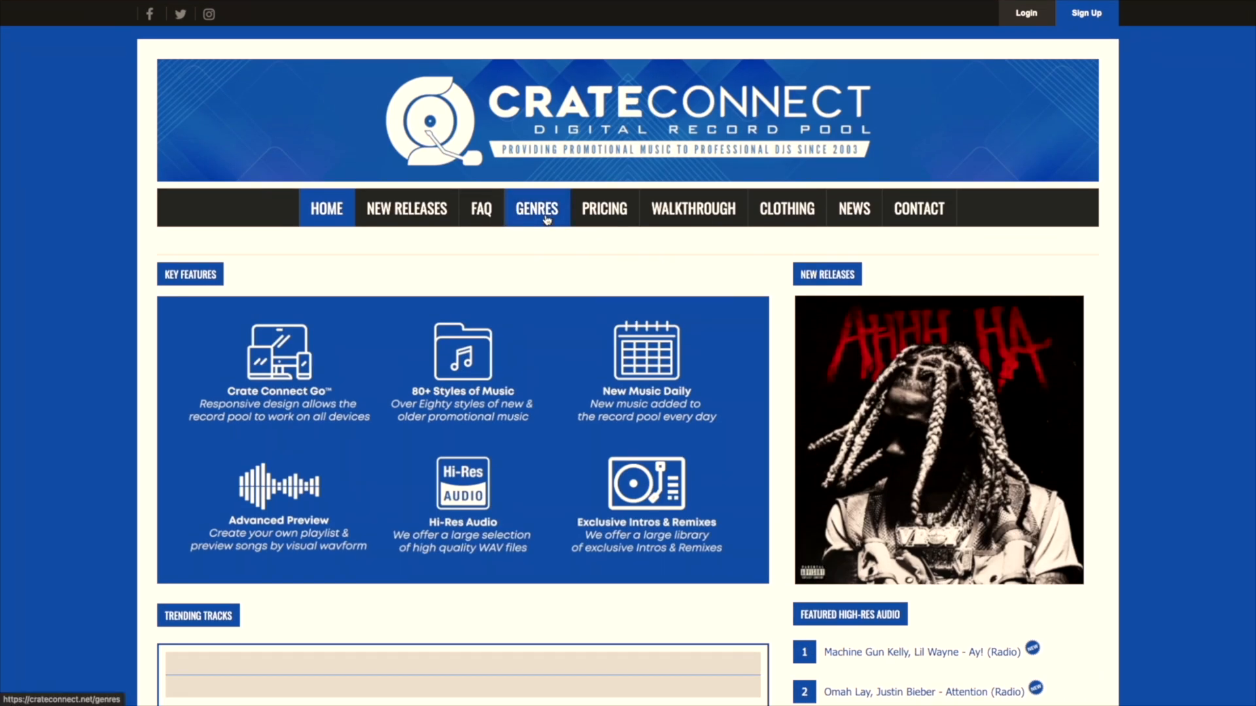
left_click(536, 208)
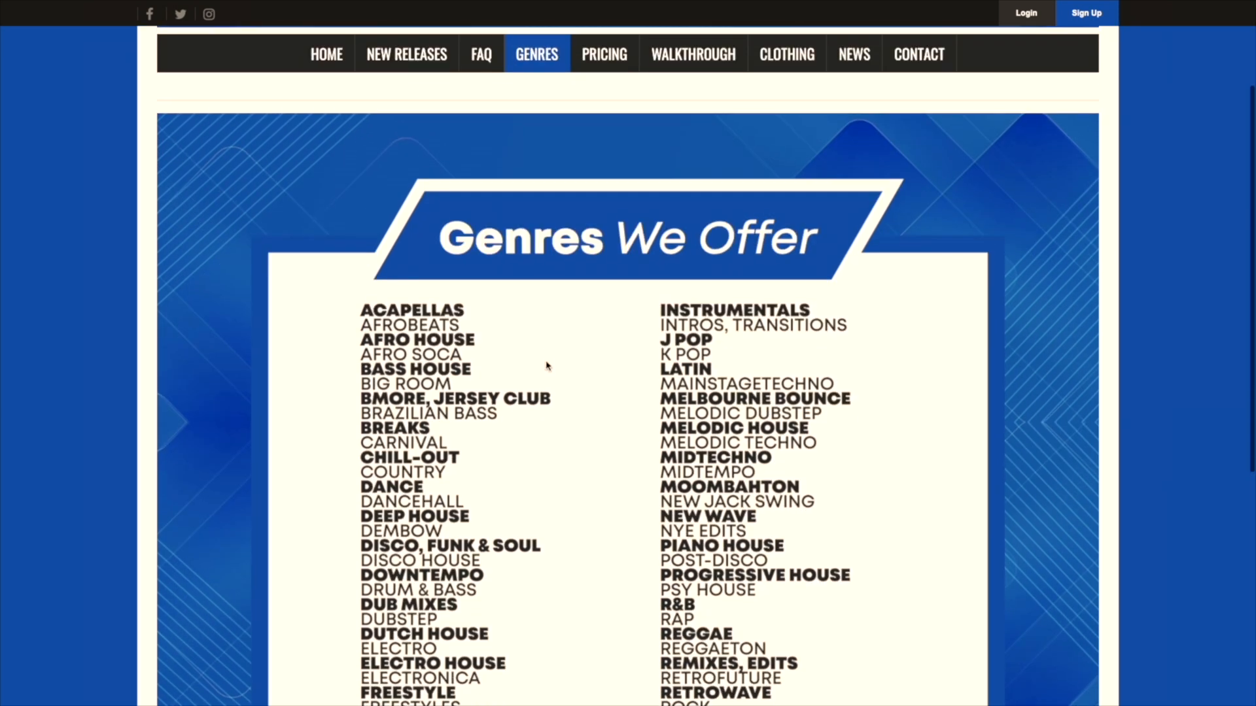
scroll("down", 3)
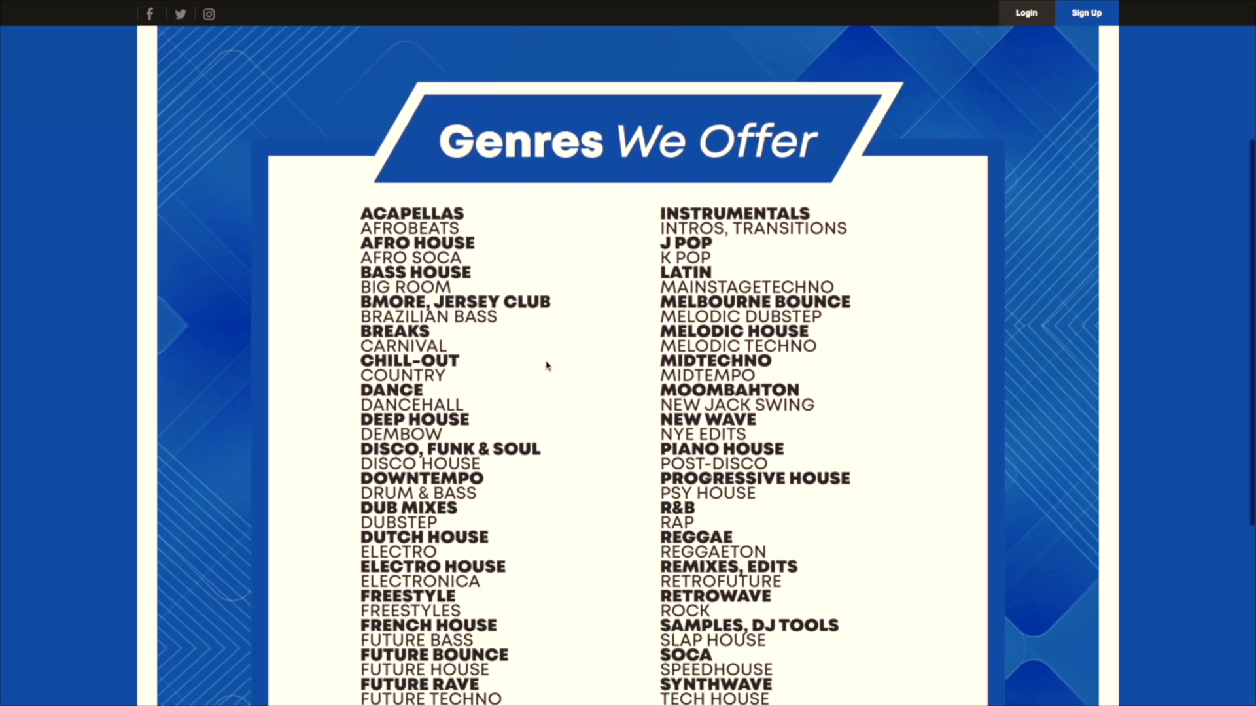
scroll("down", 3)
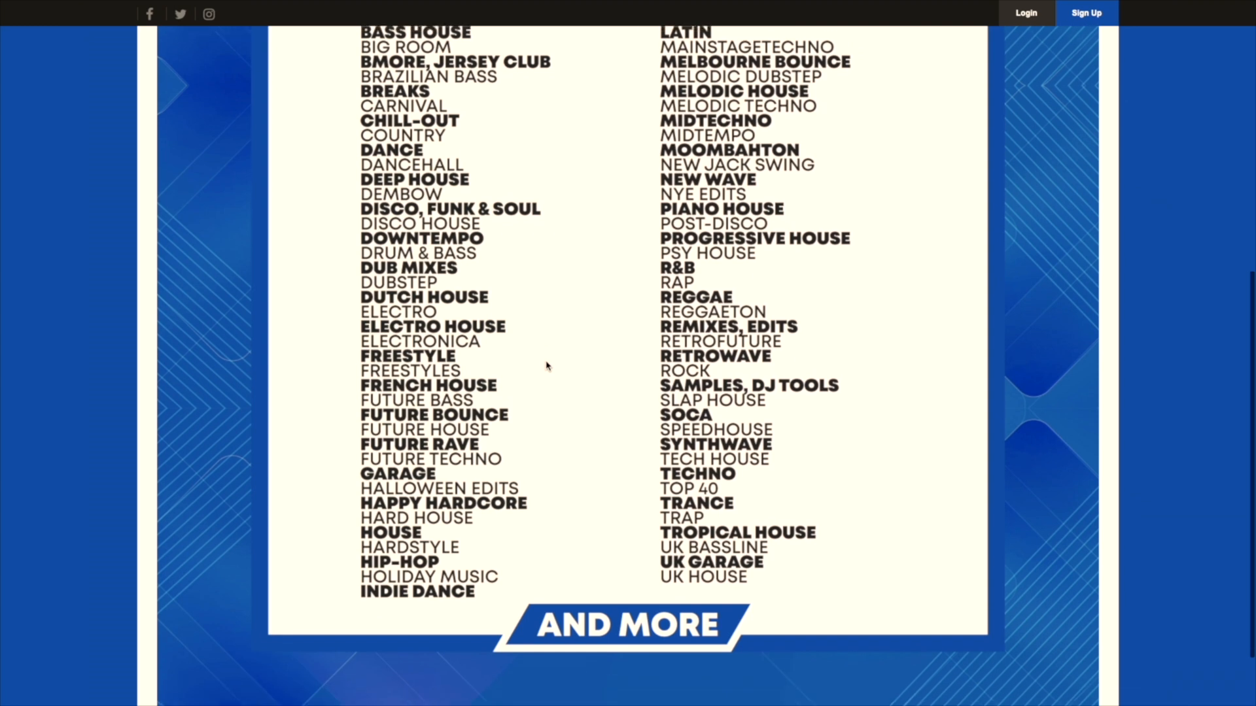
left_click(325, 208)
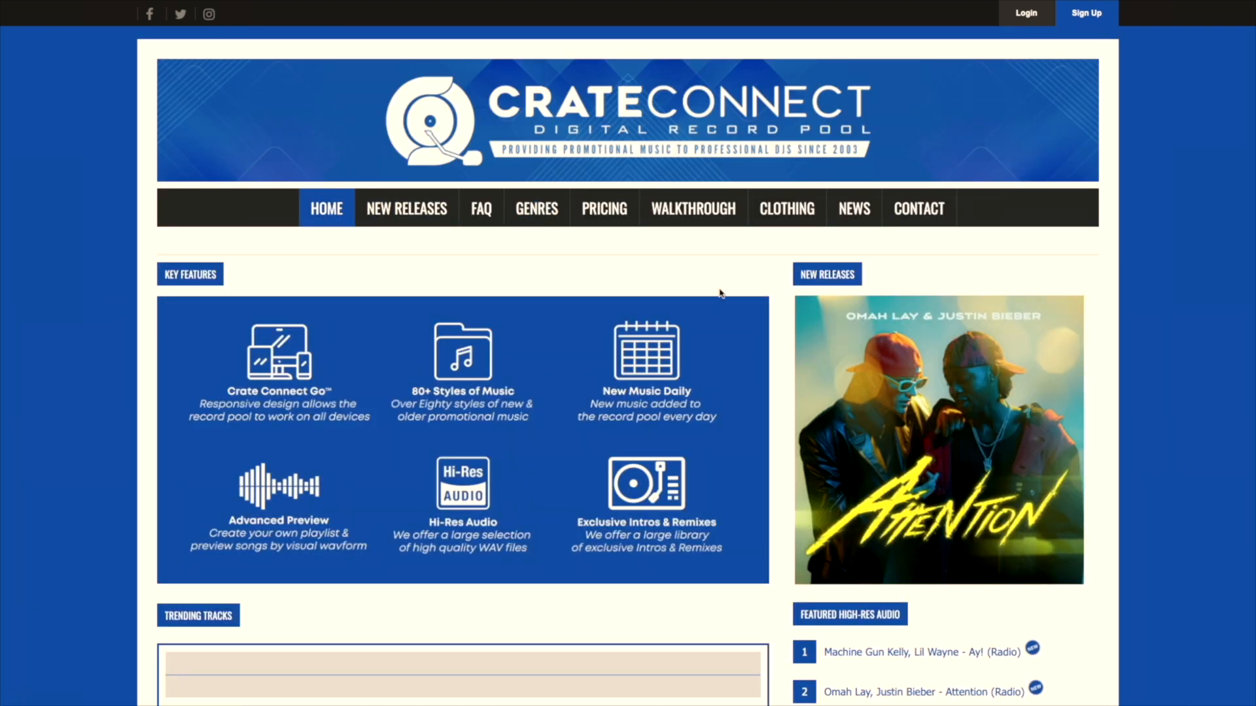
scroll("down", 3)
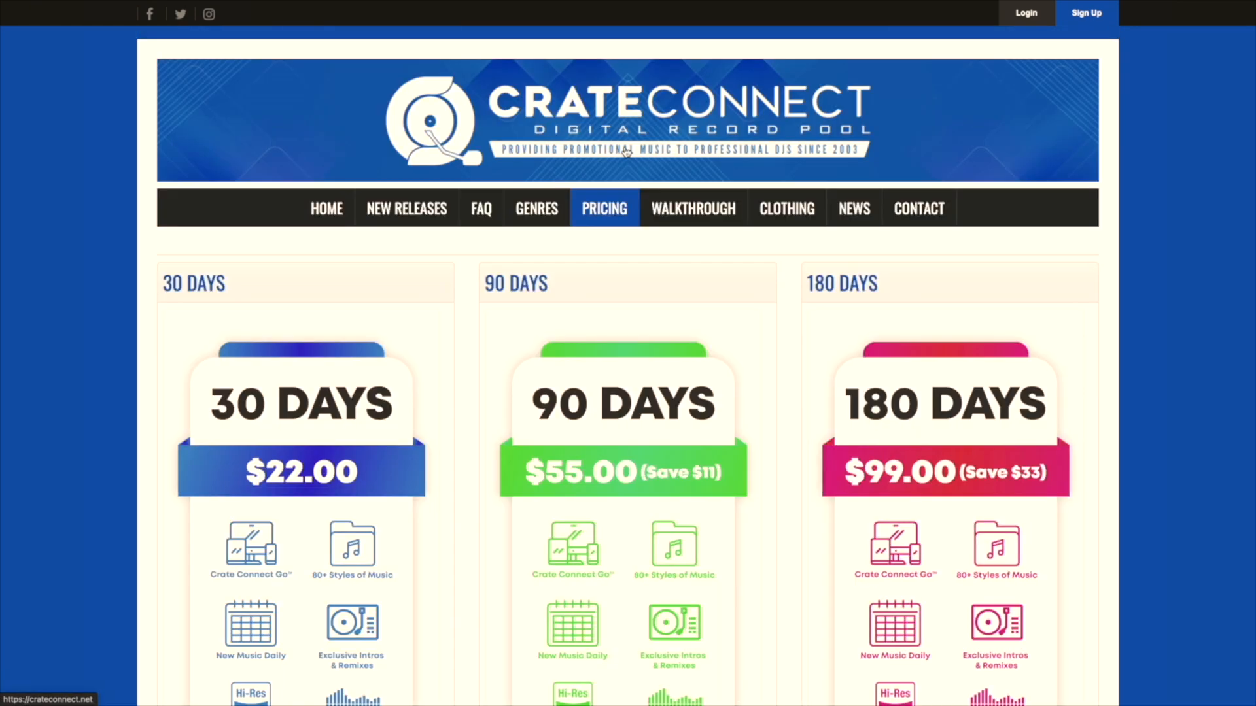
Step: Scroll through the $22, $55 and $99 subscription plans on the pricing page
scroll("down", 3)
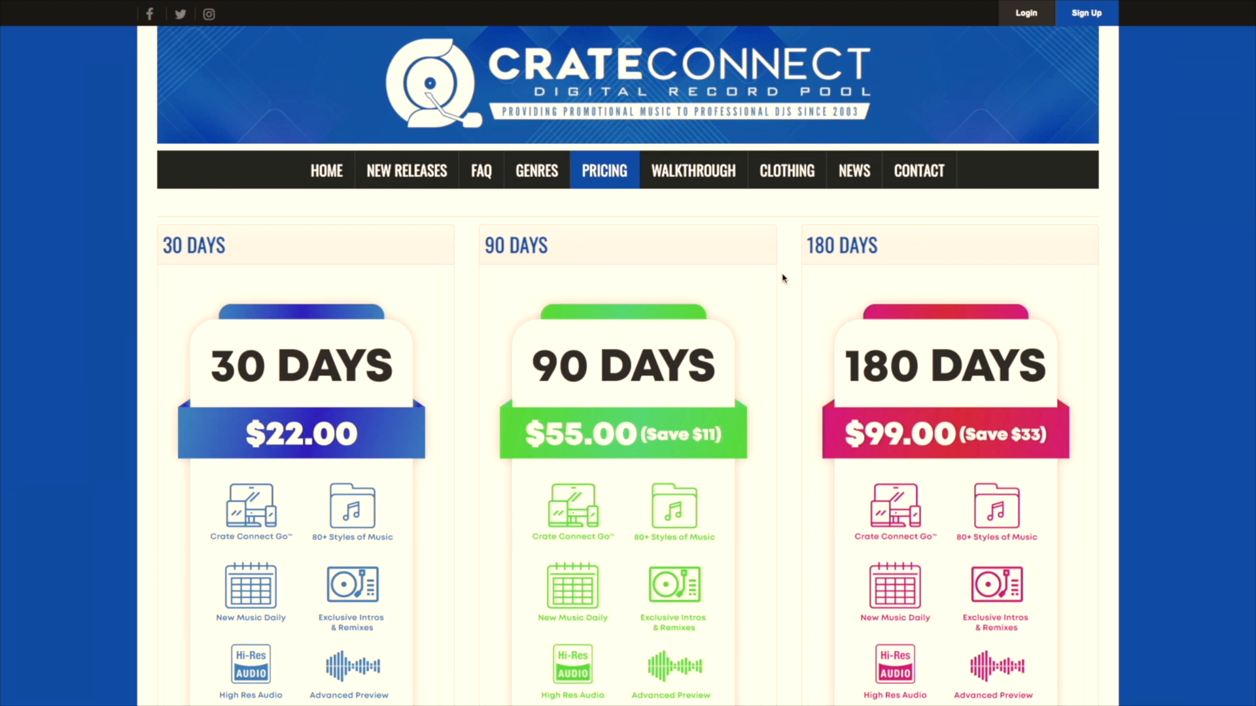
scroll("down", 3)
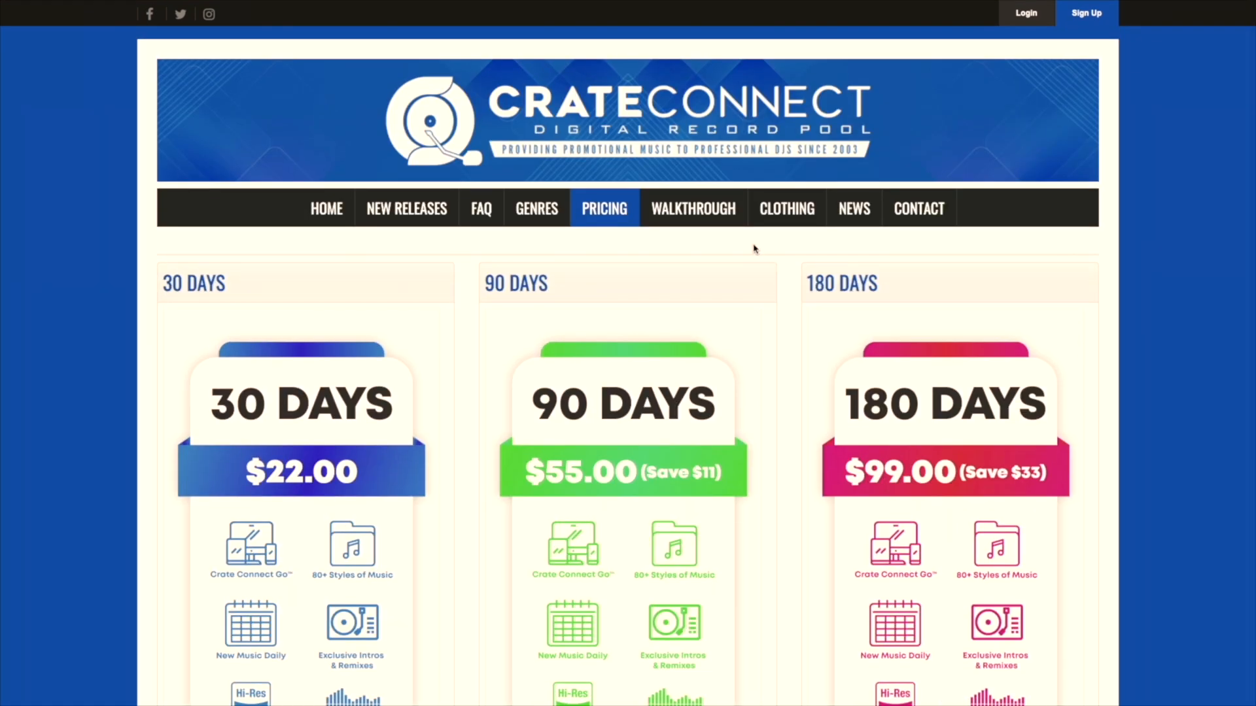
mouse_move(692, 208)
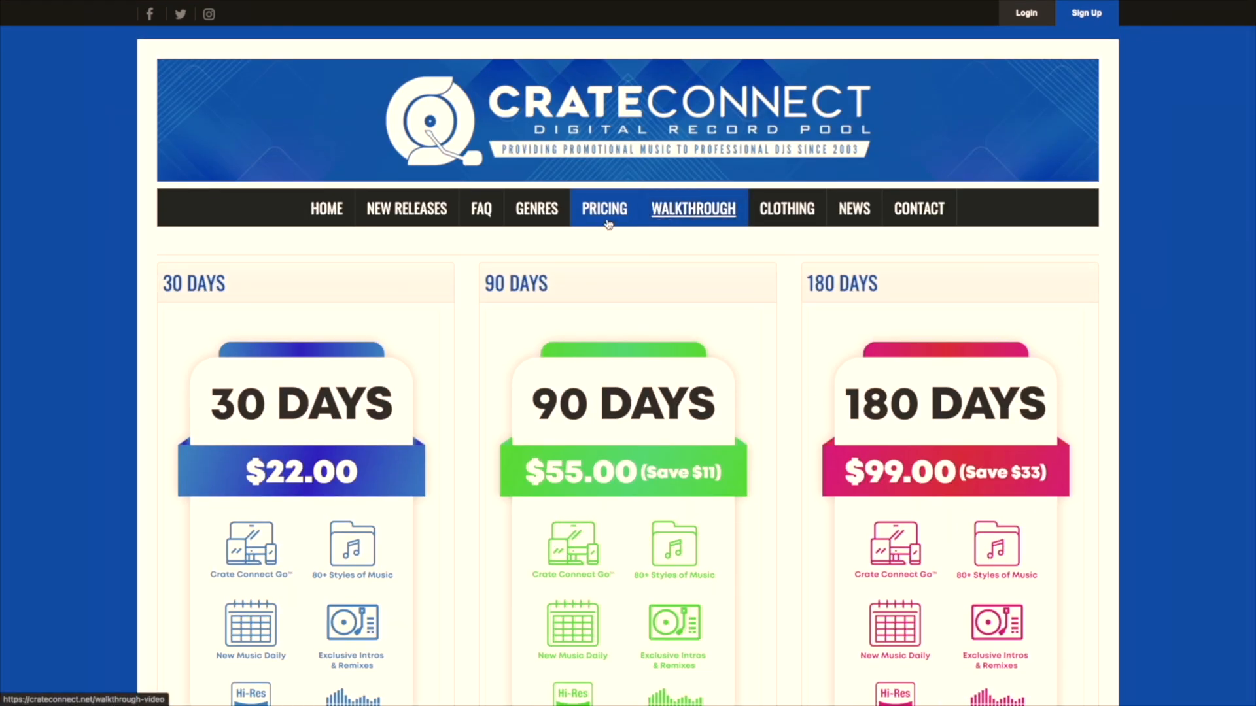
mouse_move(786, 208)
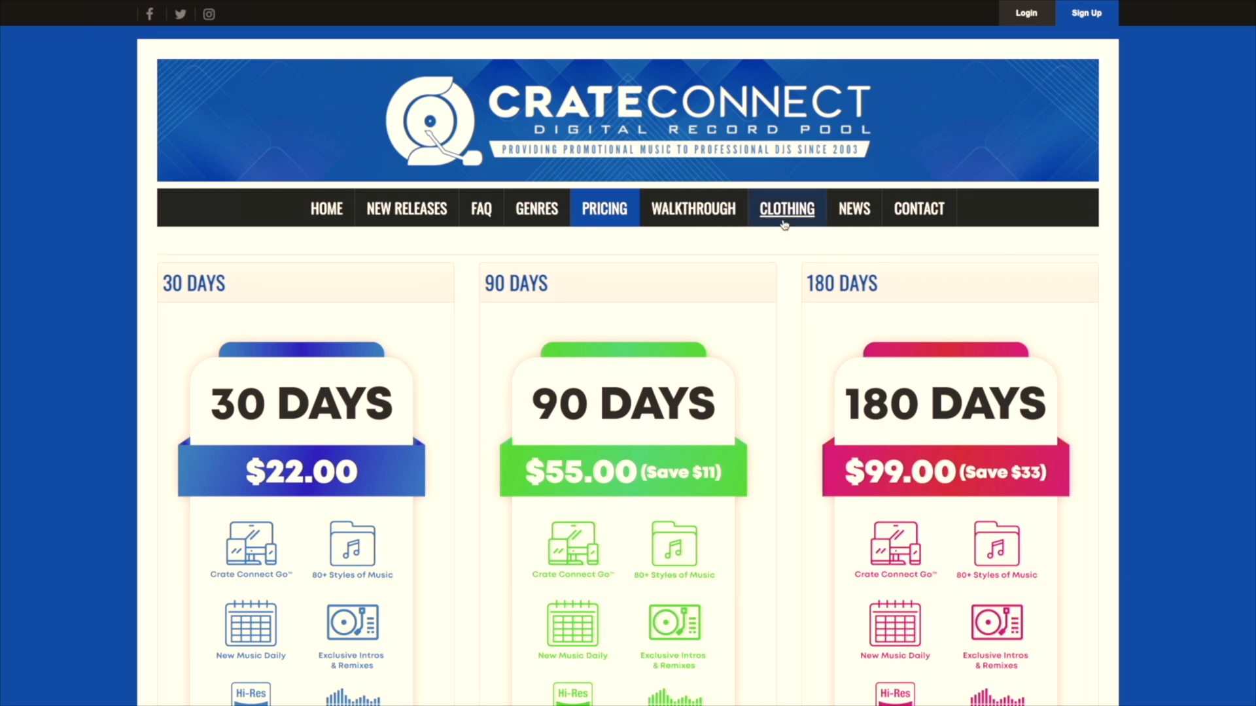
Step: Open the Crate Connect Clothing store and browse its headwear, hoodies, shirts and jackets
left_click(785, 208)
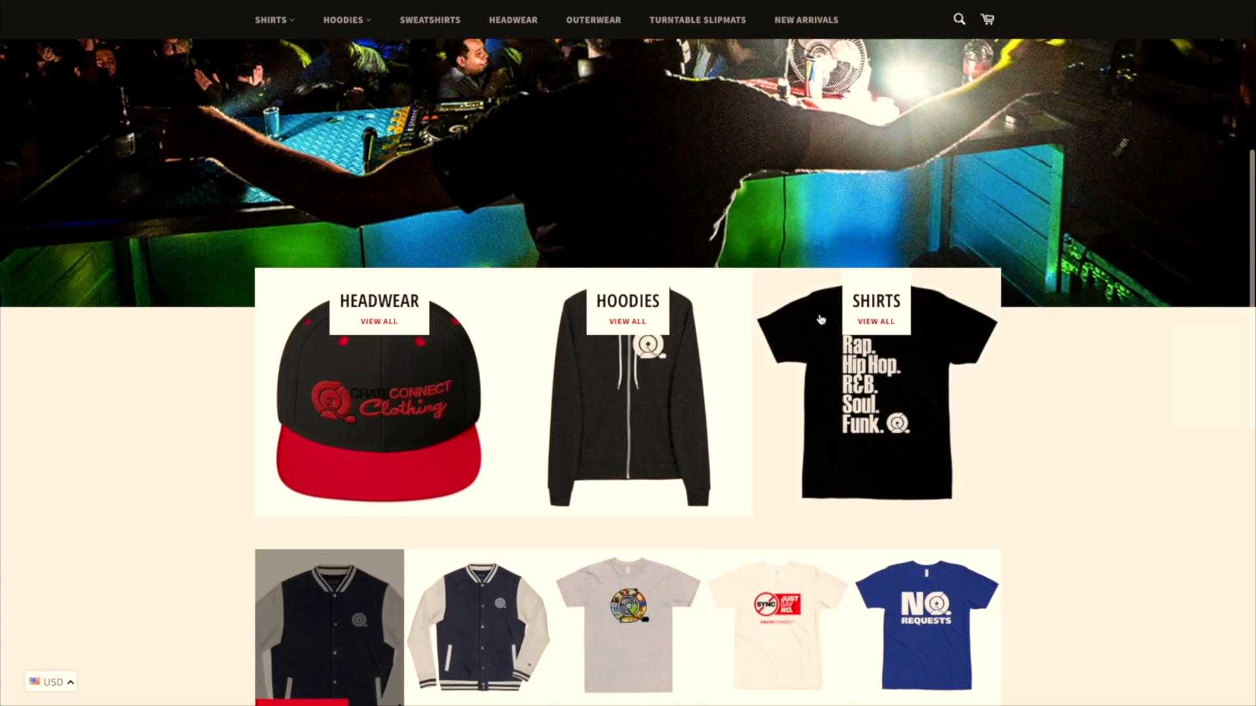
left_click(928, 627)
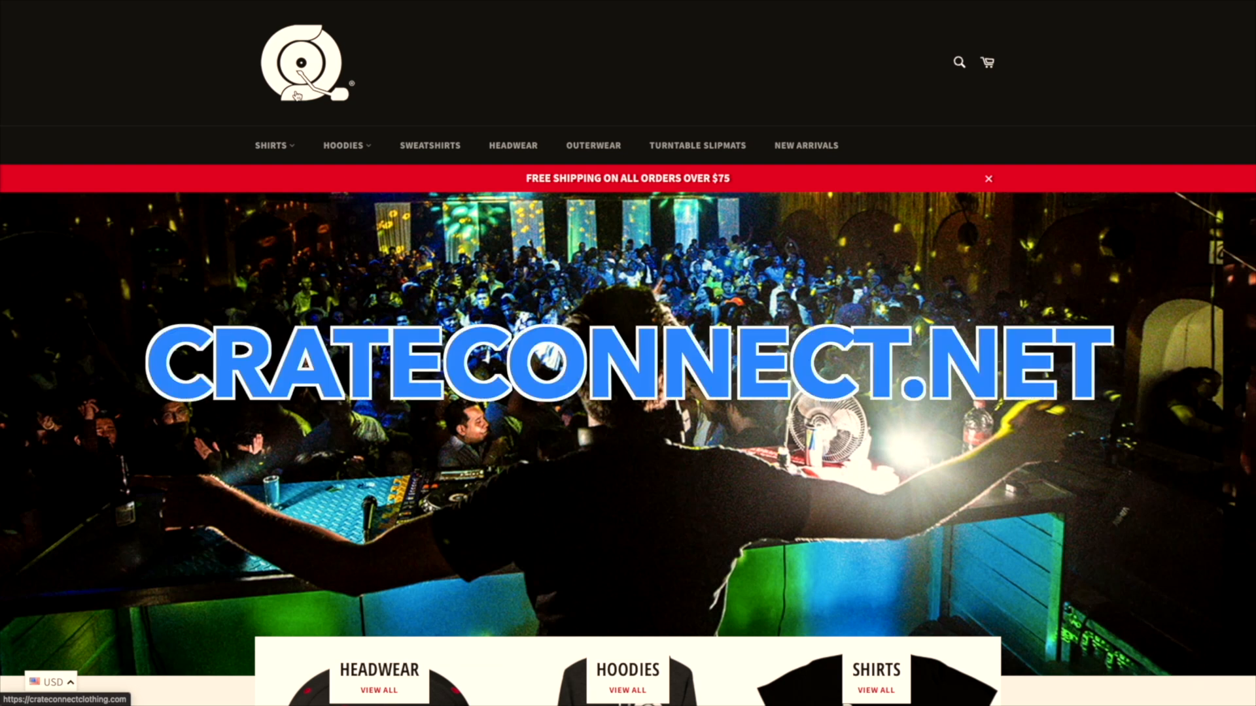
scroll("down", 3)
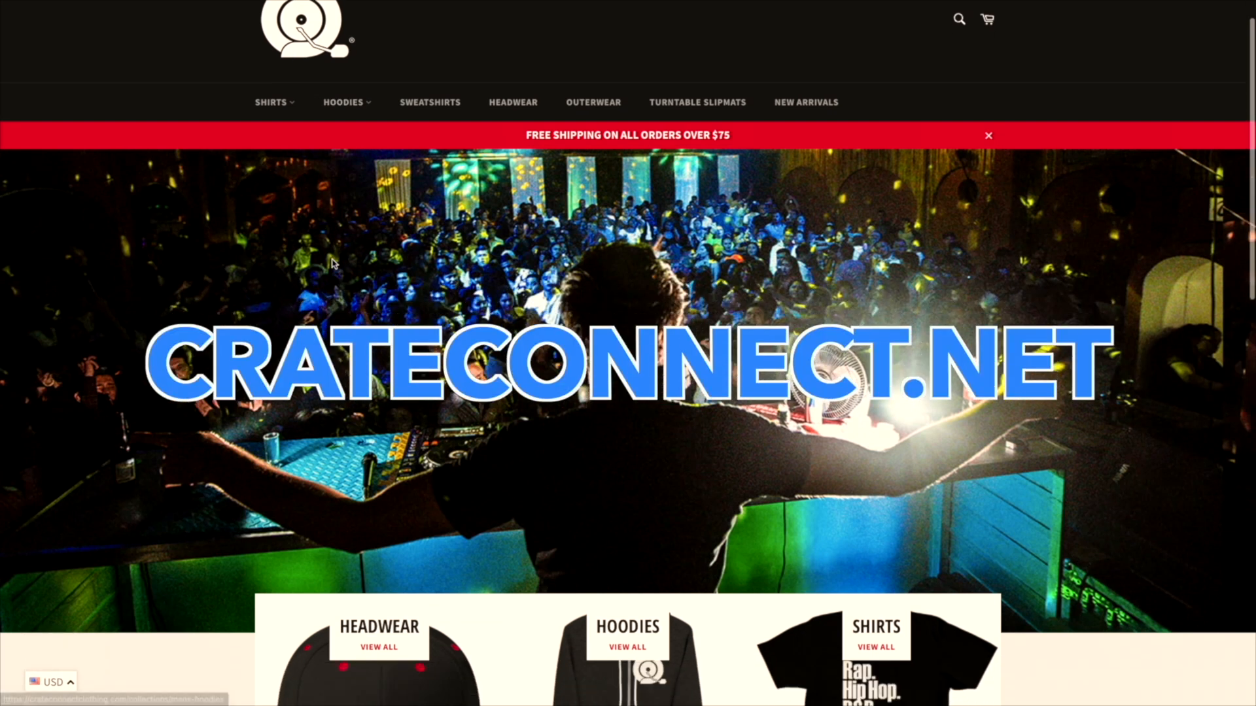
scroll("down", 3)
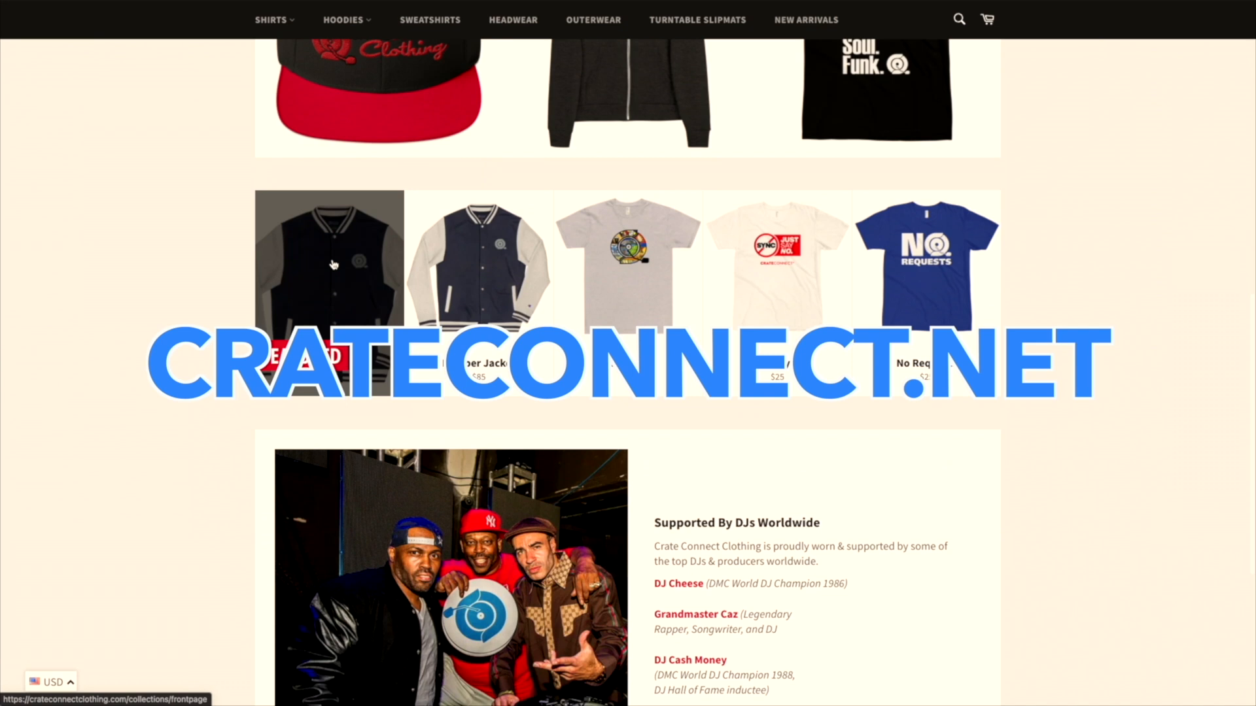